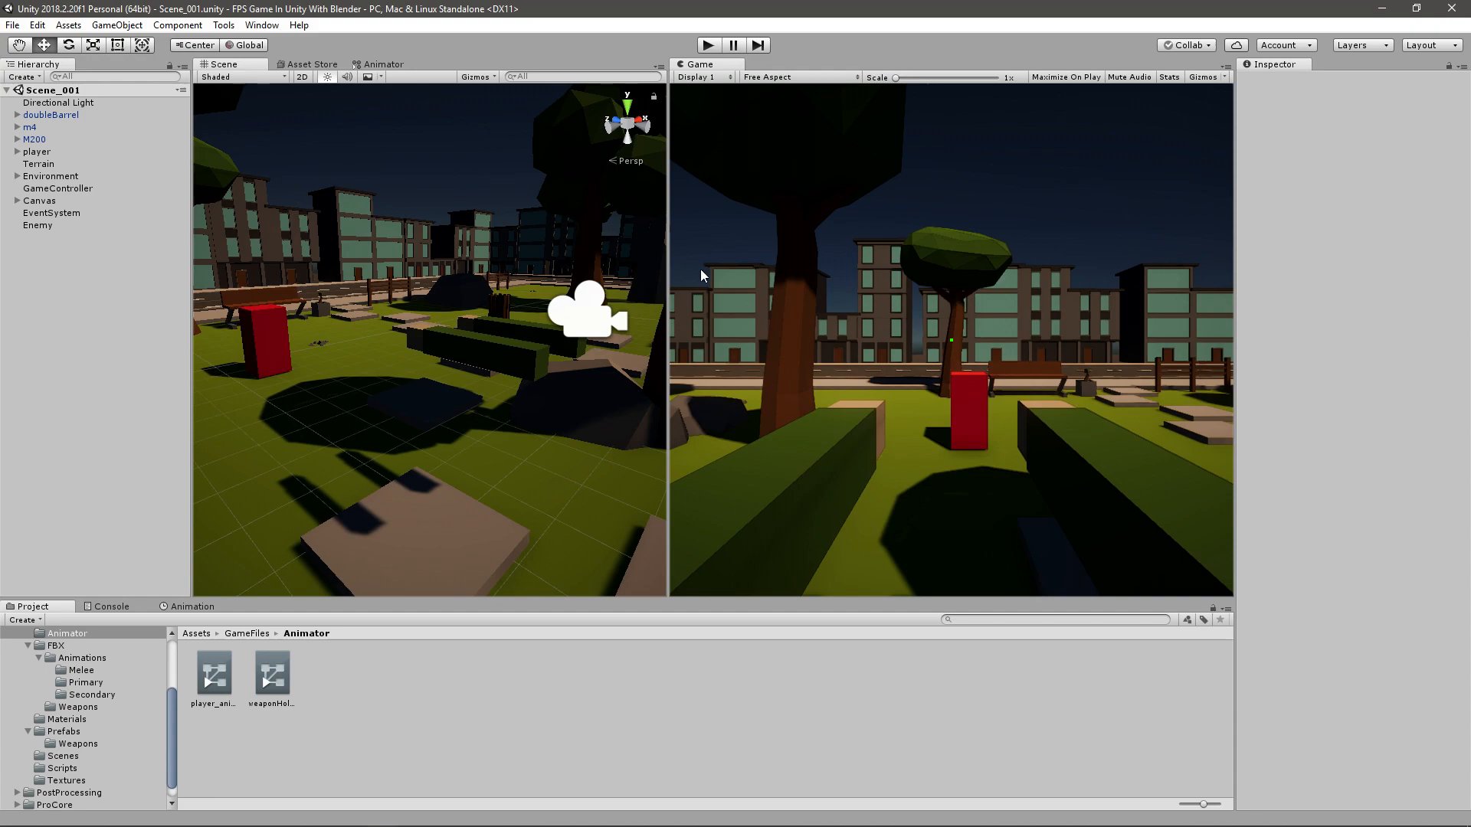
{"action": "mouse_move", "coordinate": [704, 298]}
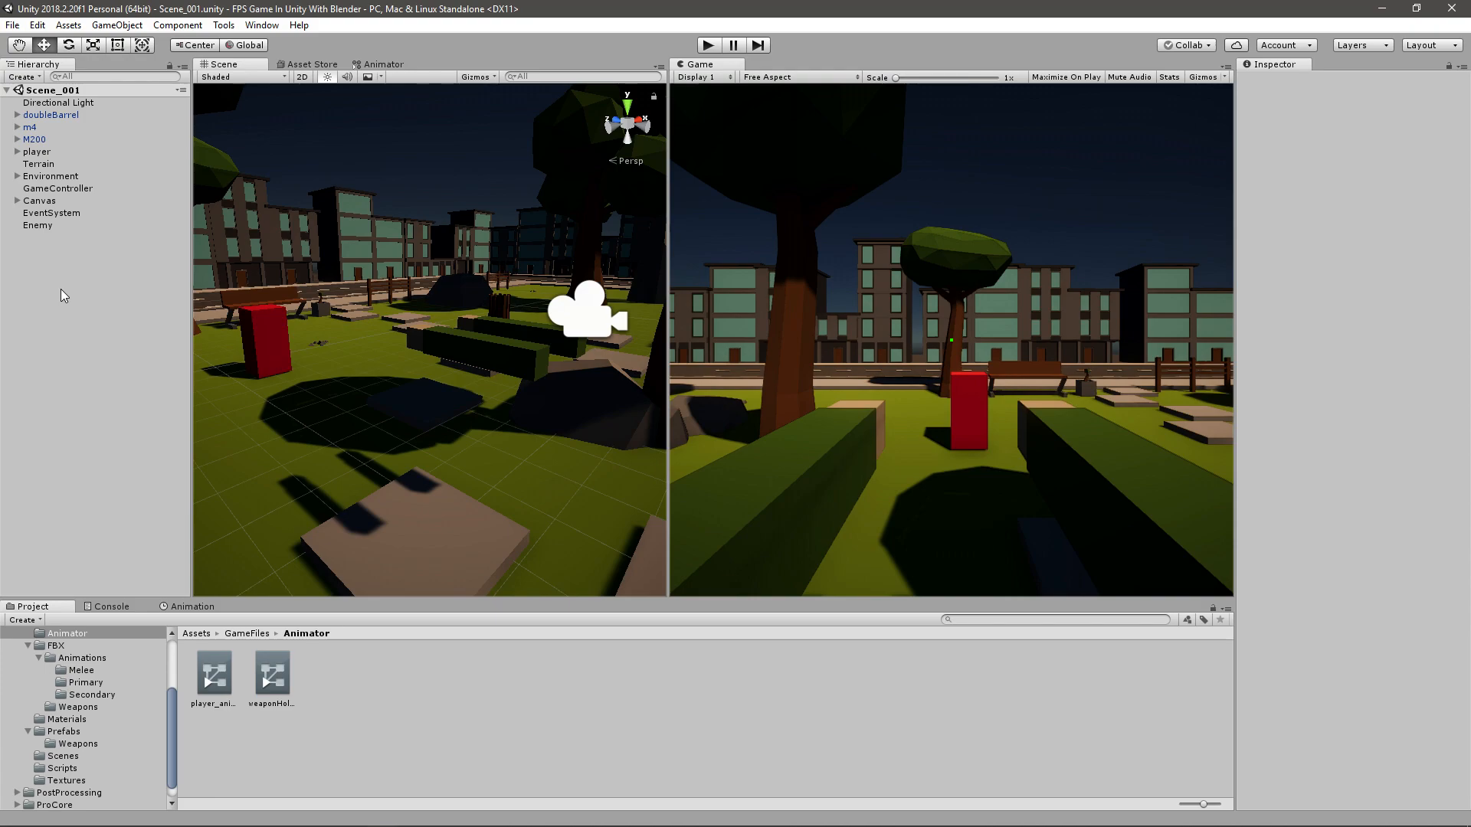
Create a new UI Image under the Canvas from the Hierarchy context menu.
{"action": "right_click", "coordinate": [62, 294]}
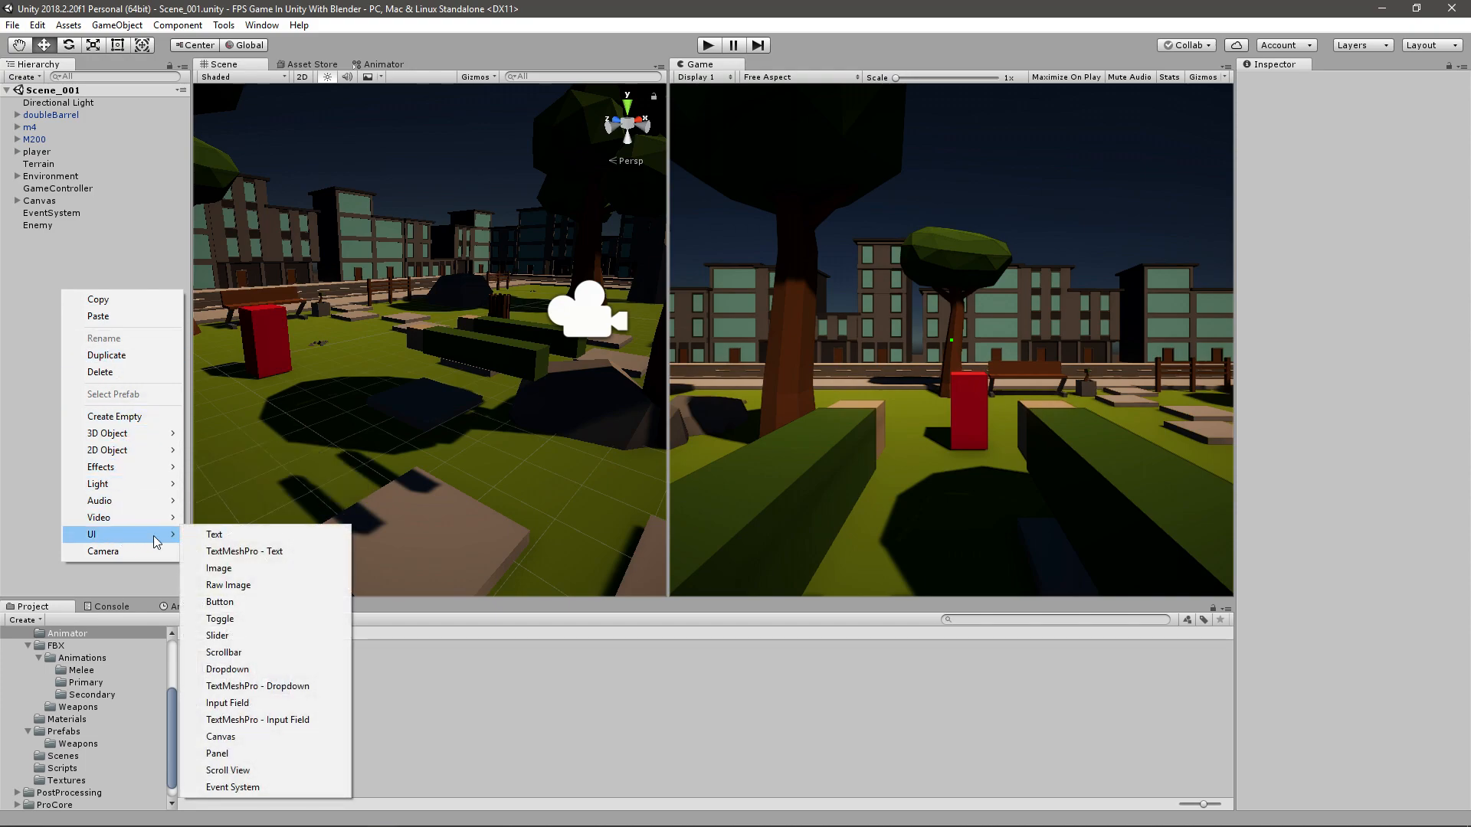
{"action": "mouse_move", "coordinate": [253, 569]}
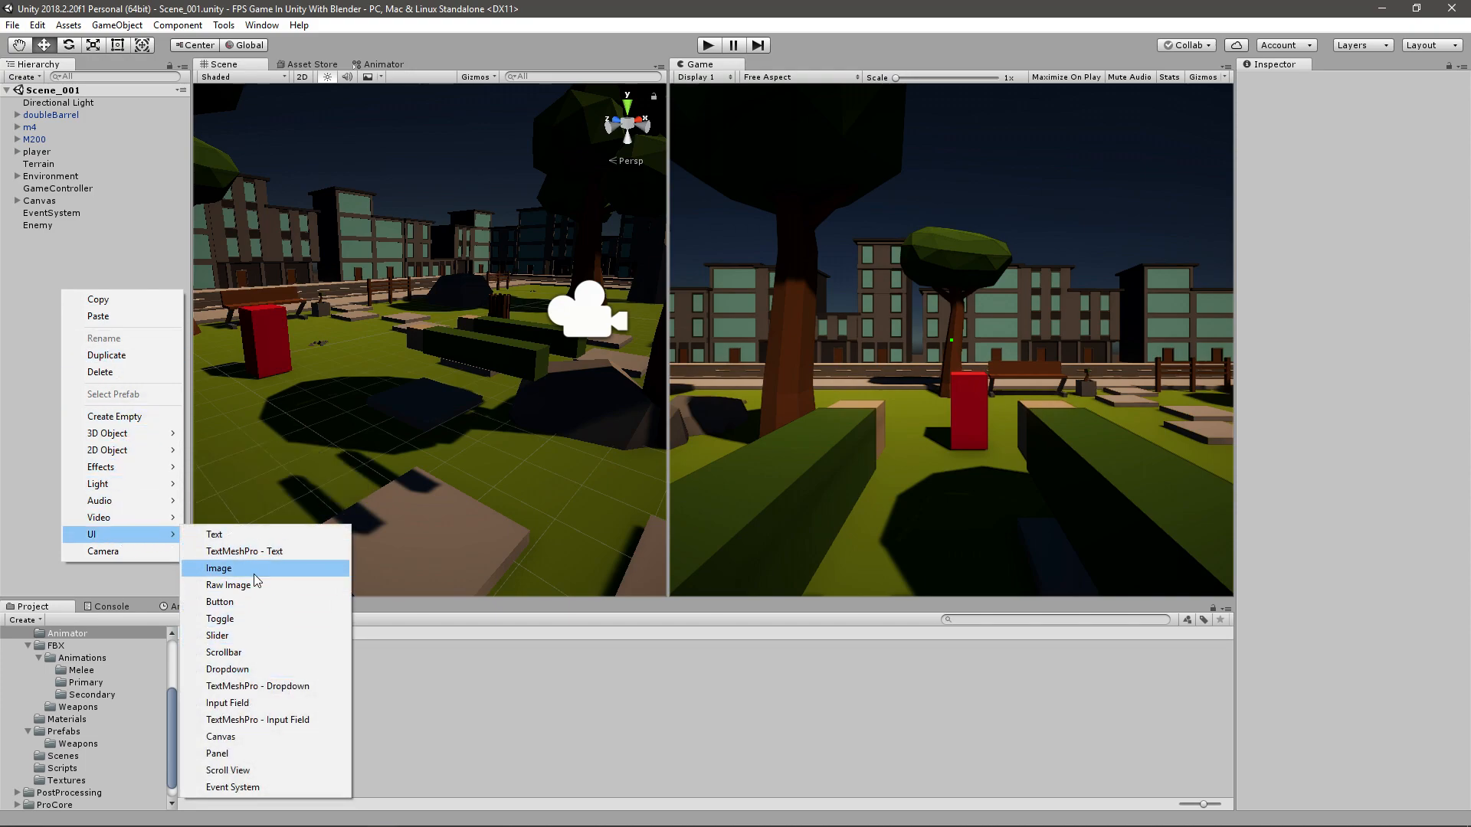
{"action": "left_click", "coordinate": [218, 567]}
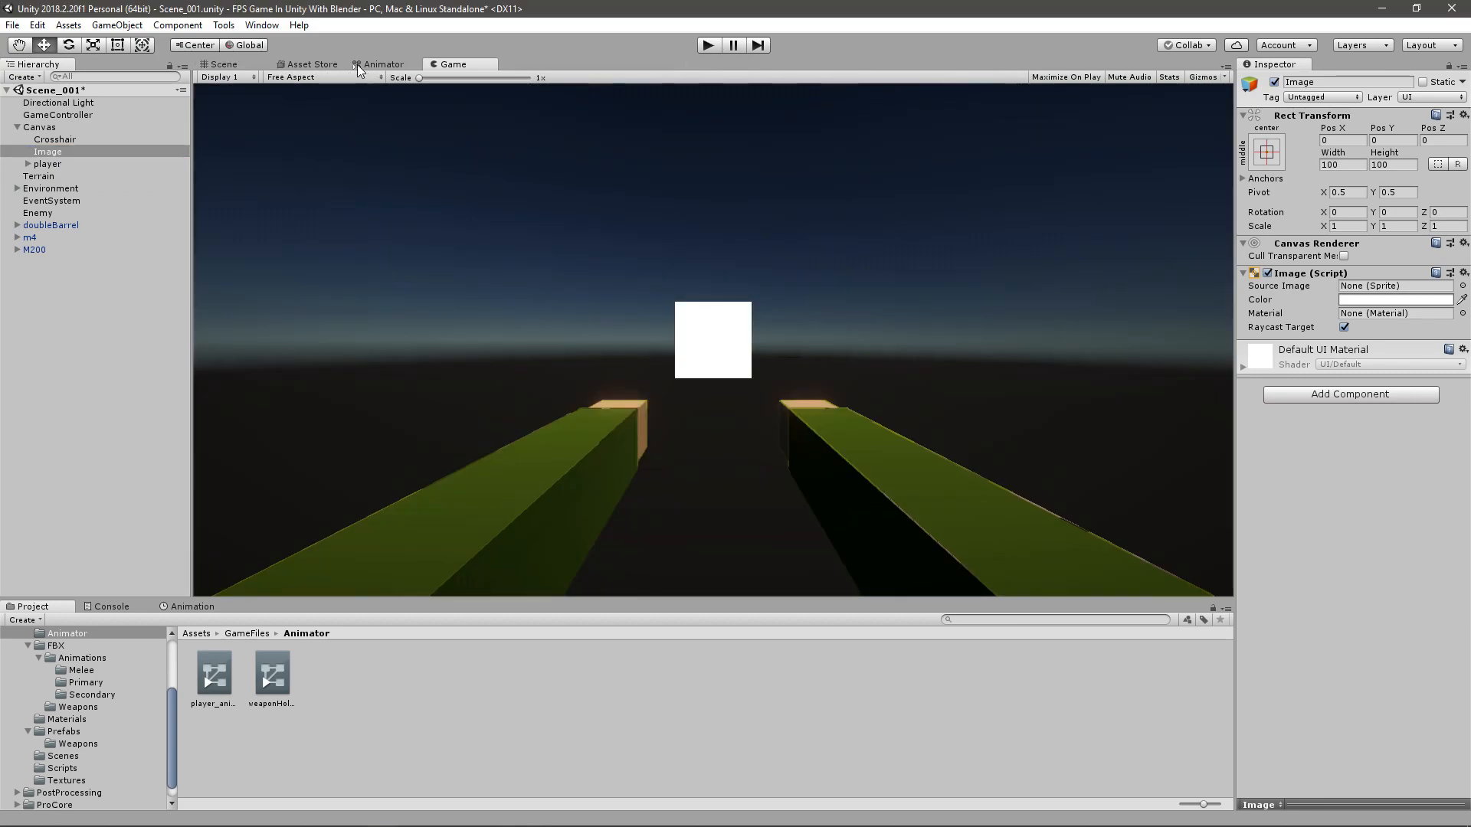
{"action": "mouse_move", "coordinate": [720, 354]}
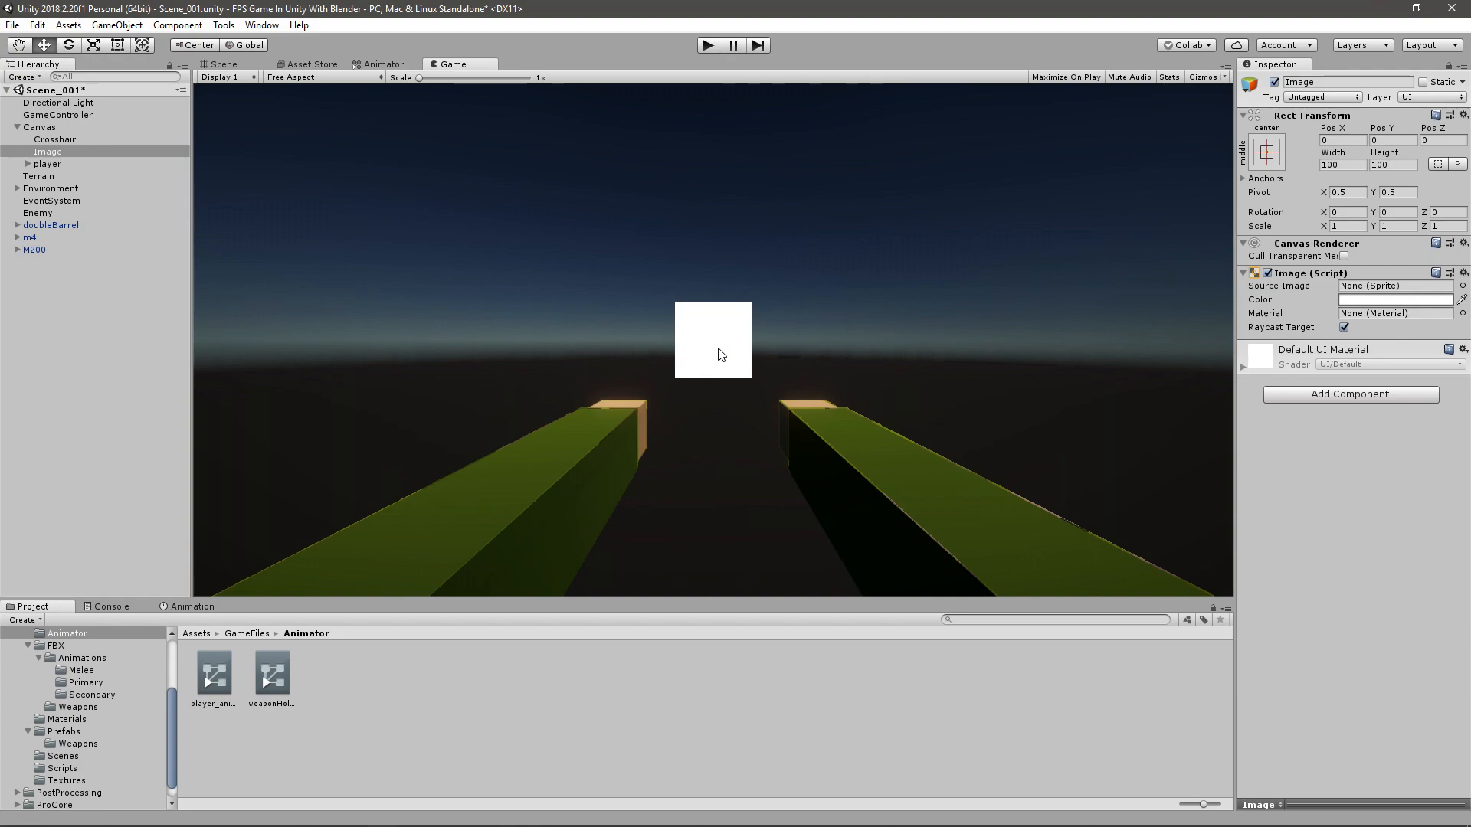
Rename the Image to PickupPopup and give it a semi-transparent grey colour.
{"action": "double_click", "coordinate": [48, 152]}
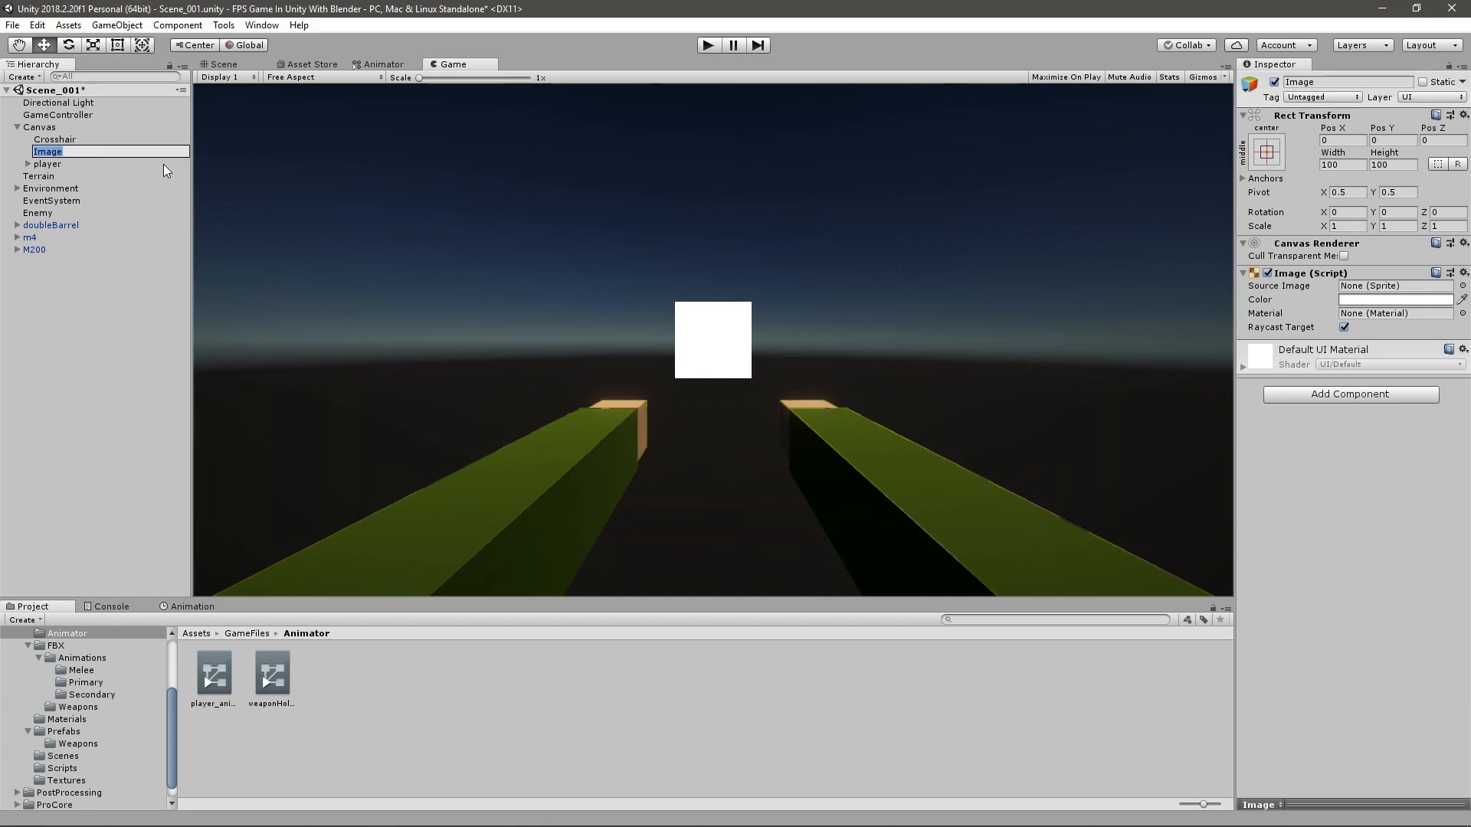
{"action": "type", "text": "PickupPopup"}
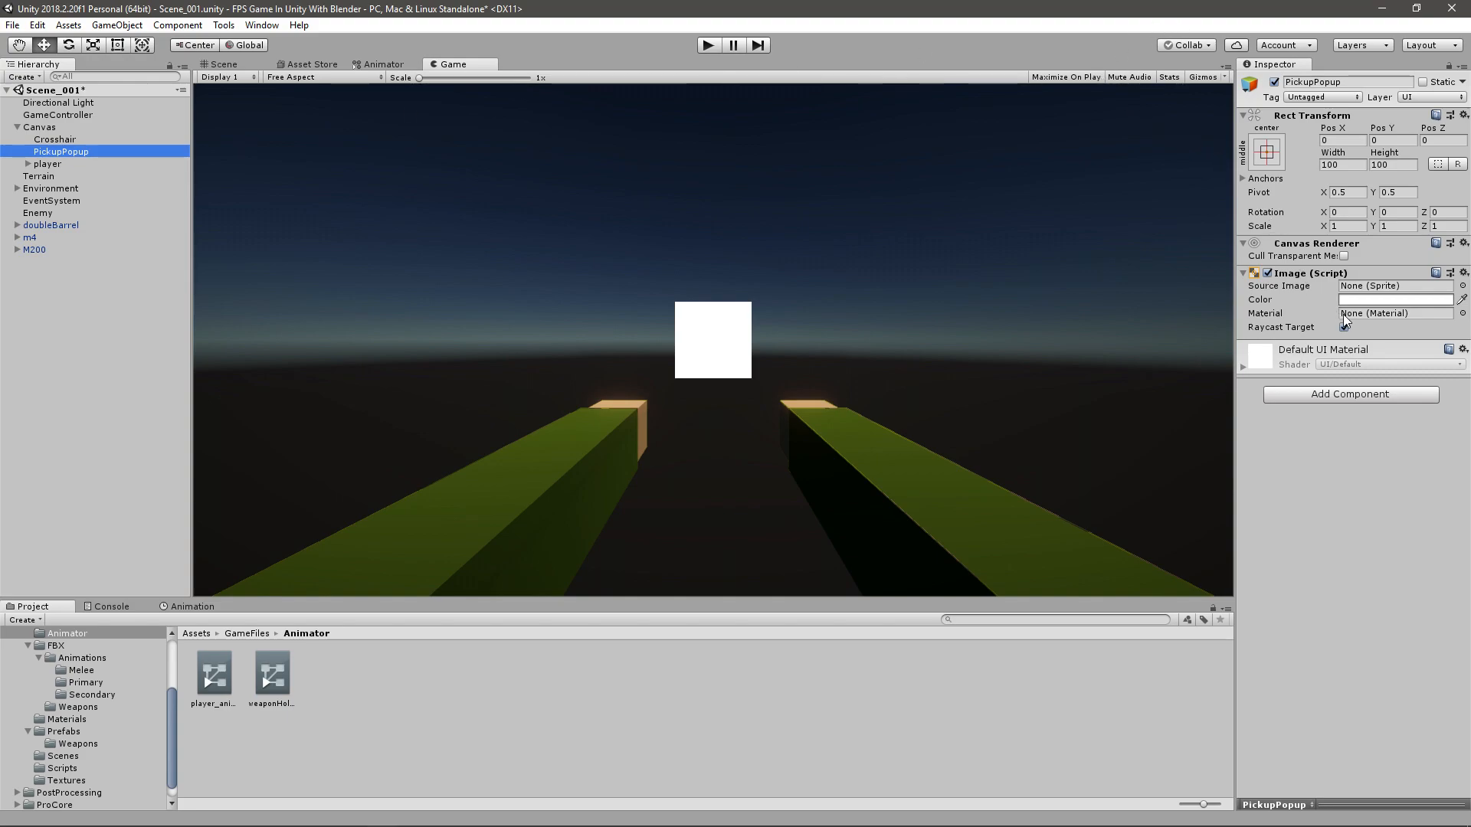
{"action": "left_click", "coordinate": [1394, 298]}
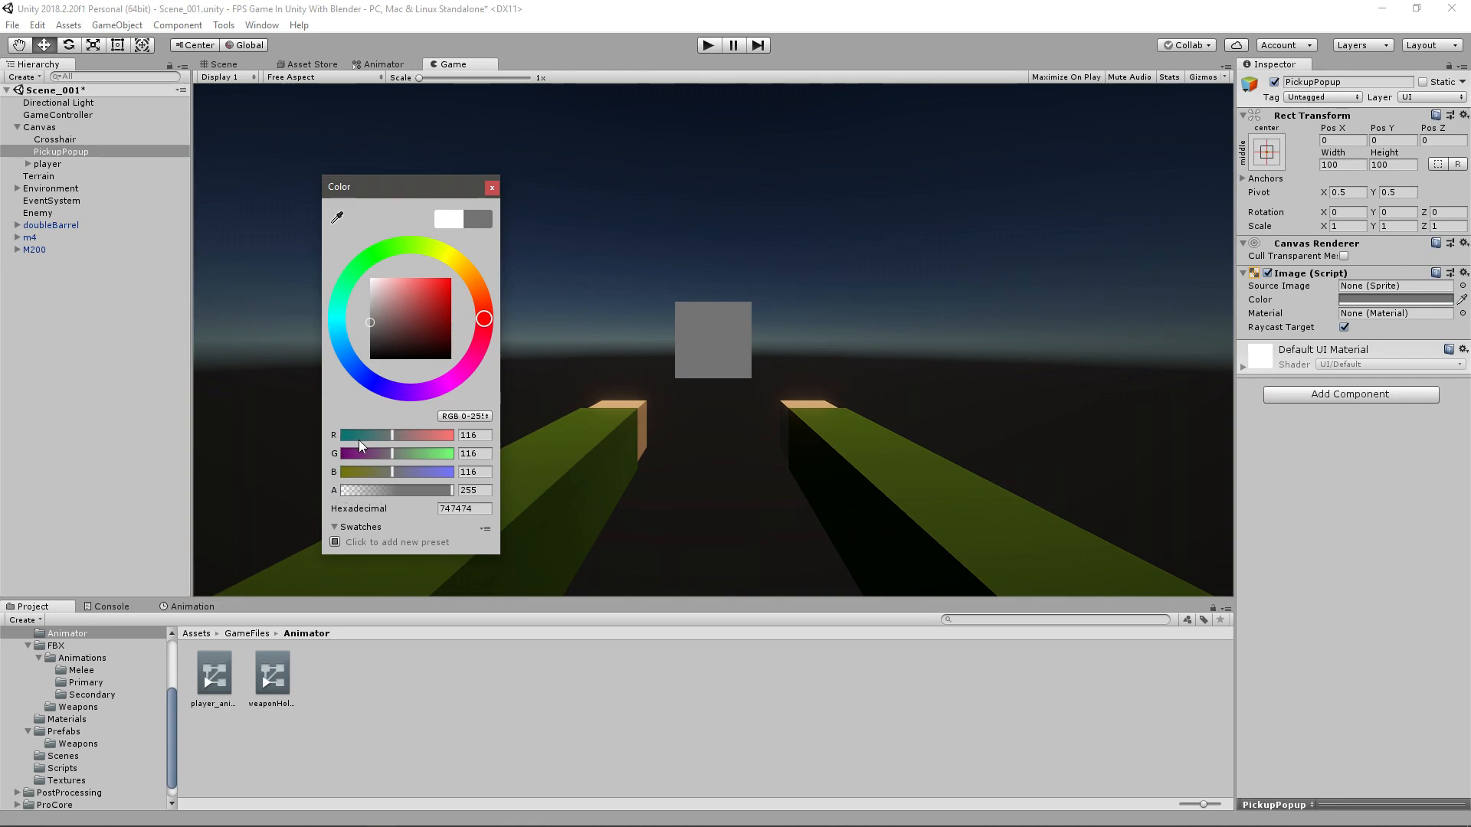
{"action": "mouse_move", "coordinate": [341, 507]}
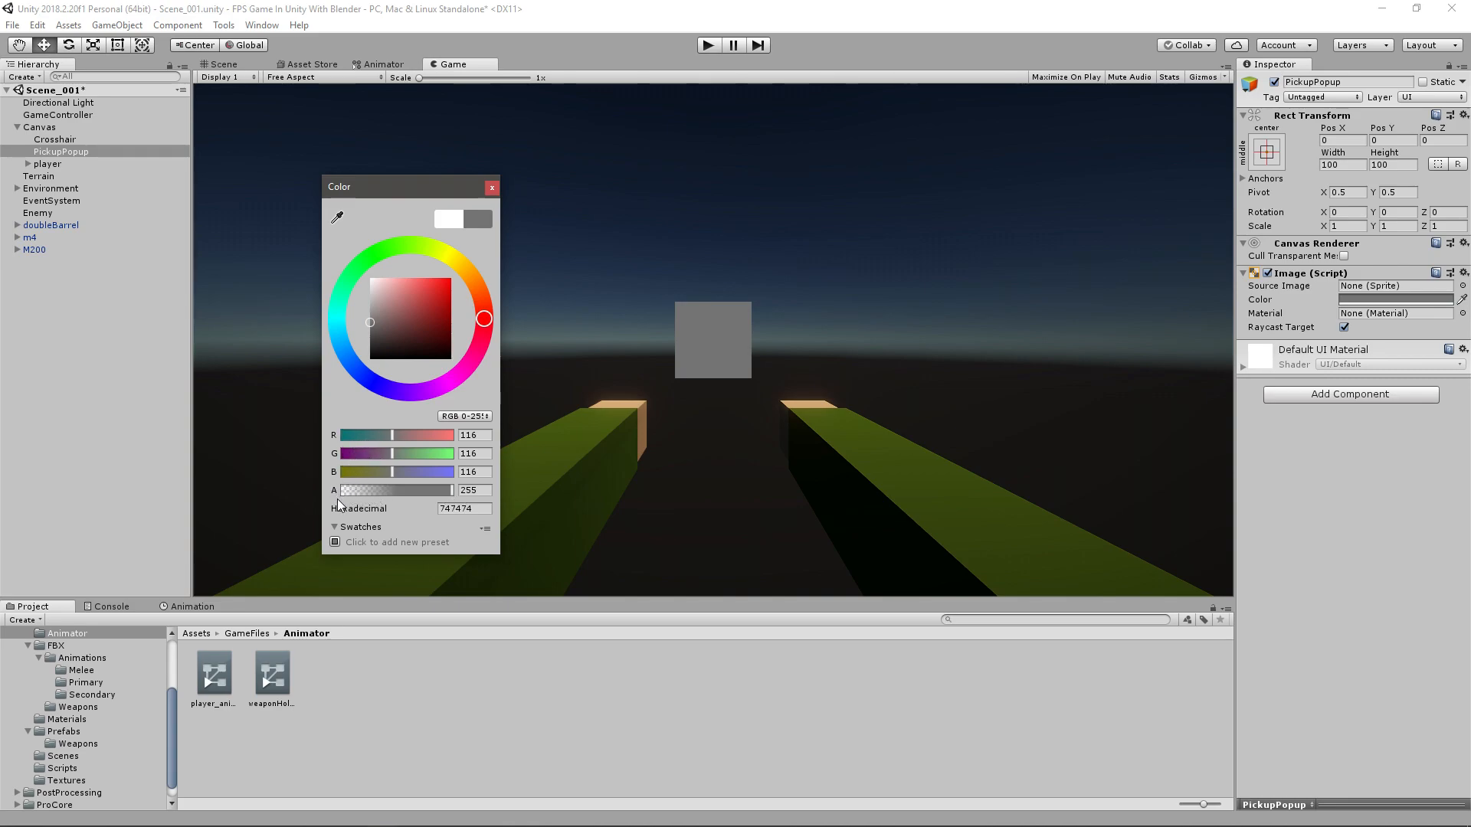
{"action": "mouse_move", "coordinate": [434, 477]}
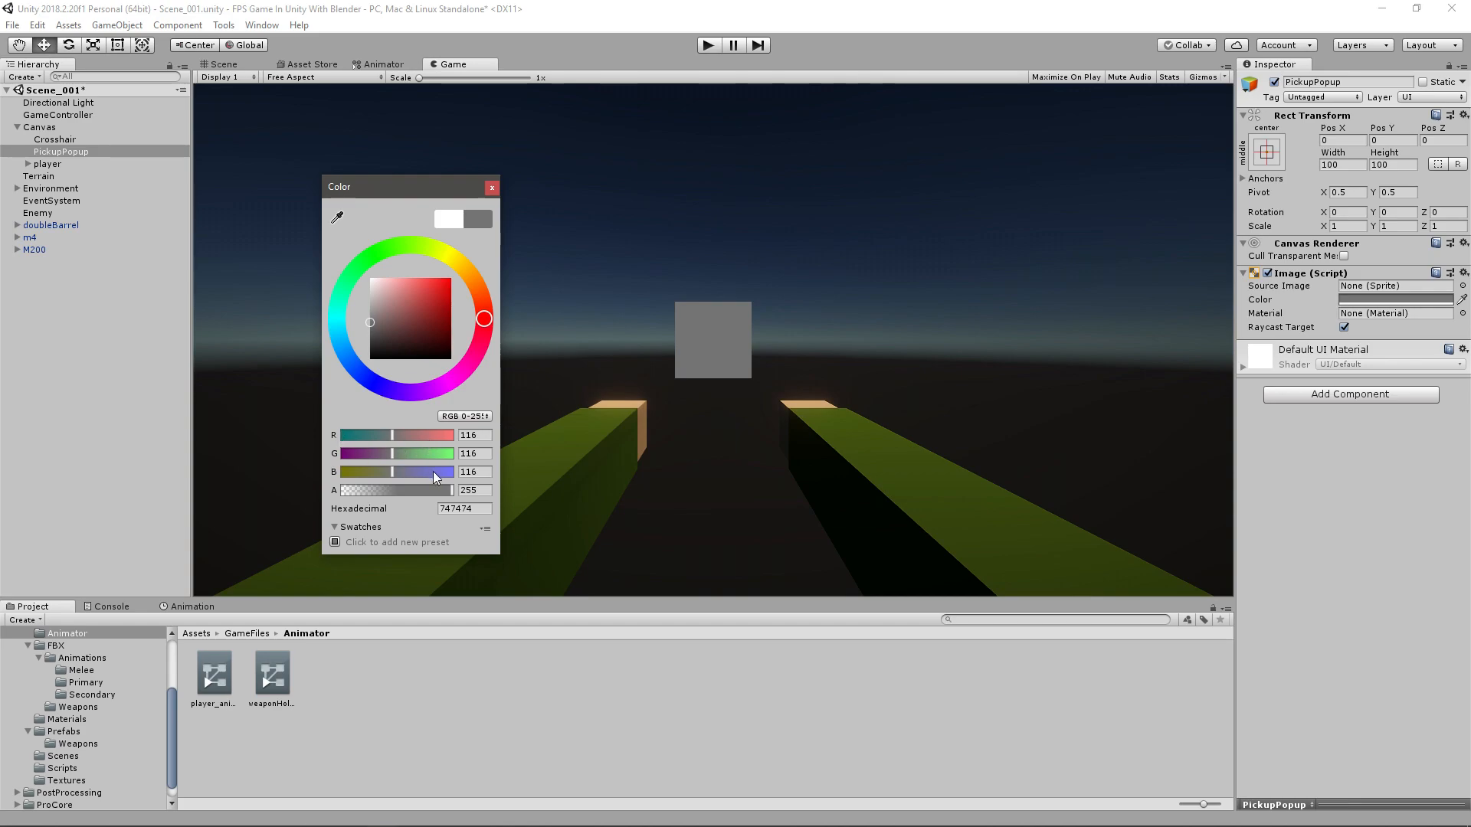
{"action": "mouse_move", "coordinate": [403, 498]}
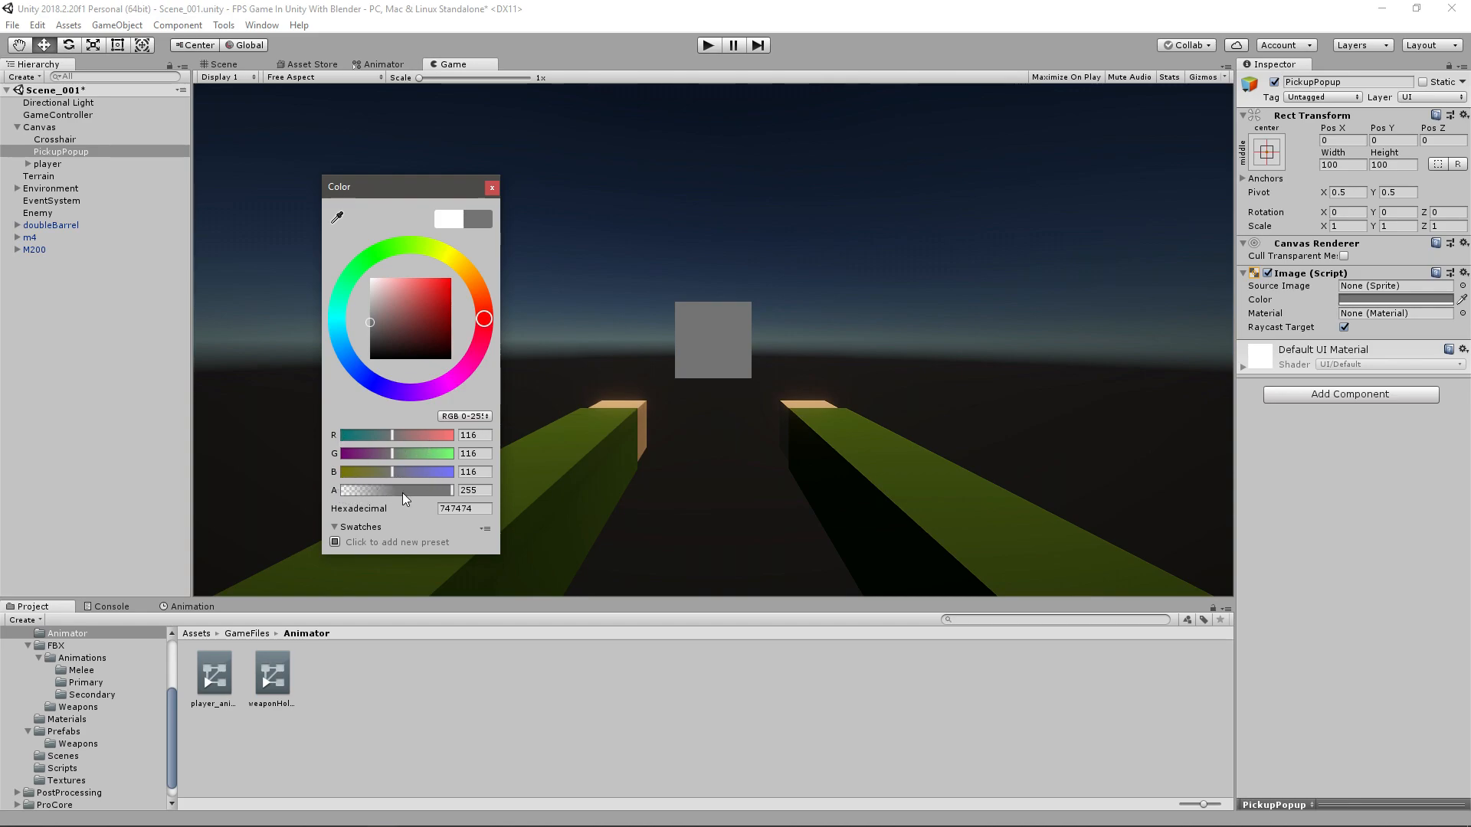
{"action": "left_click_drag", "start_coordinate": [453, 490], "coordinate": [394, 490]}
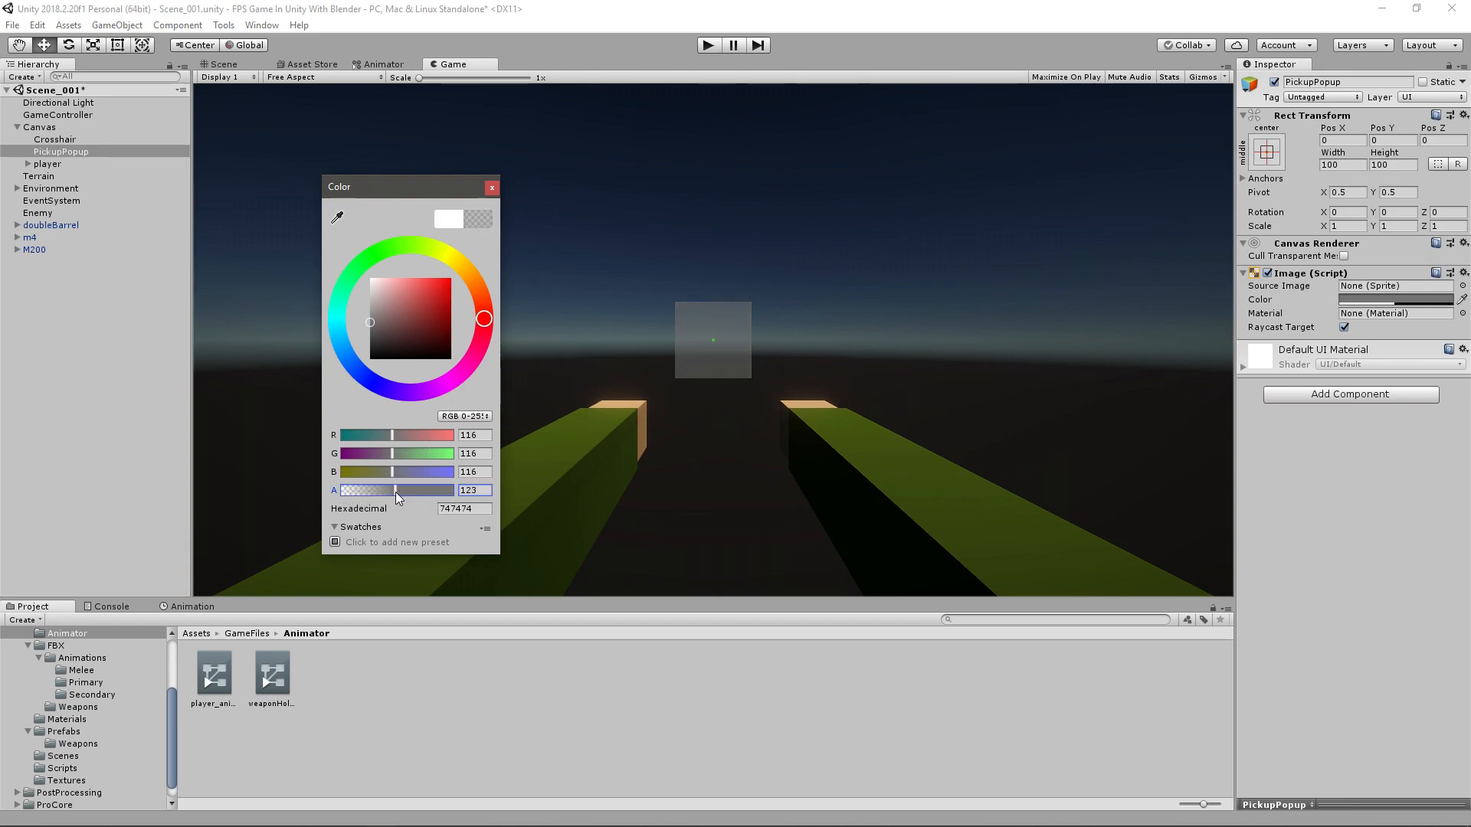
{"action": "left_click", "coordinate": [491, 187]}
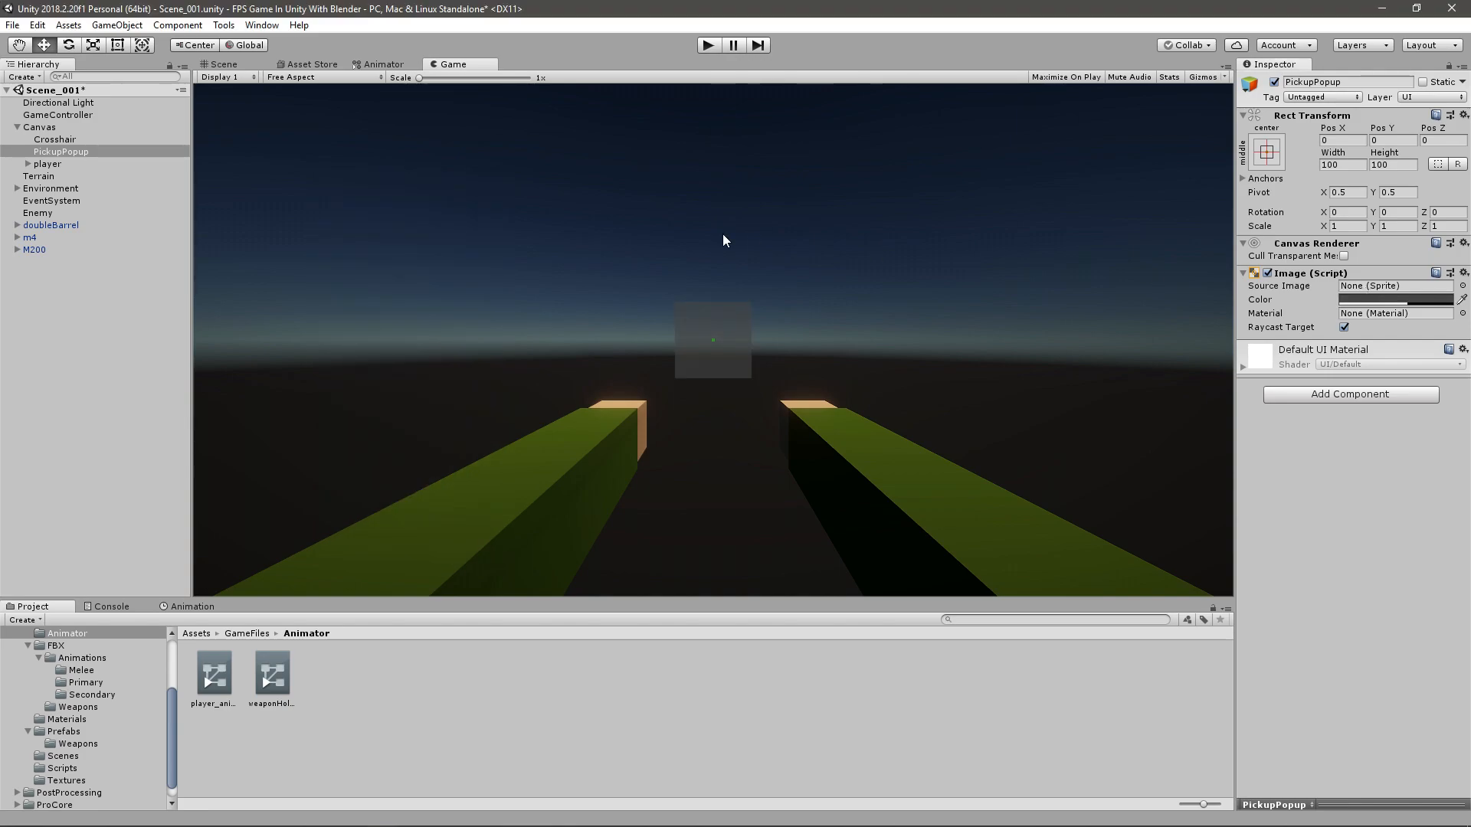
Set PickupPopup's Rect Transform to Pos X 100, Height 50 and Width 120.
{"action": "left_click", "coordinate": [1342, 139]}
{"action": "type", "text": "-"}
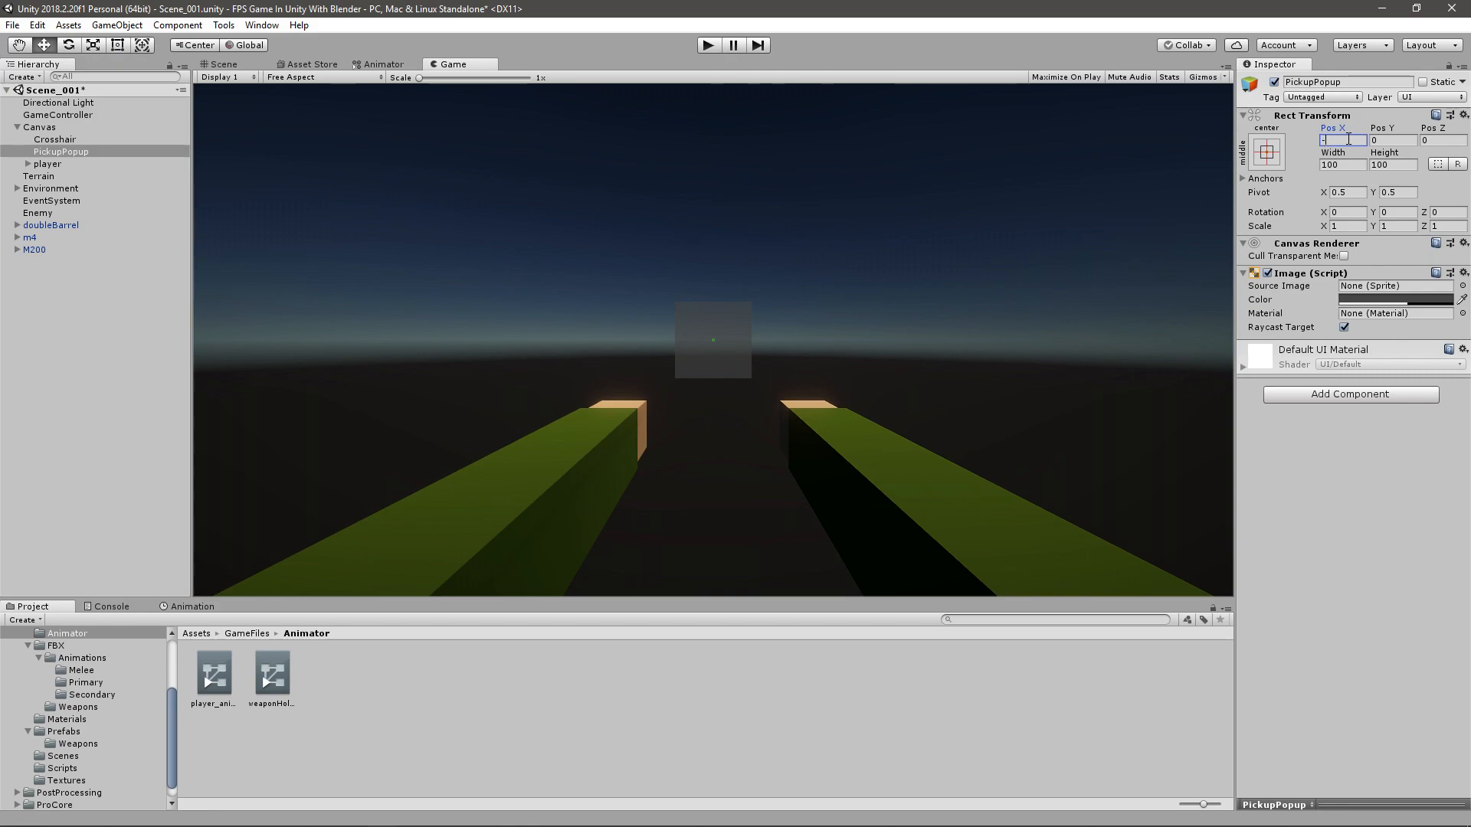
{"action": "type", "text": "5"}
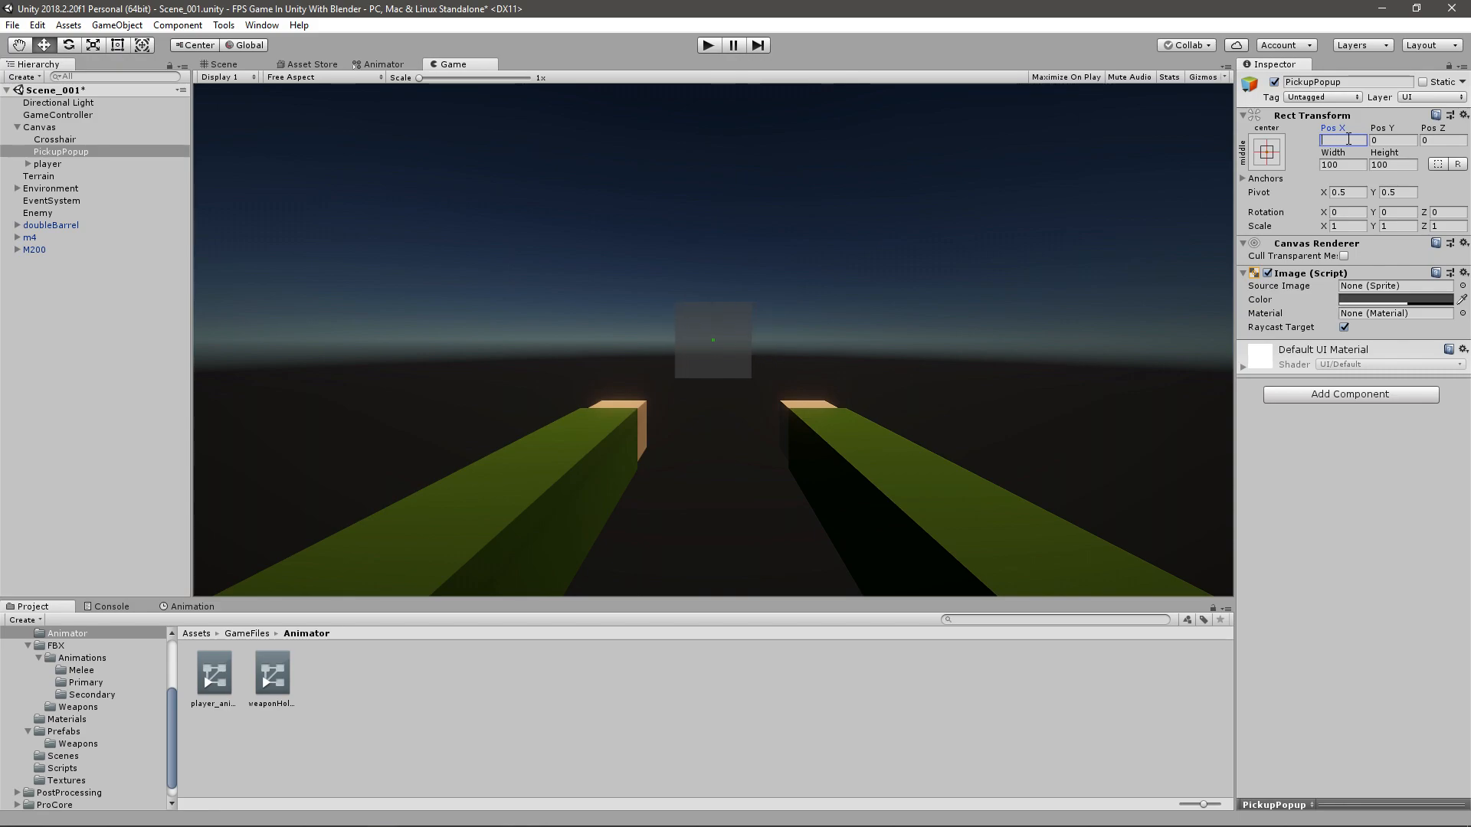
{"action": "type", "text": "100"}
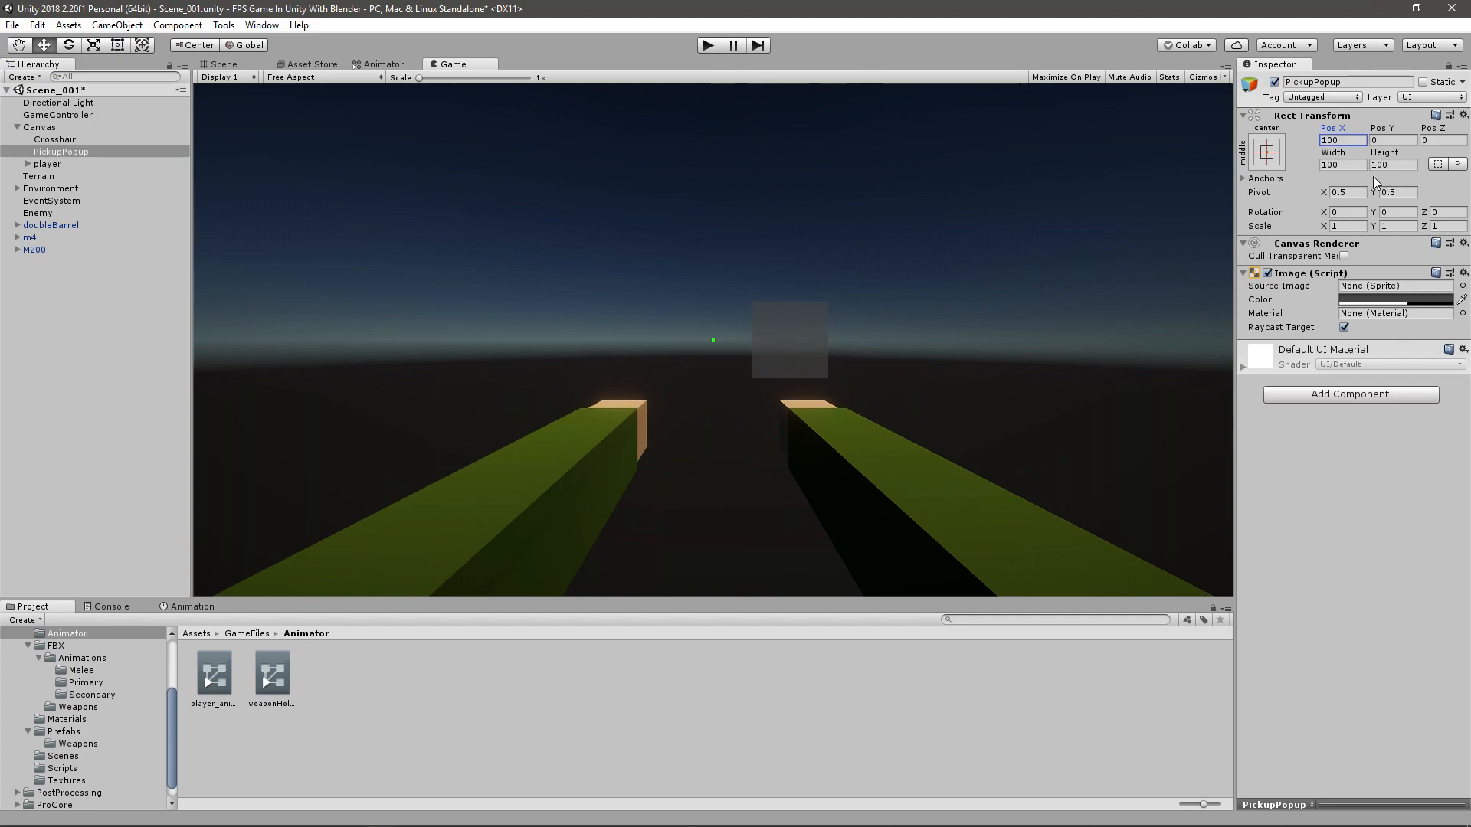
{"action": "left_click", "coordinate": [1391, 165]}
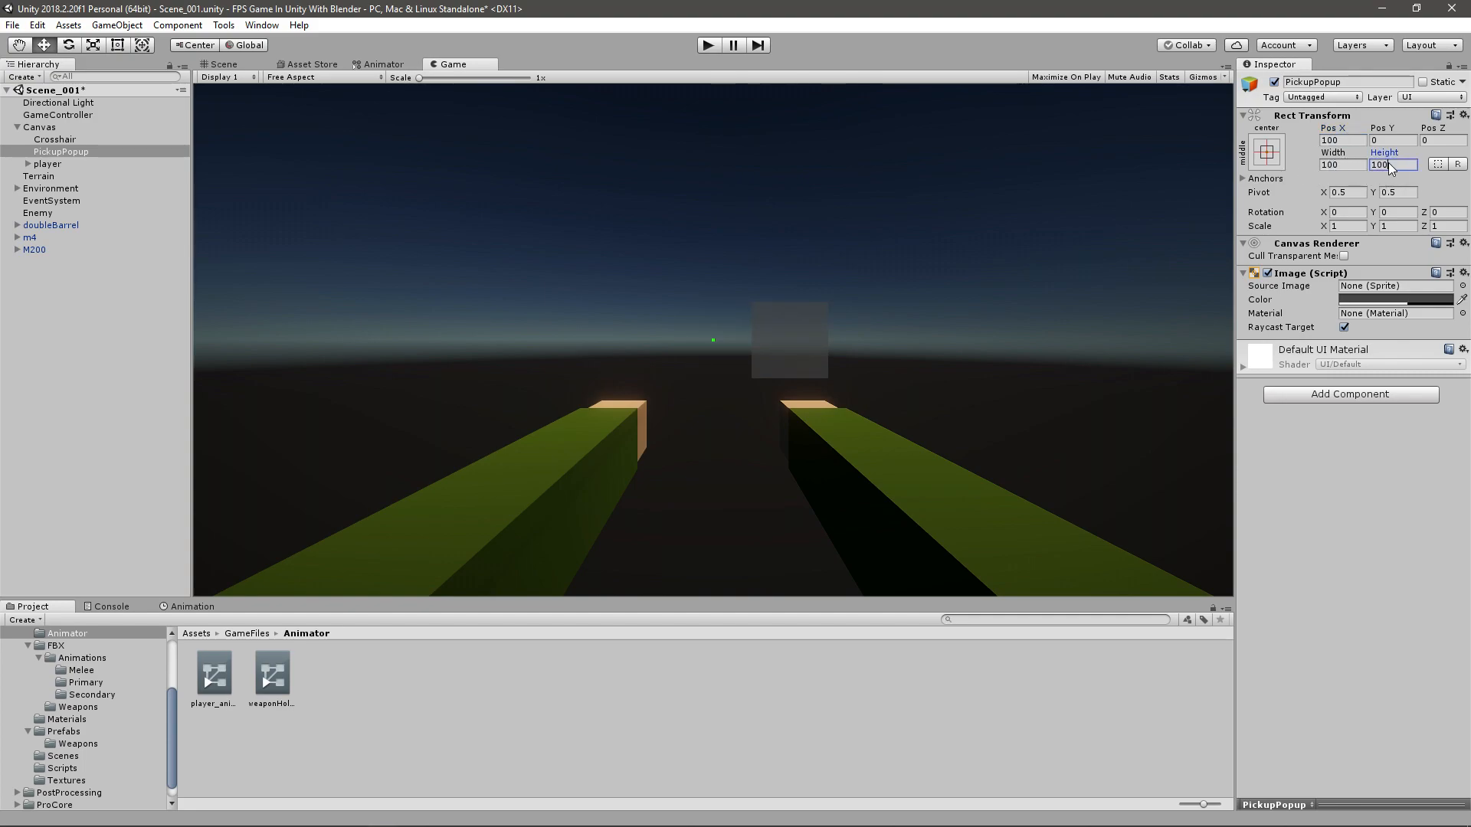
{"action": "type", "text": "50"}
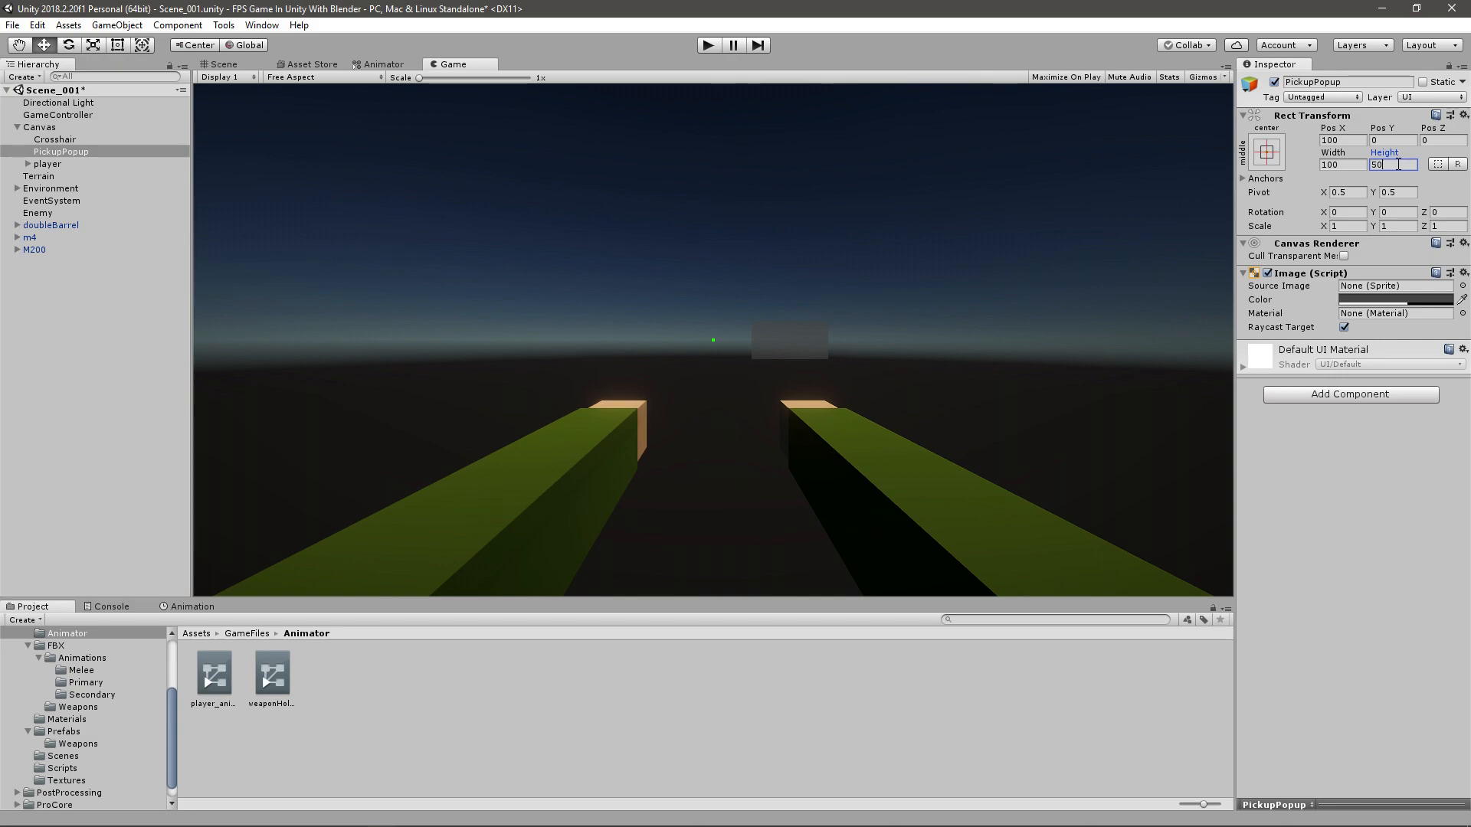
{"action": "left_click", "coordinate": [1342, 164]}
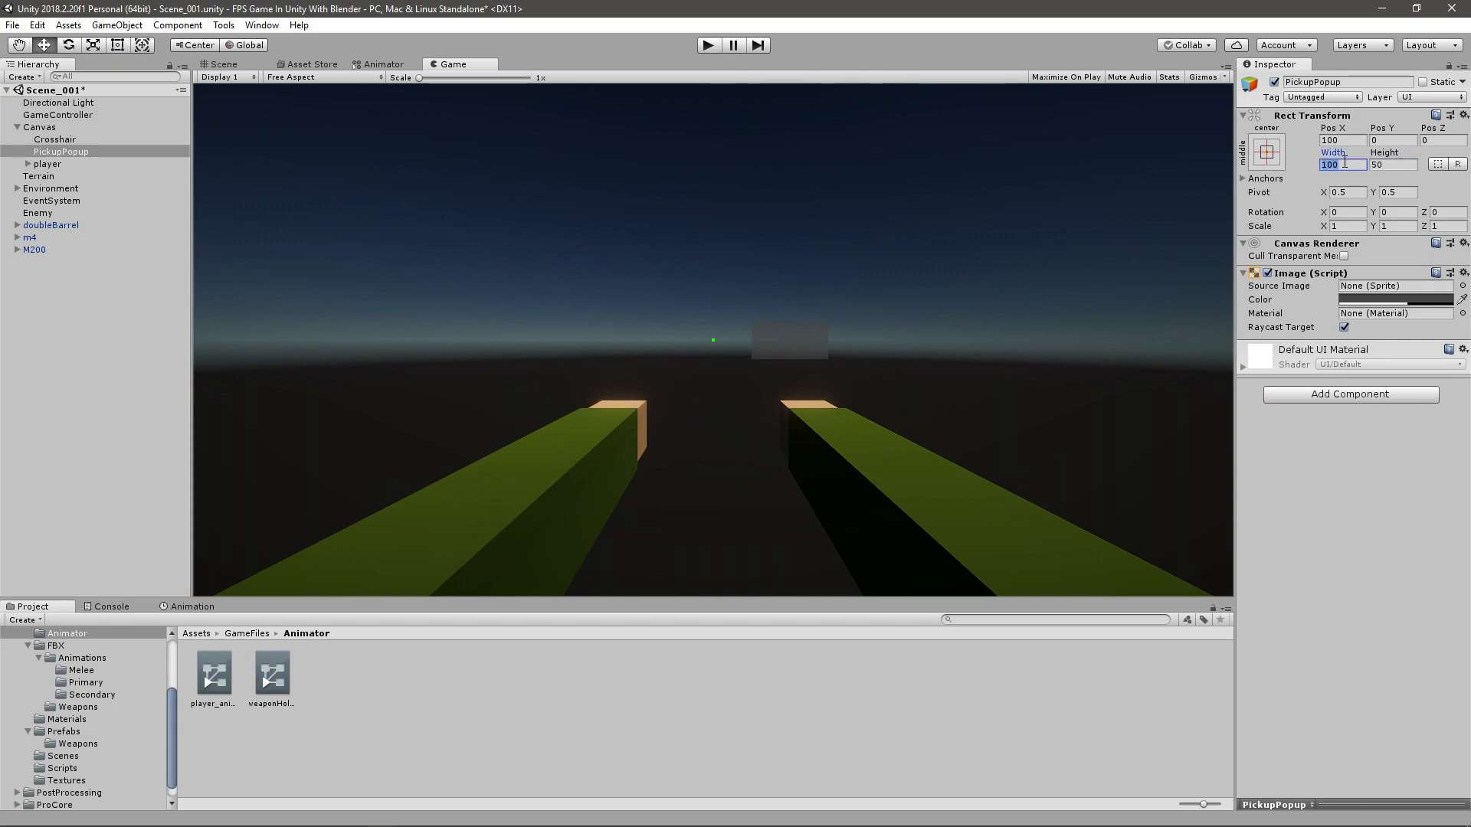
{"action": "type", "text": "120"}
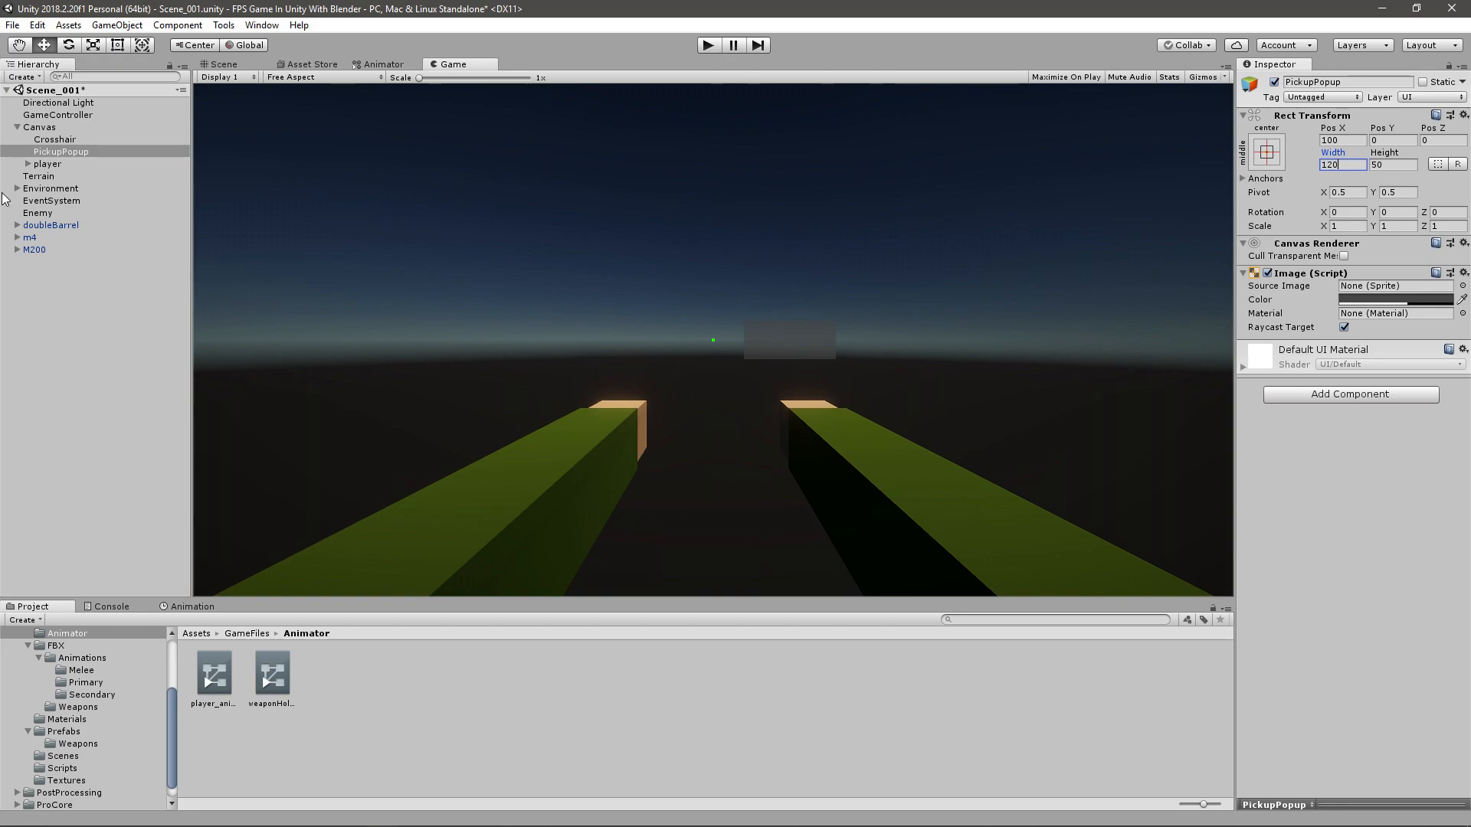
Add a Text child named PopupText, duplicate it as WeaponName, and select PopupText.
{"action": "right_click", "coordinate": [61, 152]}
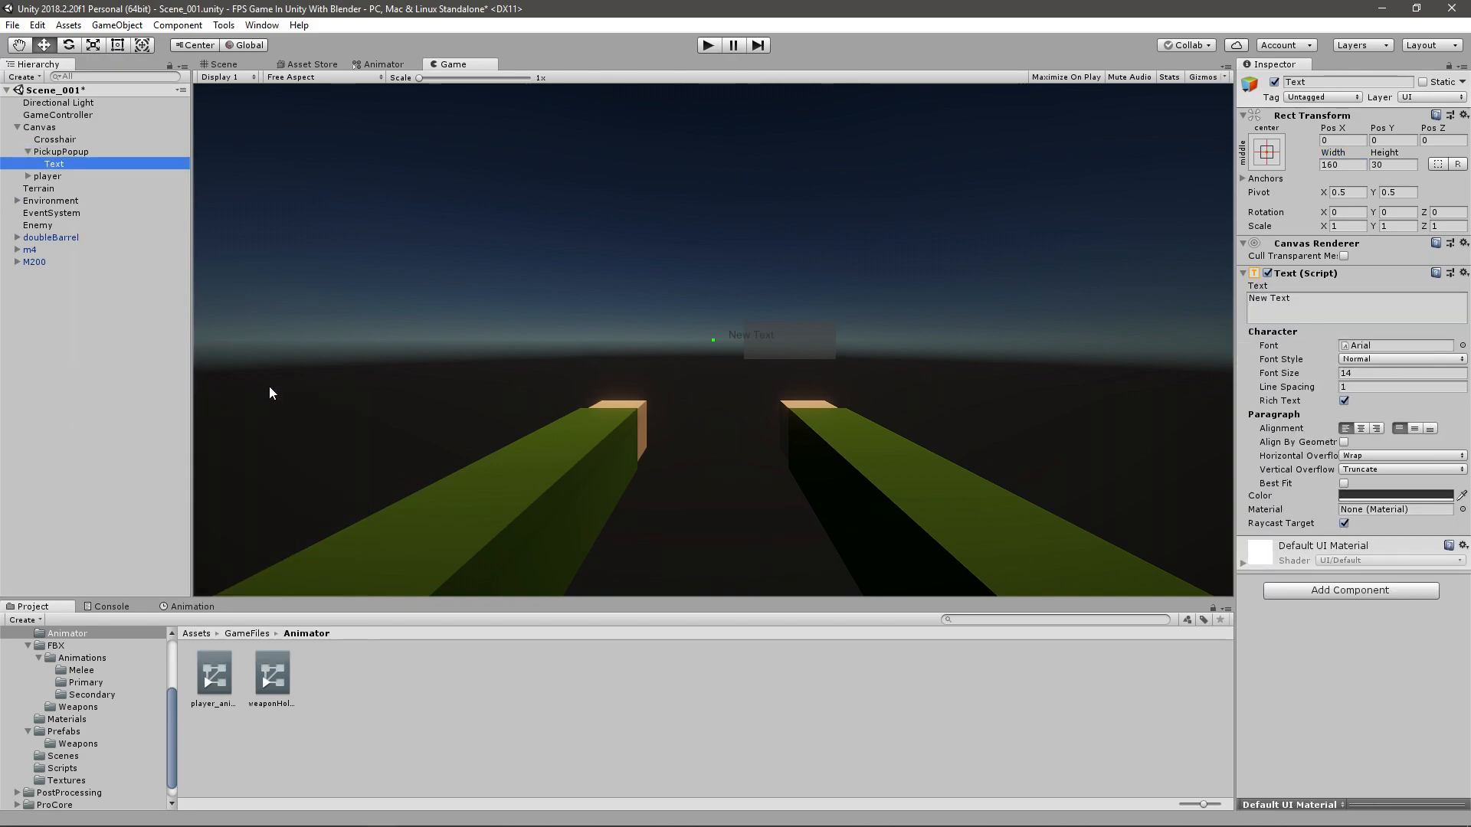
{"action": "double_click", "coordinate": [54, 164]}
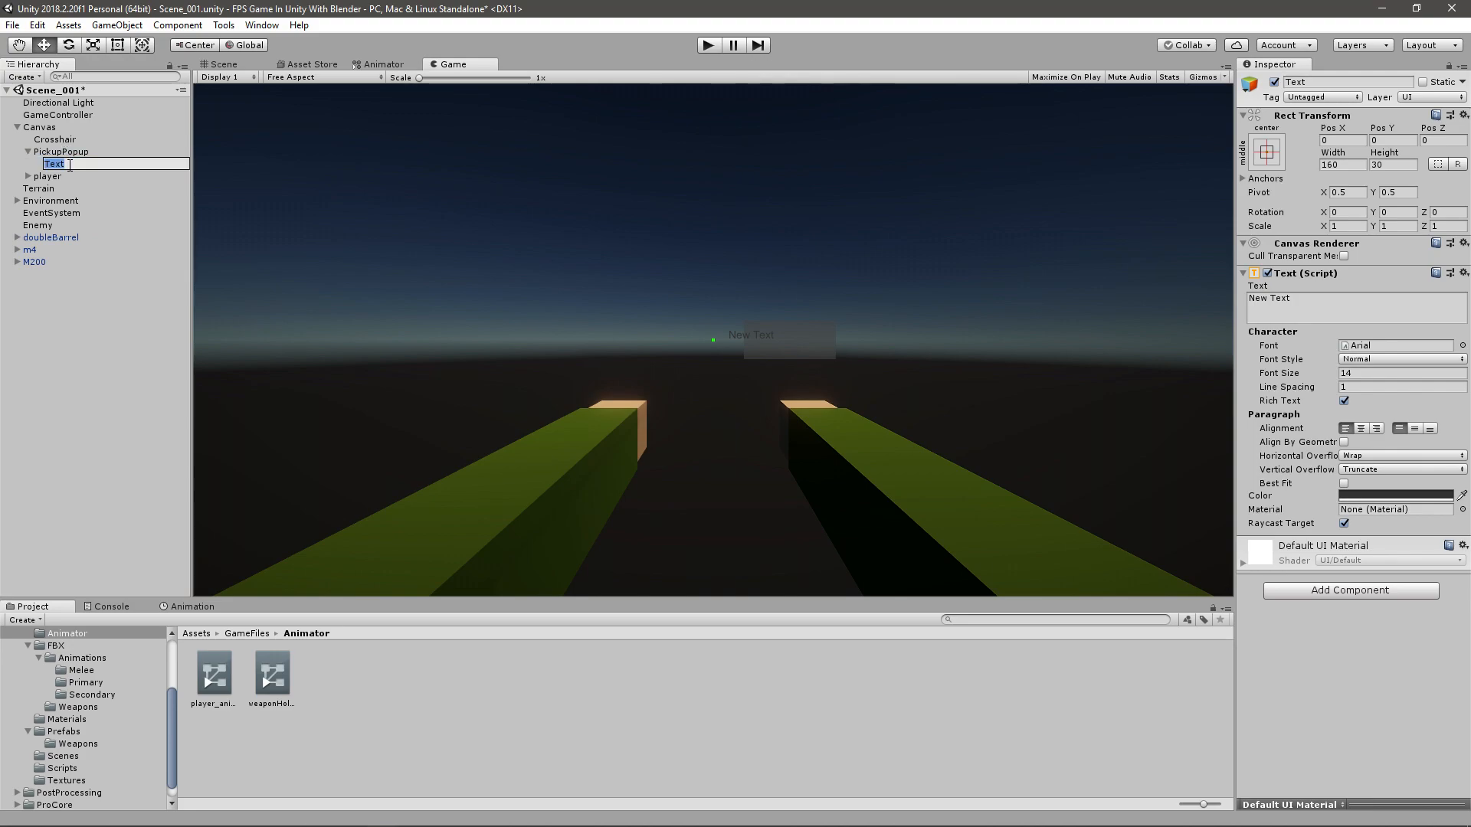
{"action": "type", "text": "Popup"}
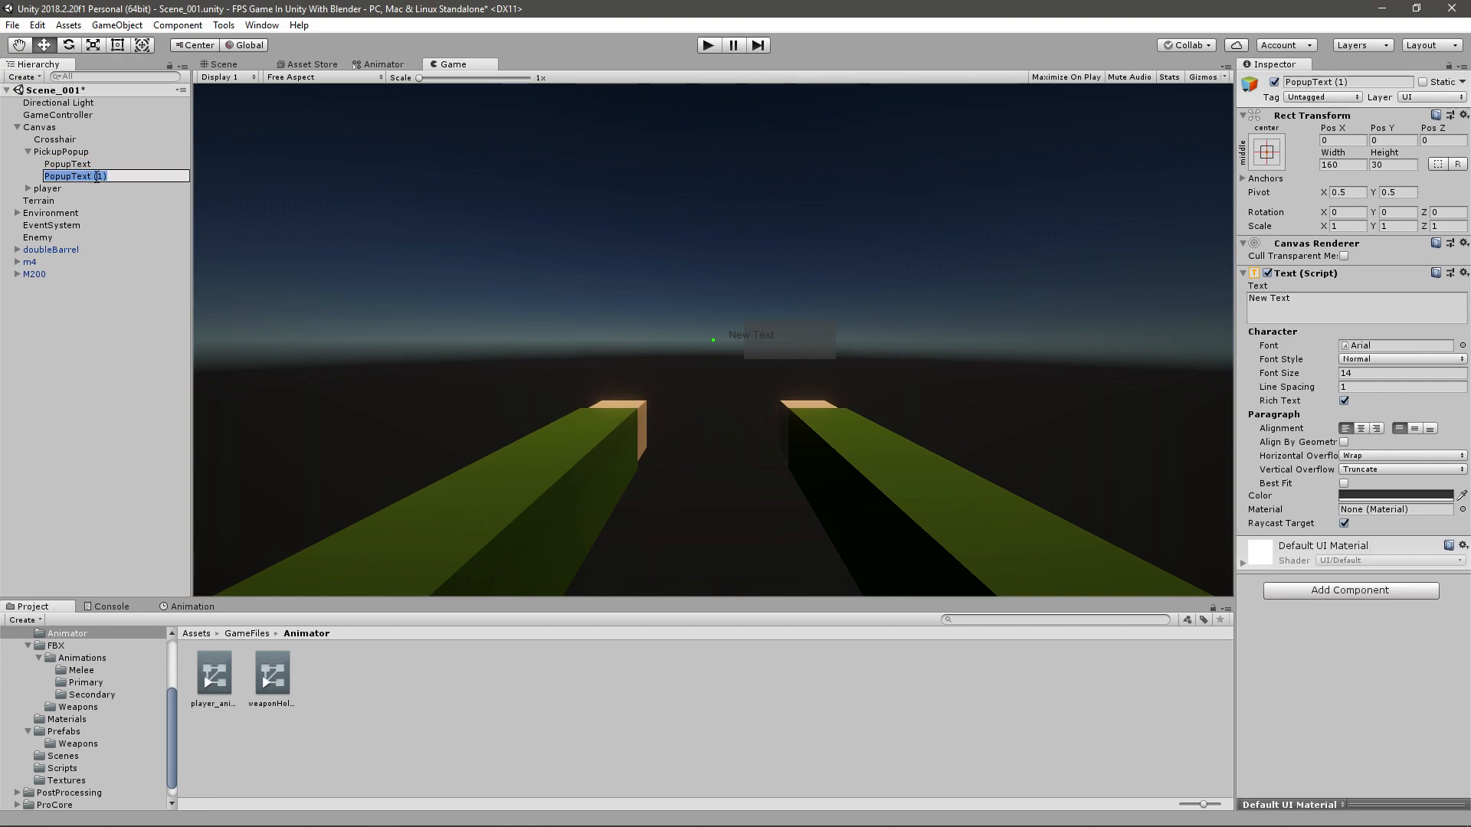
{"action": "type", "text": "WeaponN"}
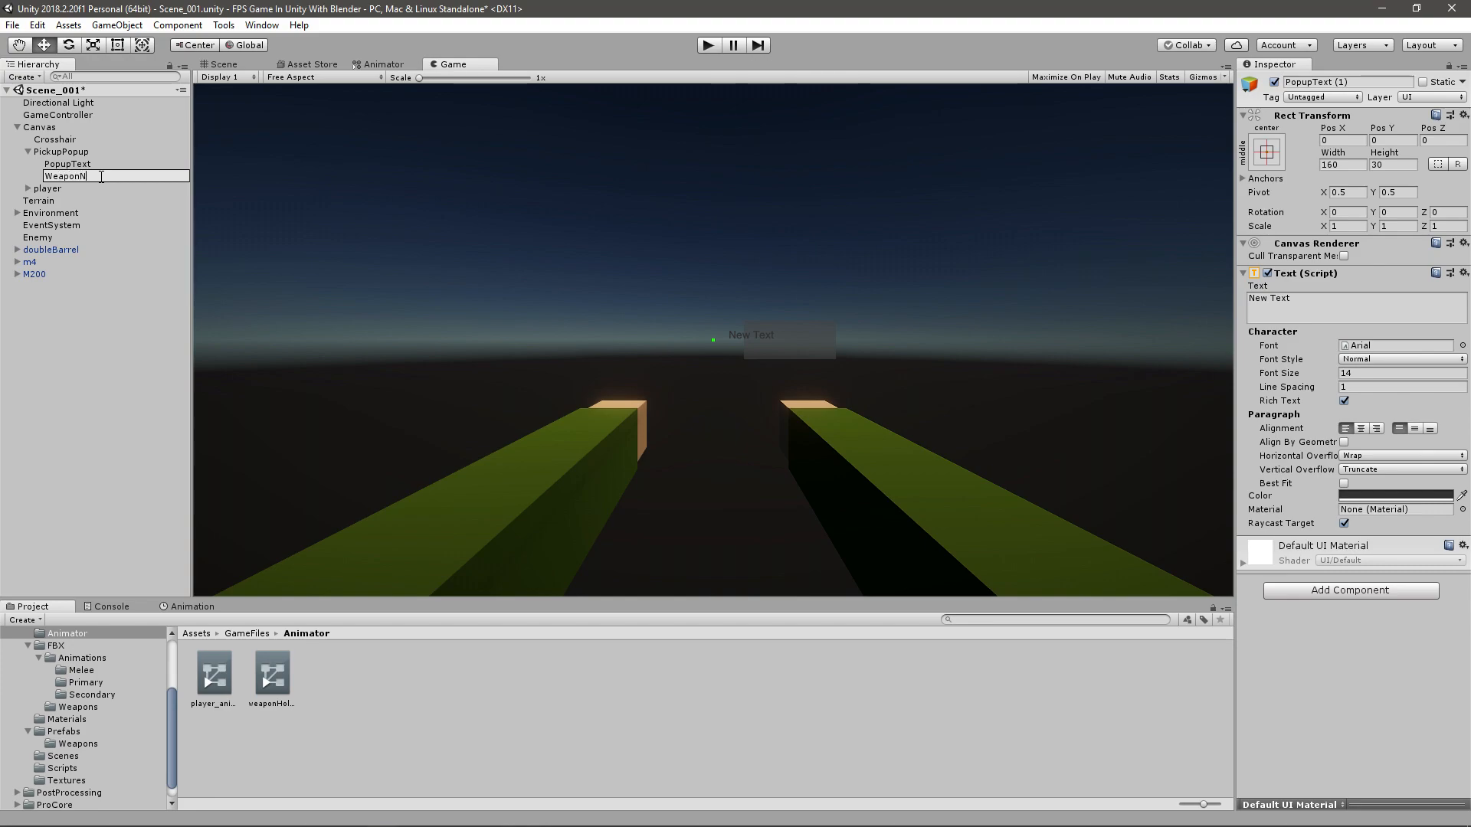
{"action": "left_click", "coordinate": [66, 164]}
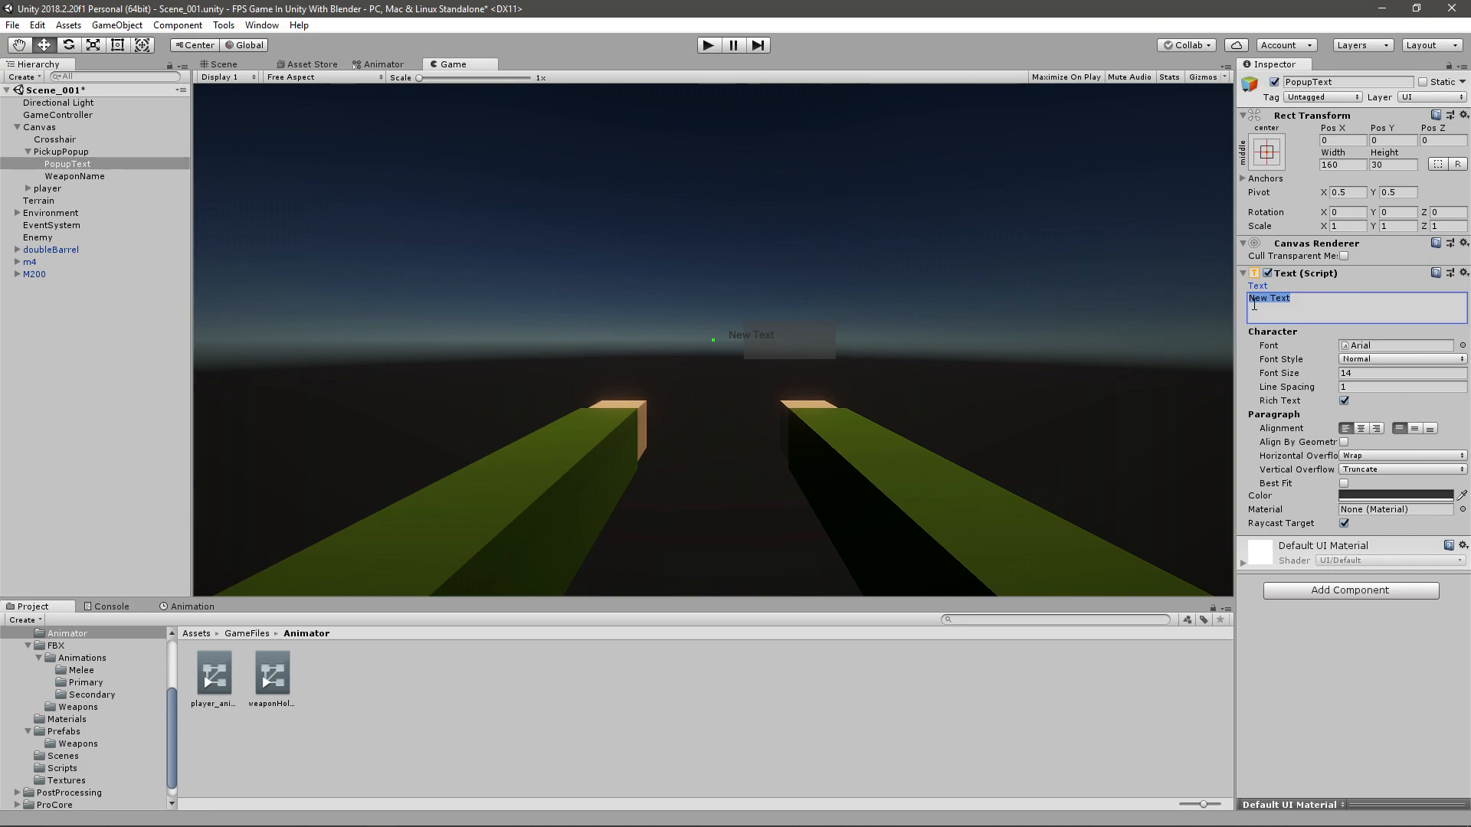
Set PopupText's Text field to 'Press E To Pickup', then select WeaponName.
{"action": "type", "text": "Press E To"}
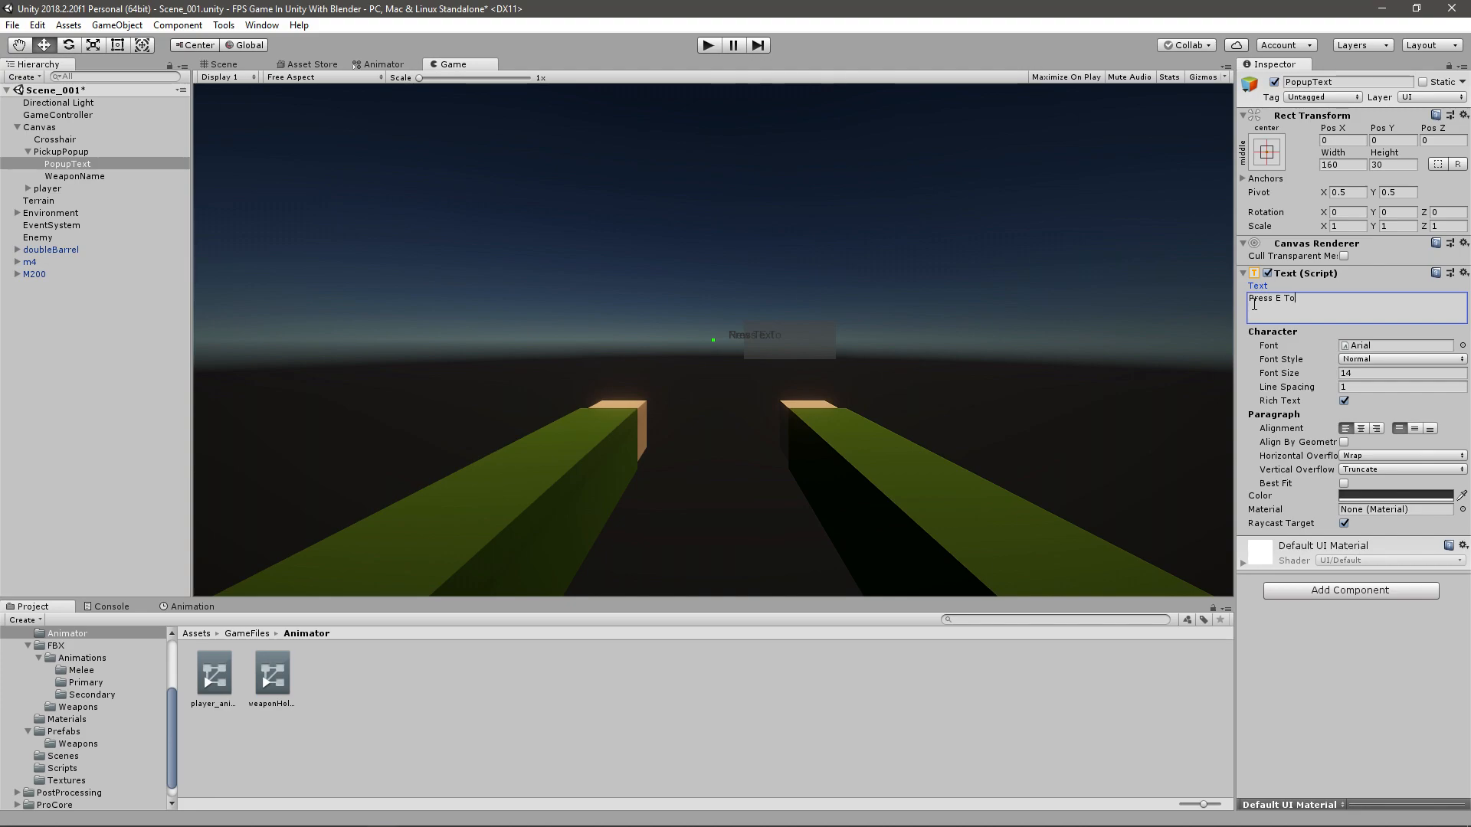
{"action": "type", "text": "Pickup"}
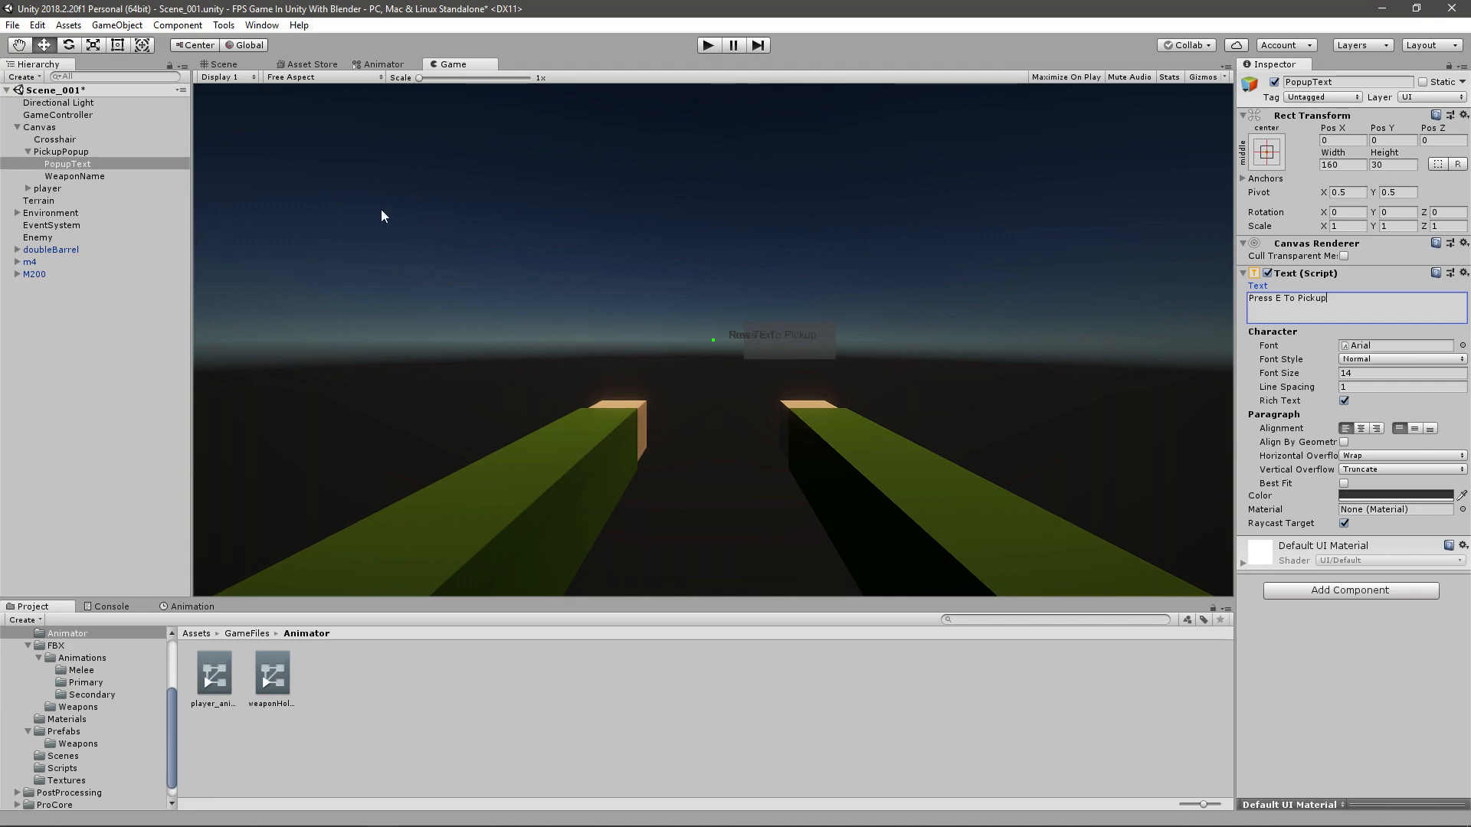
{"action": "left_click", "coordinate": [74, 176]}
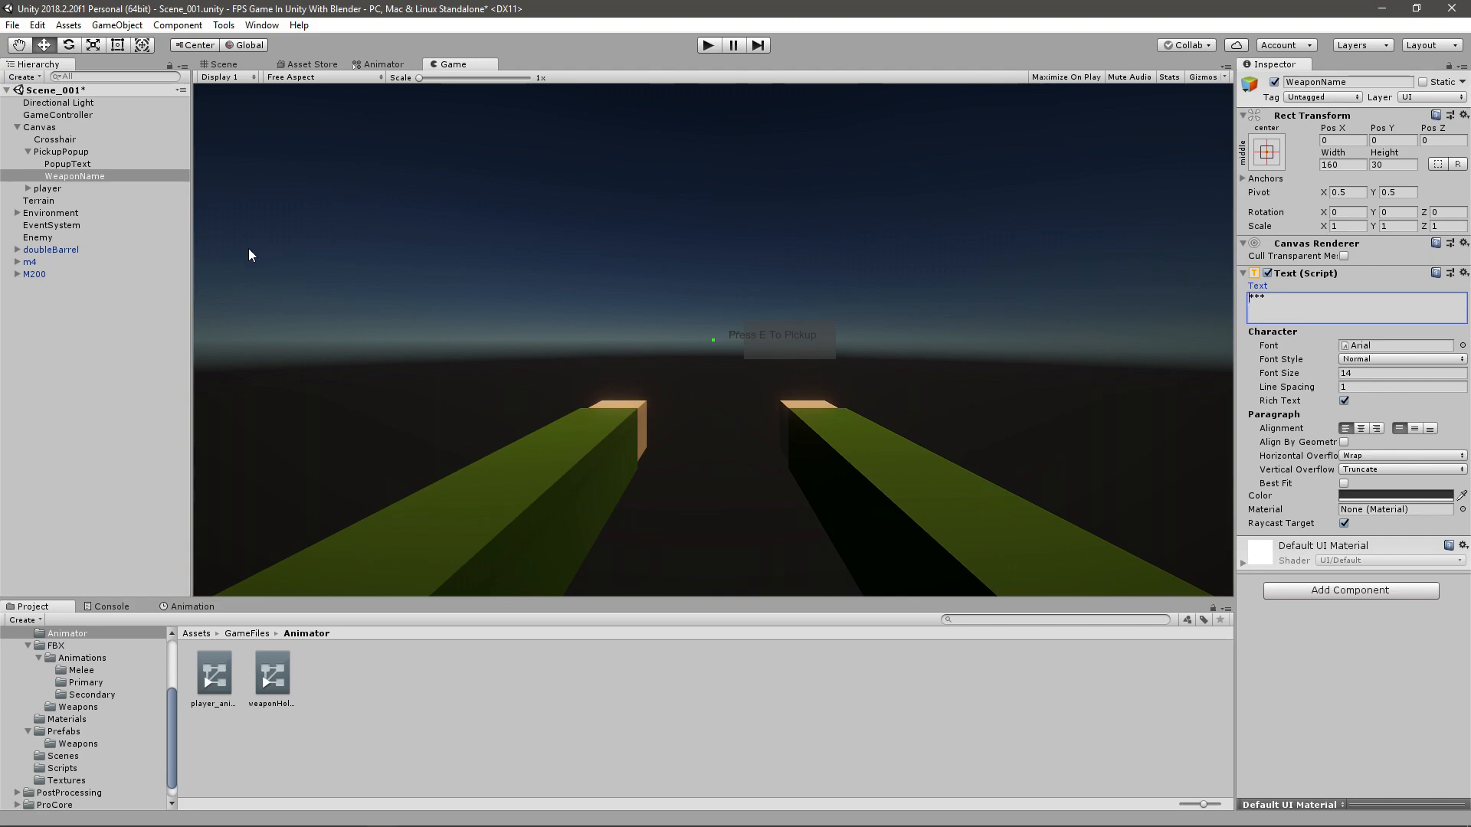
Set both PopupText and WeaponName text colour to white.
{"action": "left_click", "coordinate": [66, 164]}
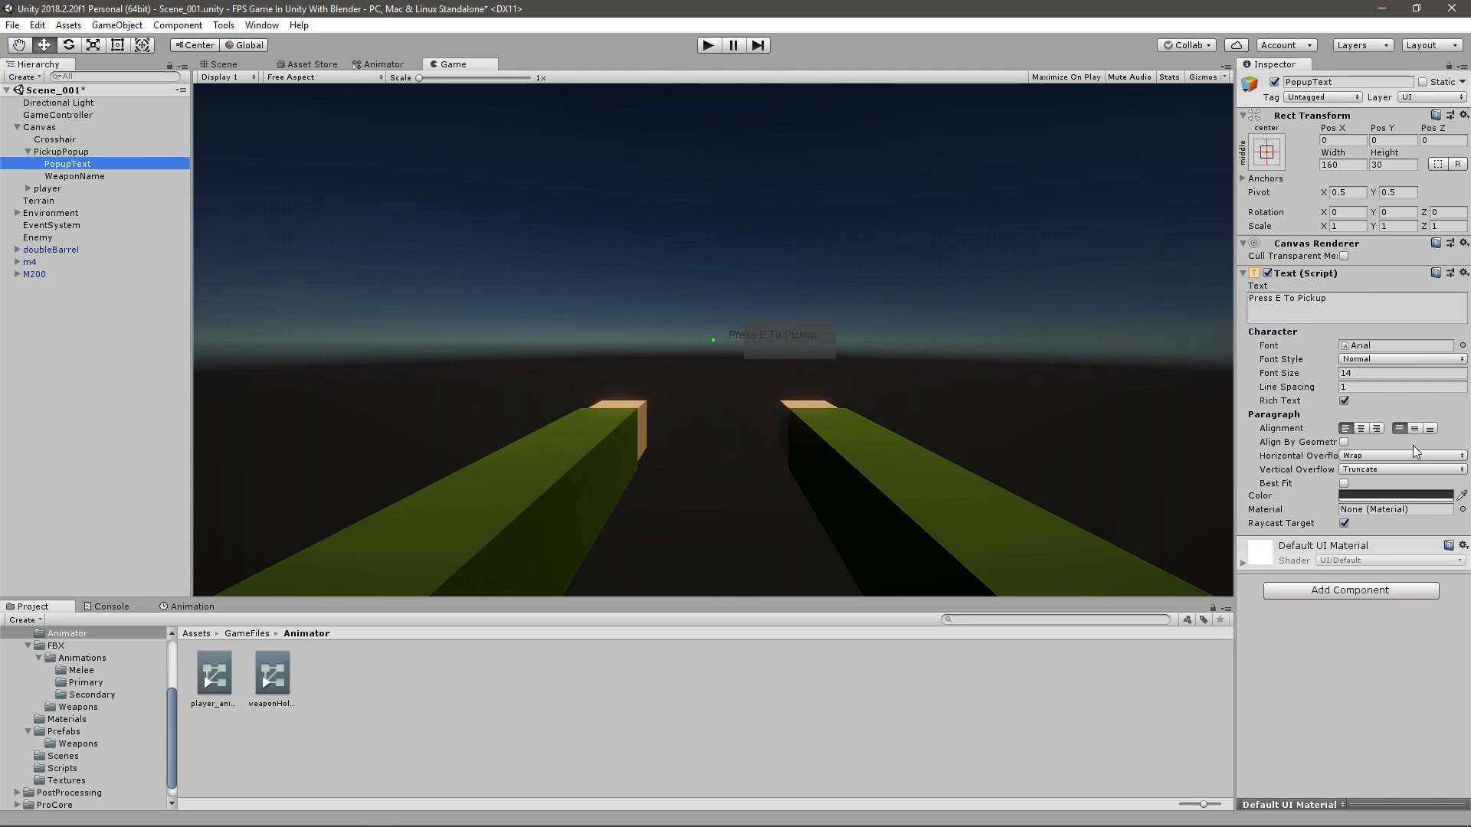
{"action": "left_click", "coordinate": [1393, 495]}
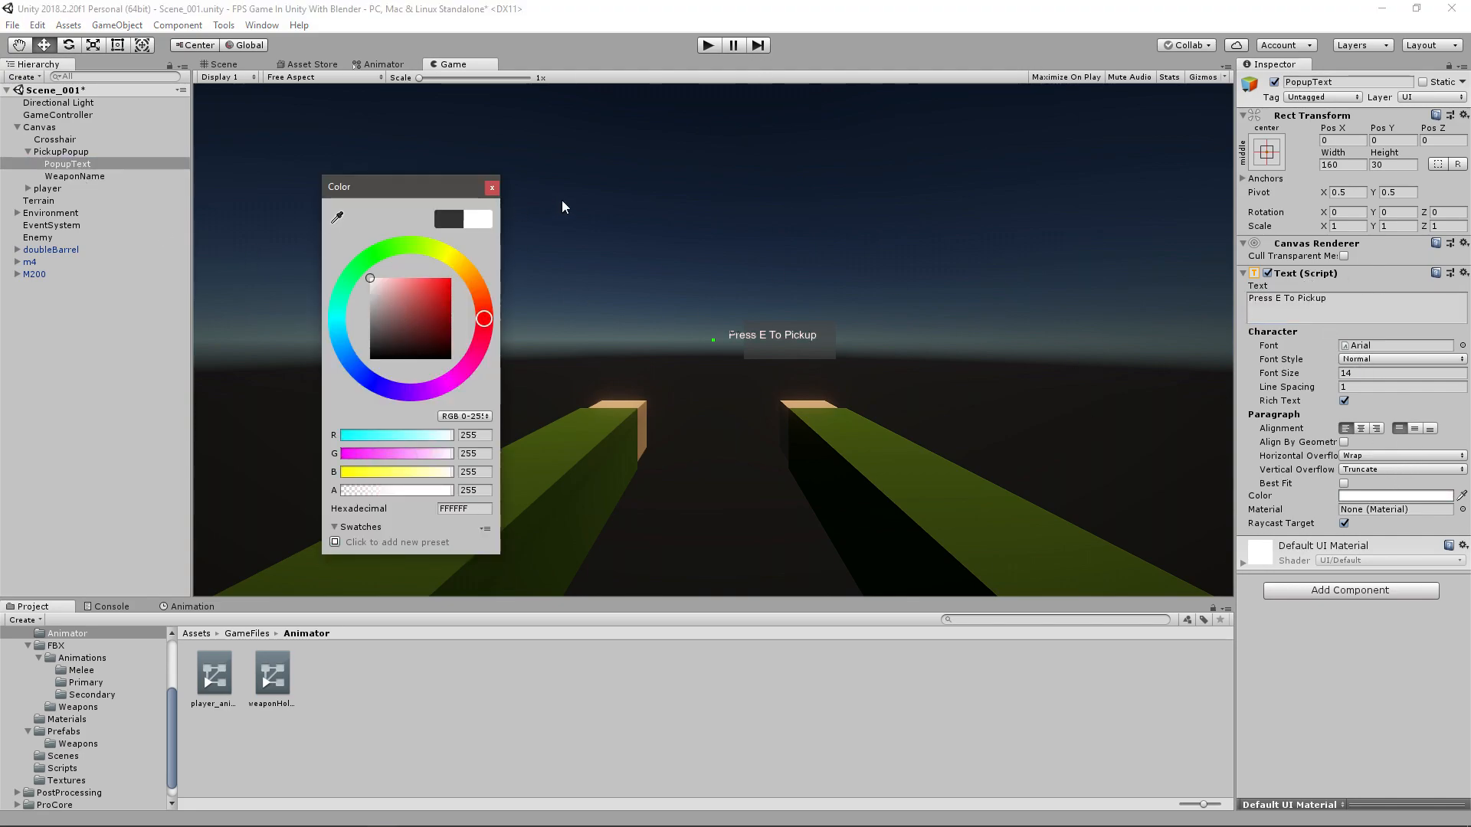
{"action": "left_click", "coordinate": [75, 176]}
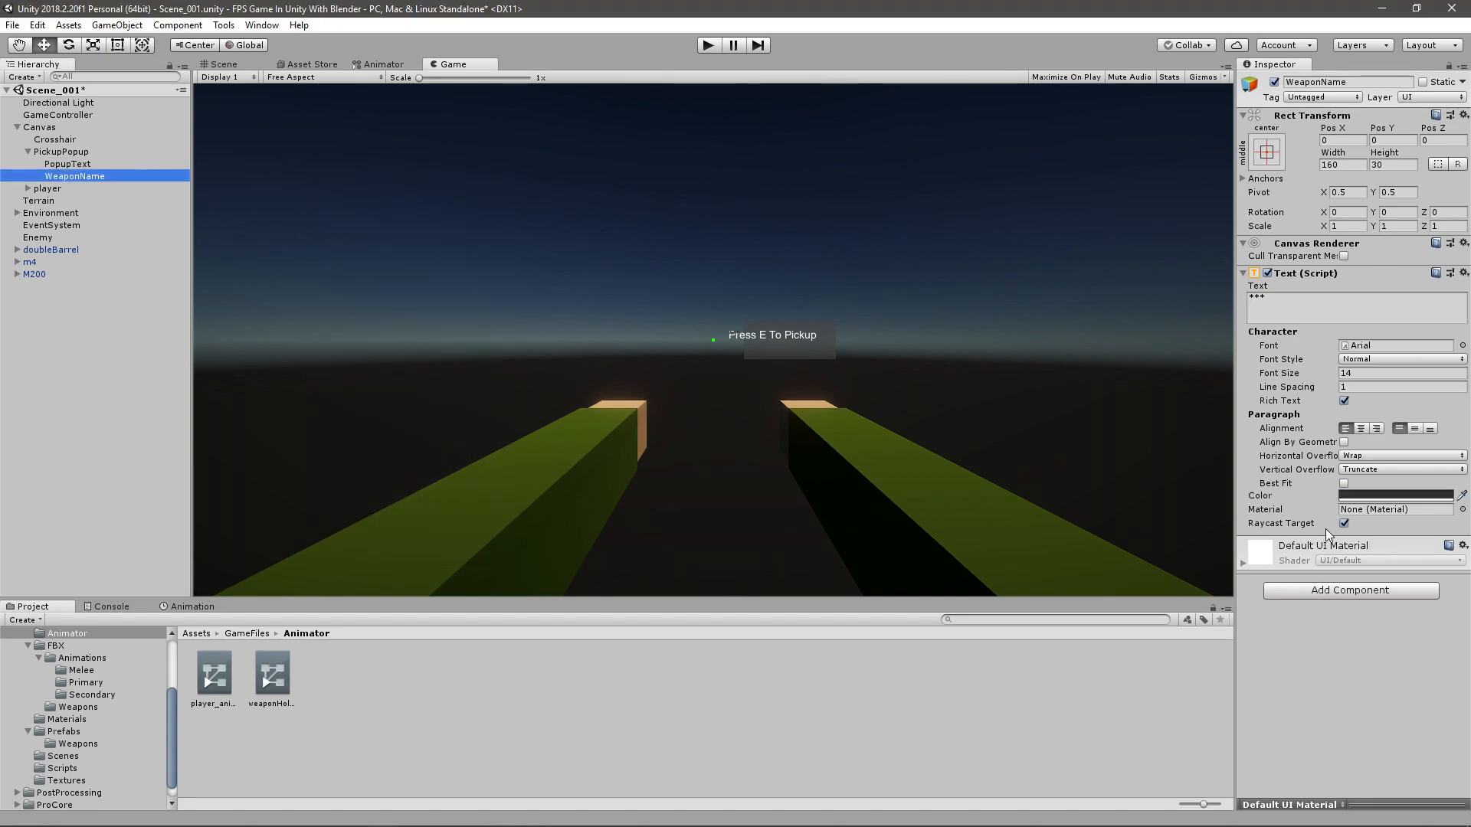
{"action": "left_click", "coordinate": [1395, 495]}
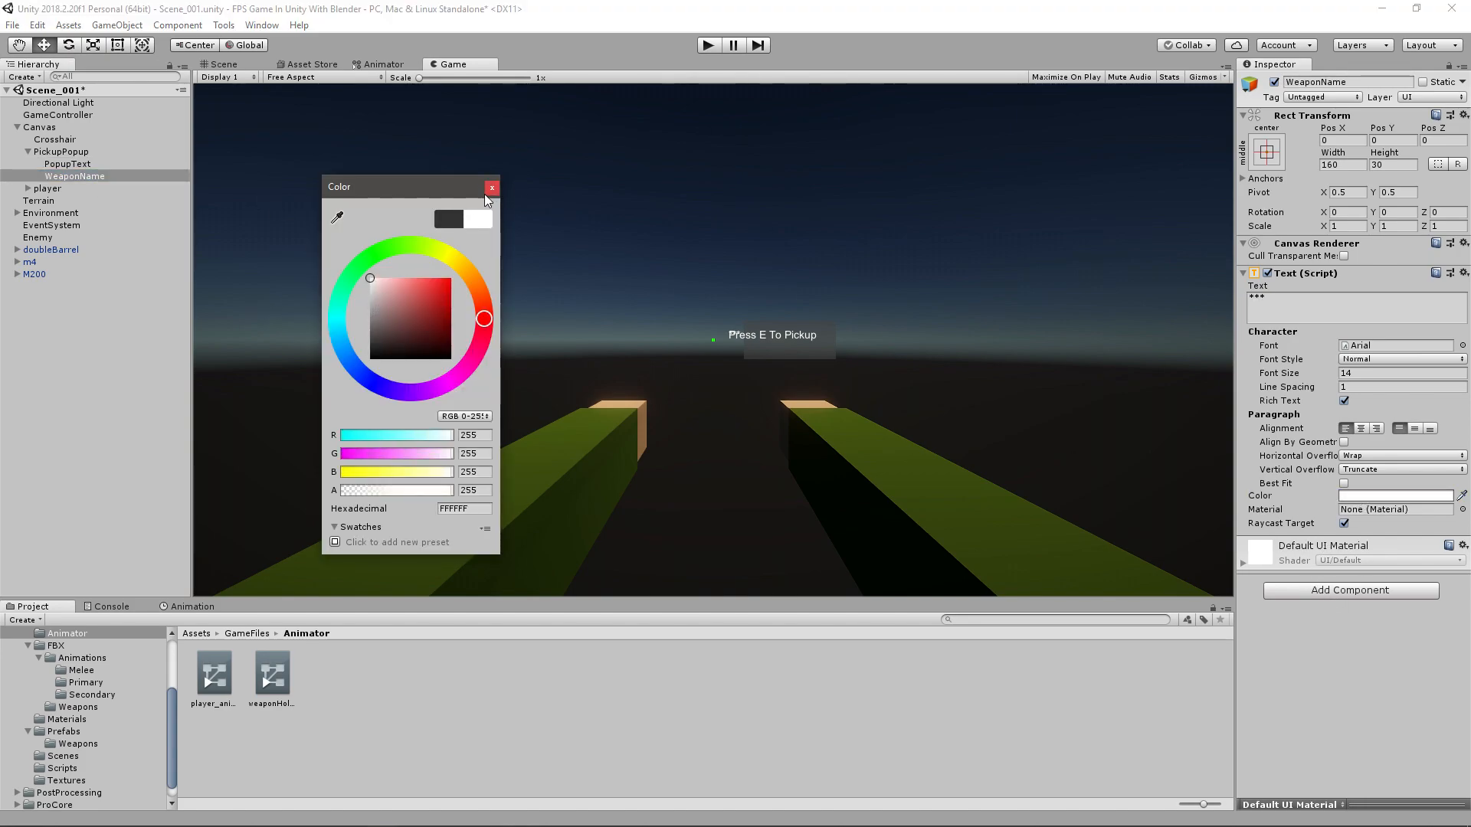
Adjust PopupText's font size and position, trying values 24, 15, 30, 20 and 0.
{"action": "left_click", "coordinate": [66, 164]}
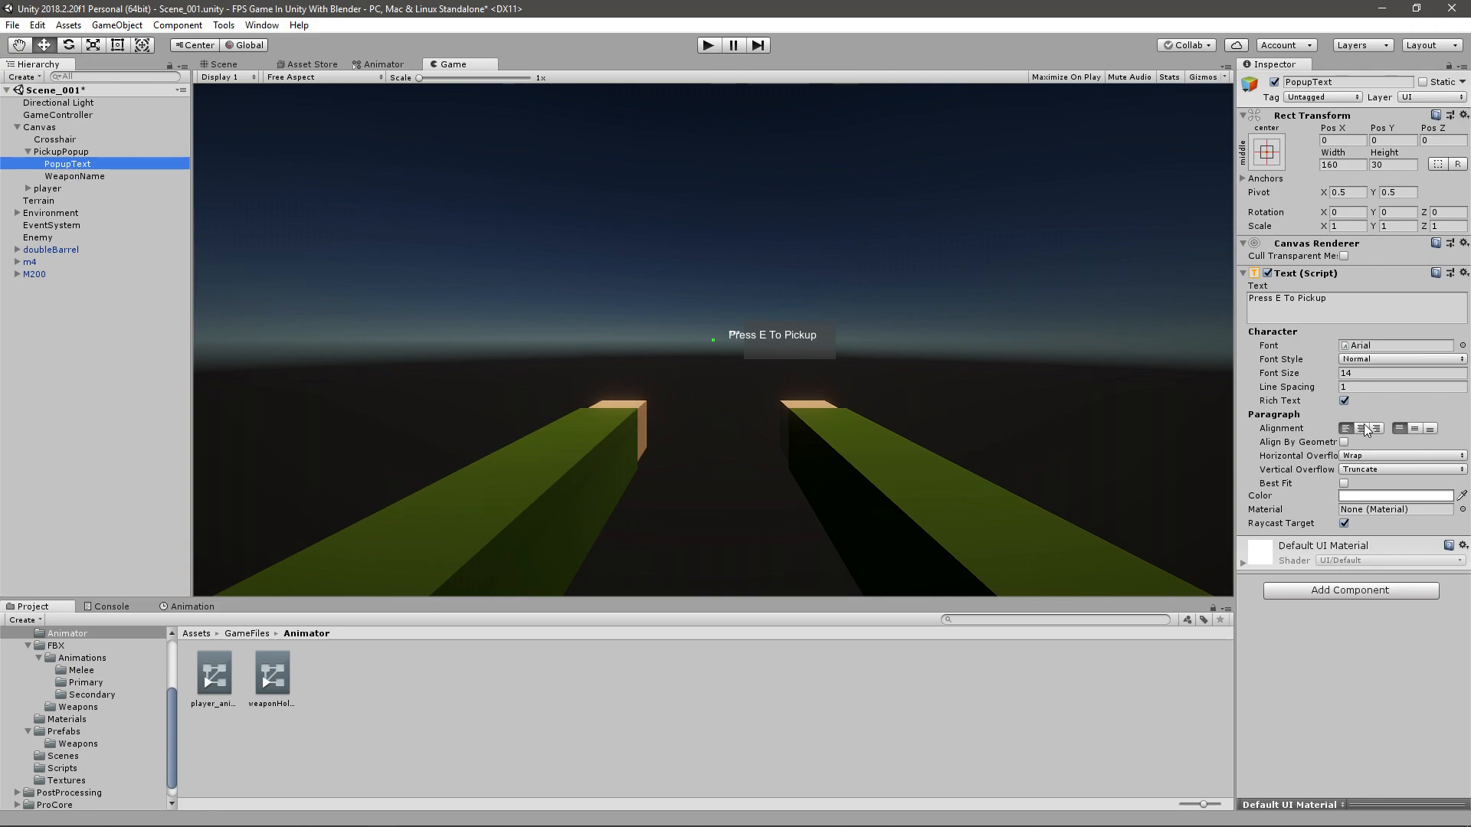
{"action": "left_click", "coordinate": [1398, 372]}
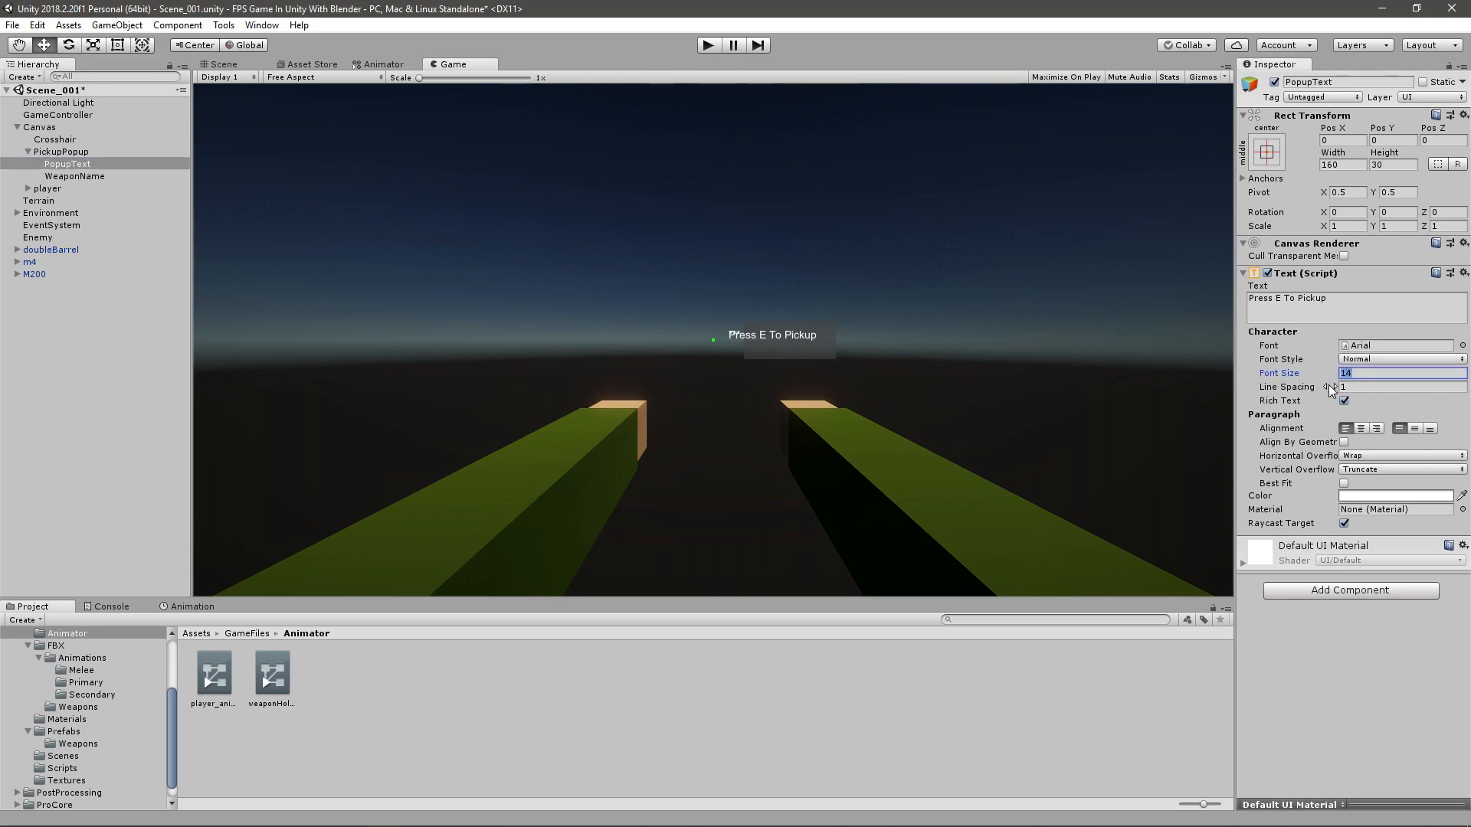
{"action": "type", "text": "24"}
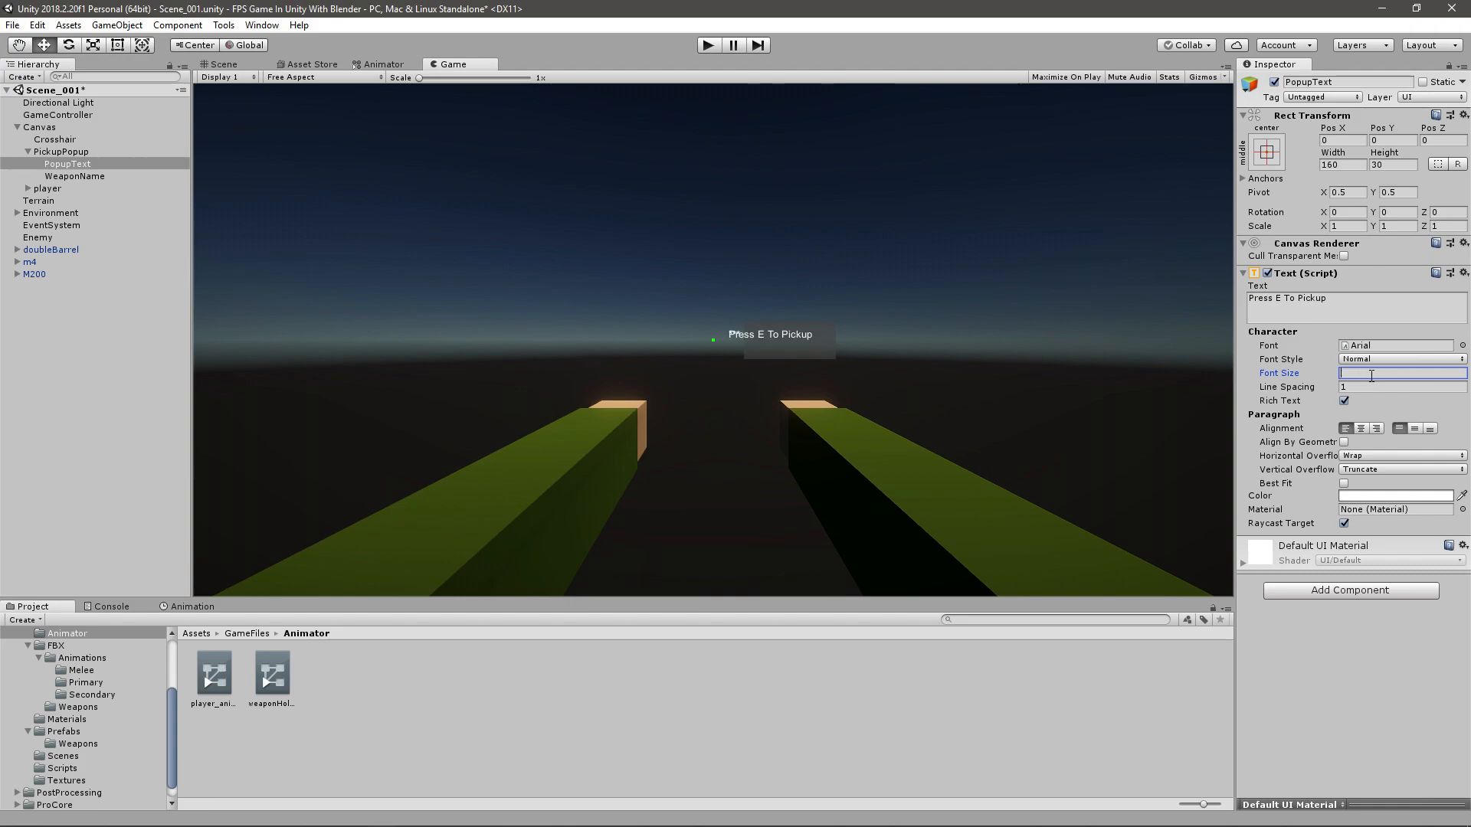
{"action": "type", "text": "15"}
{"action": "left_click", "coordinate": [1342, 140]}
{"action": "type", "text": "20"}
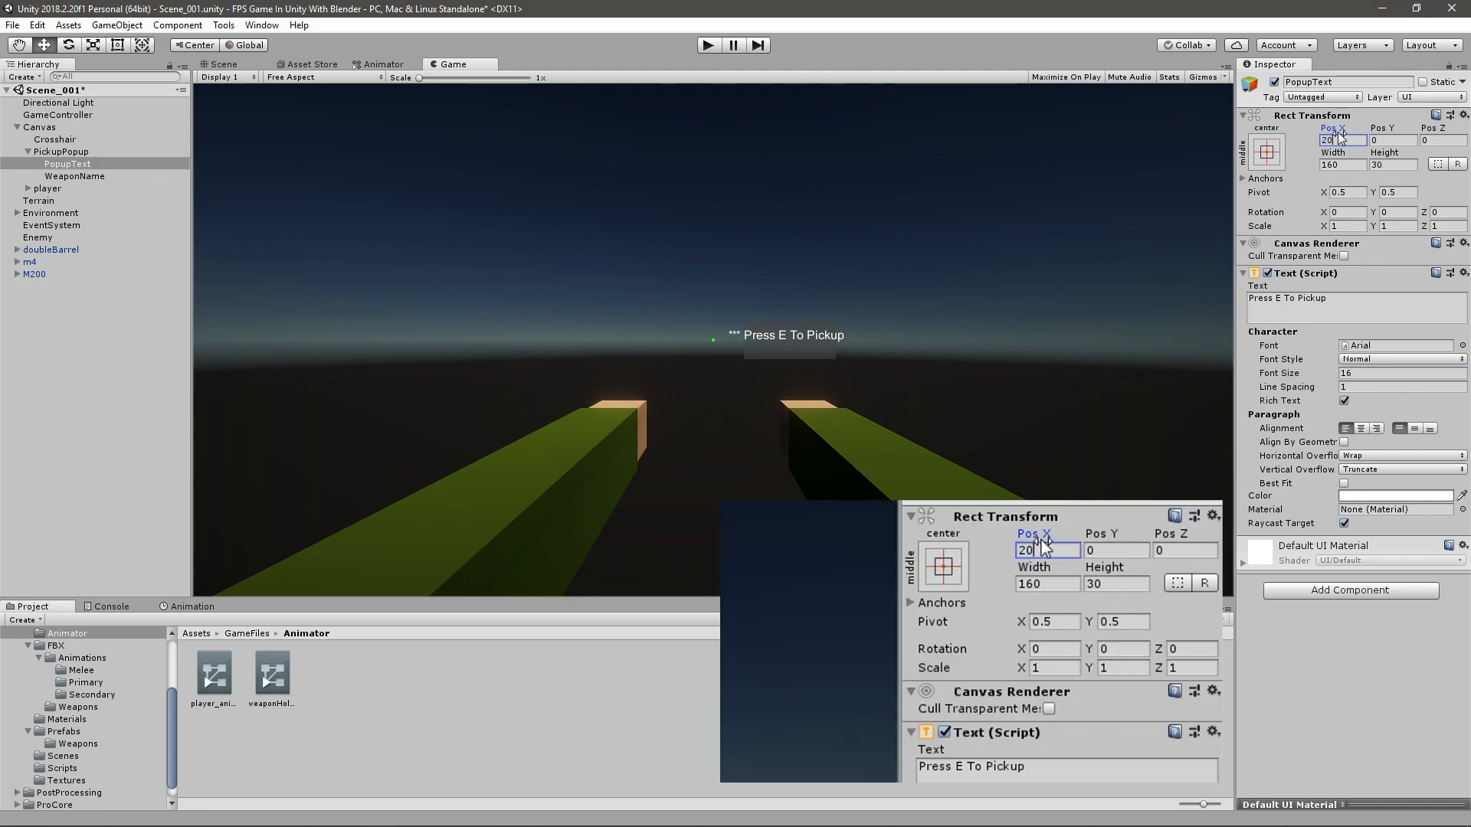
{"action": "type", "text": "30"}
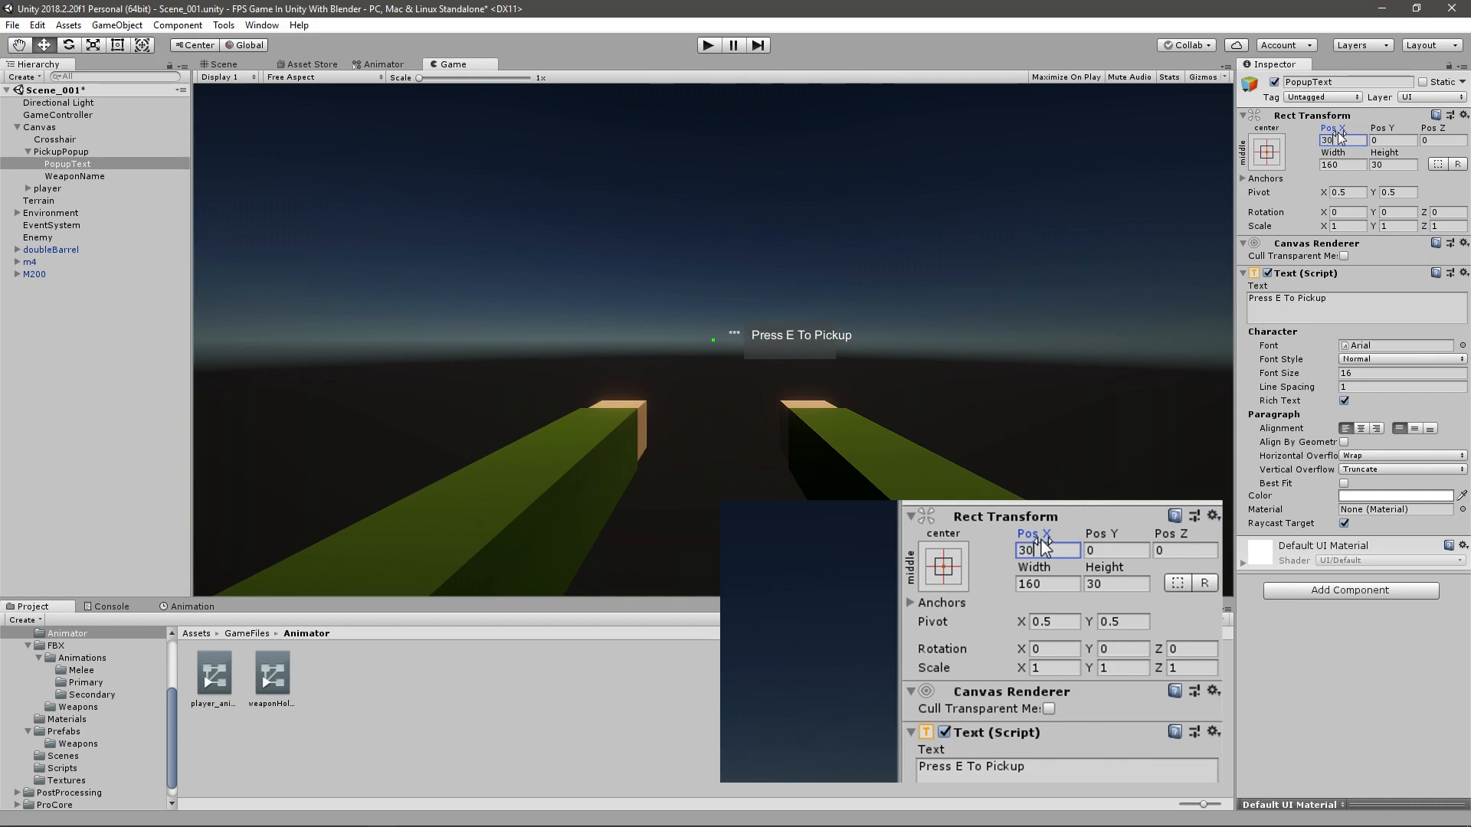
{"action": "type", "text": "20"}
{"action": "left_click", "coordinate": [1392, 139]}
{"action": "type", "text": "-7.5"}
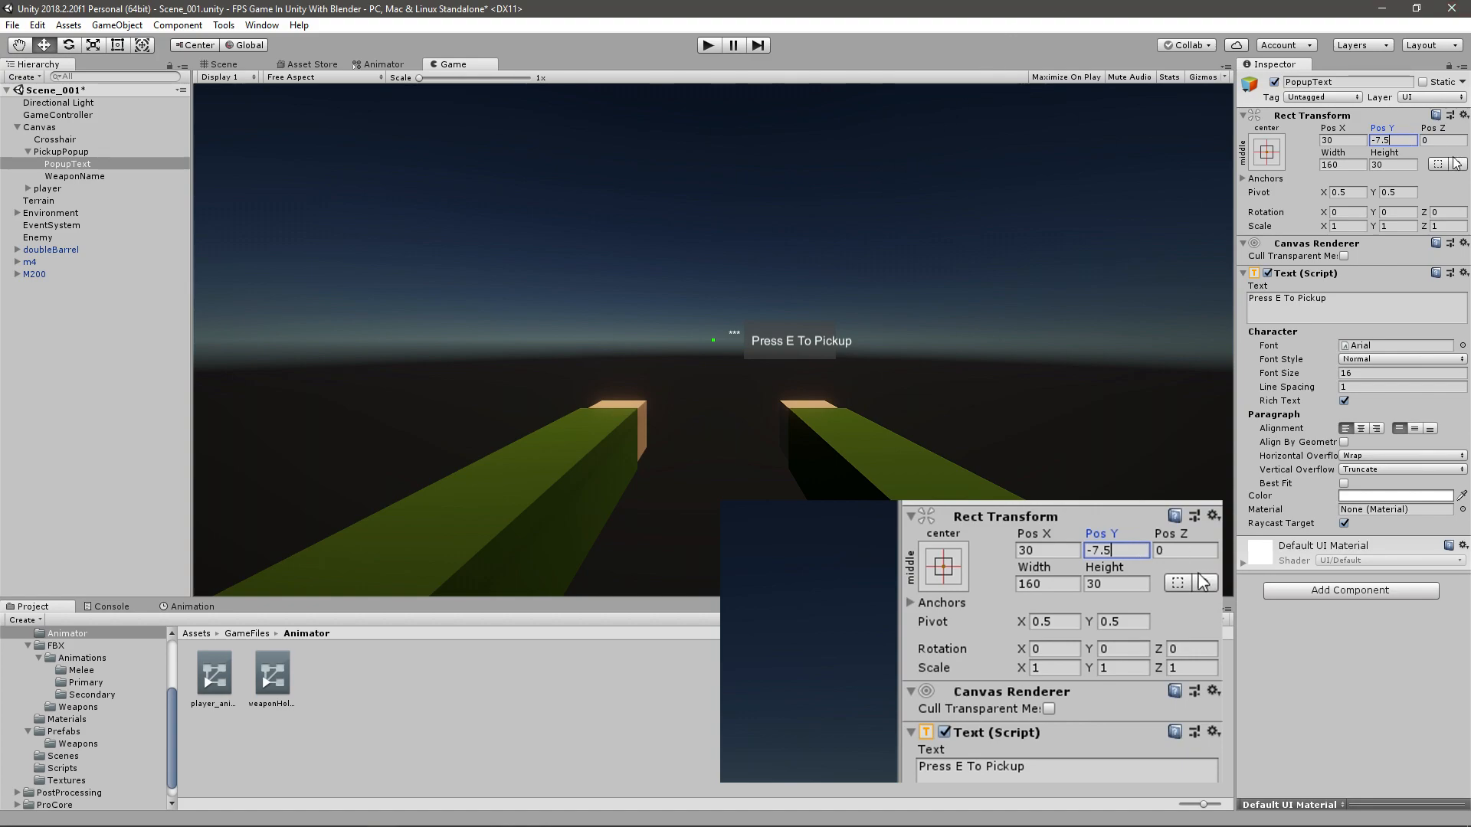
{"action": "type", "text": "0"}
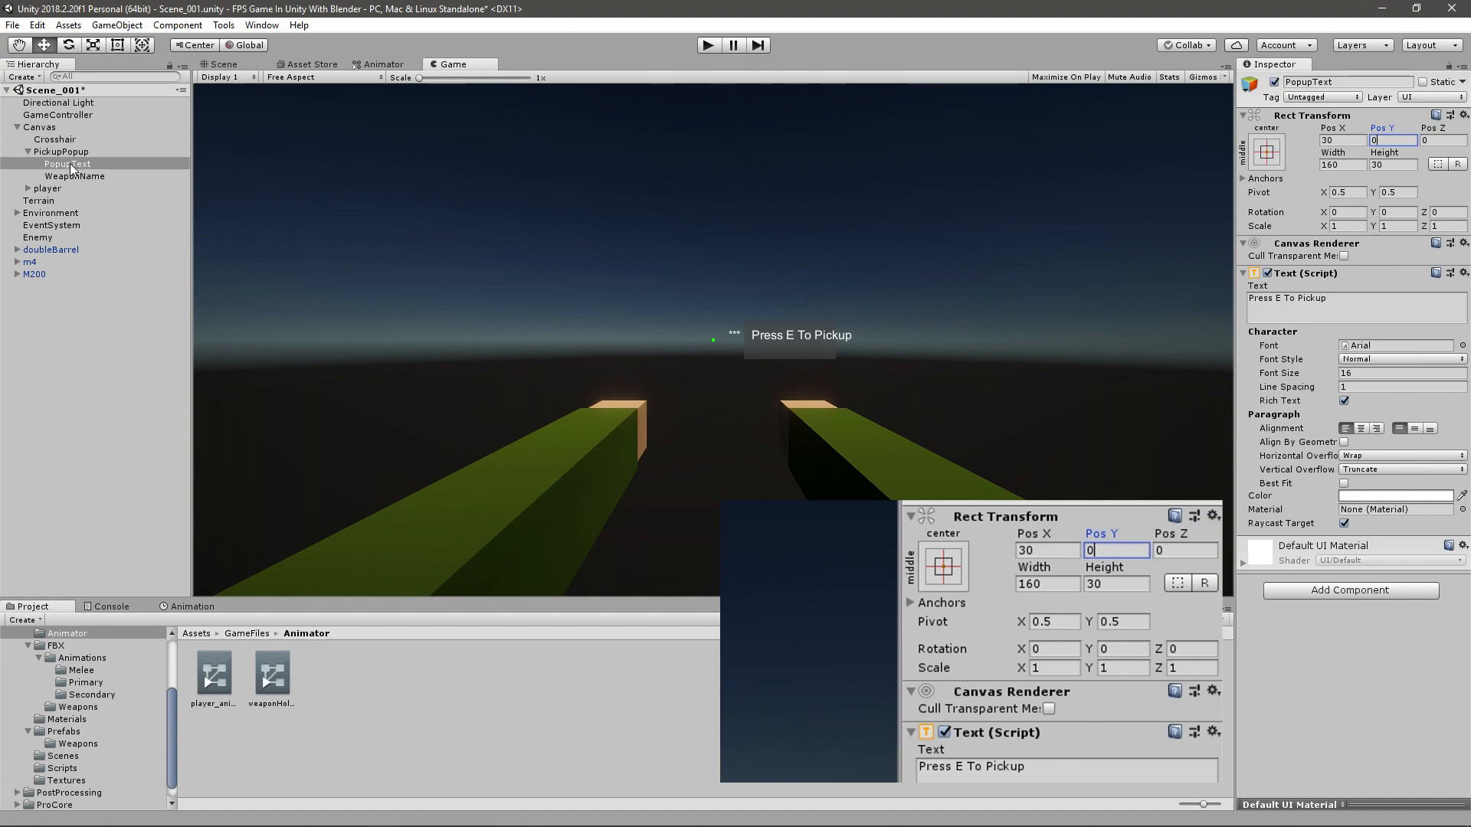
Widen the PickupPopup panel and set PopupText's Pos X to 15.
{"action": "left_click", "coordinate": [62, 152]}
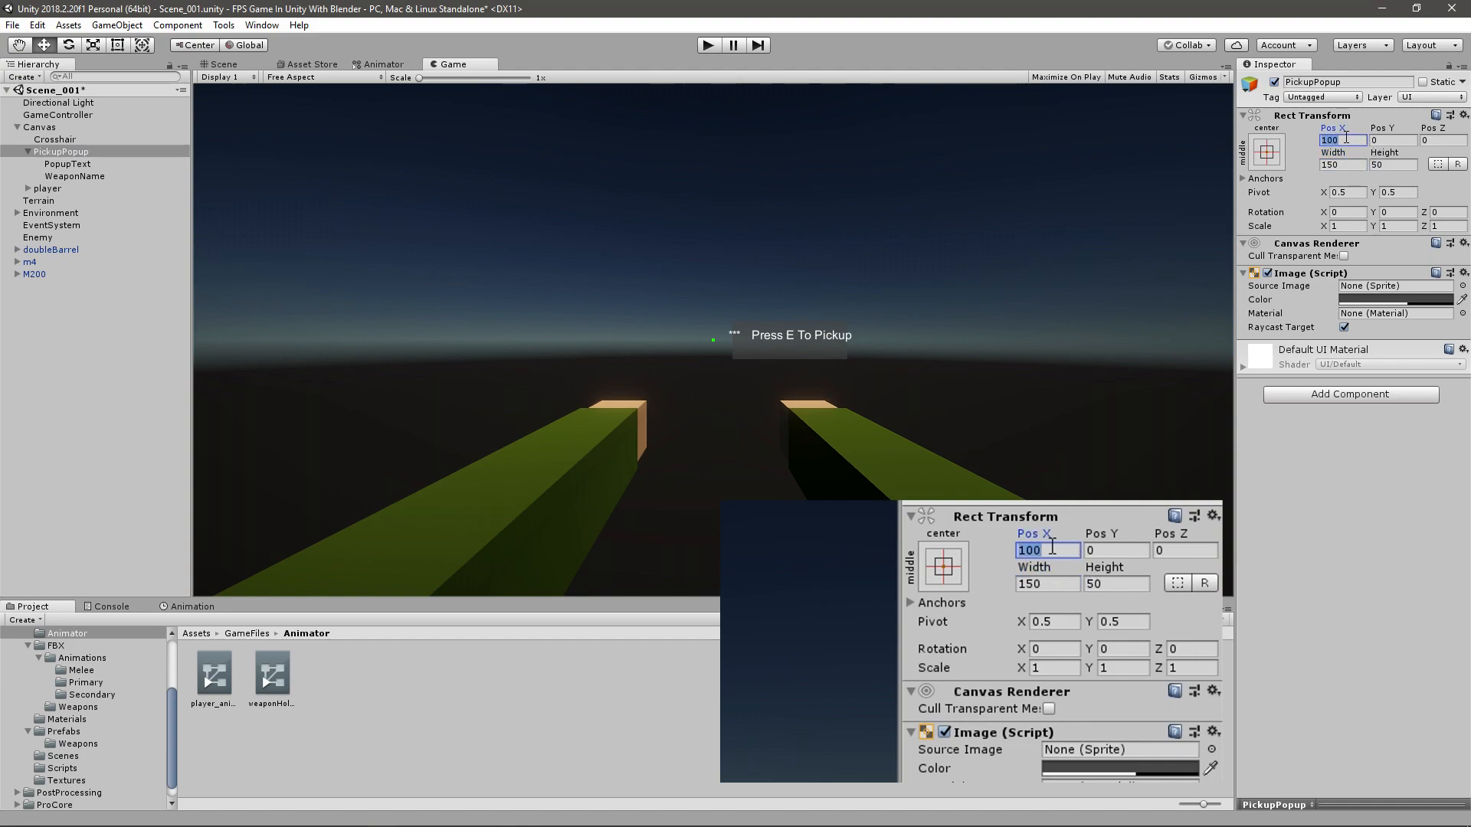
{"action": "type", "text": "120"}
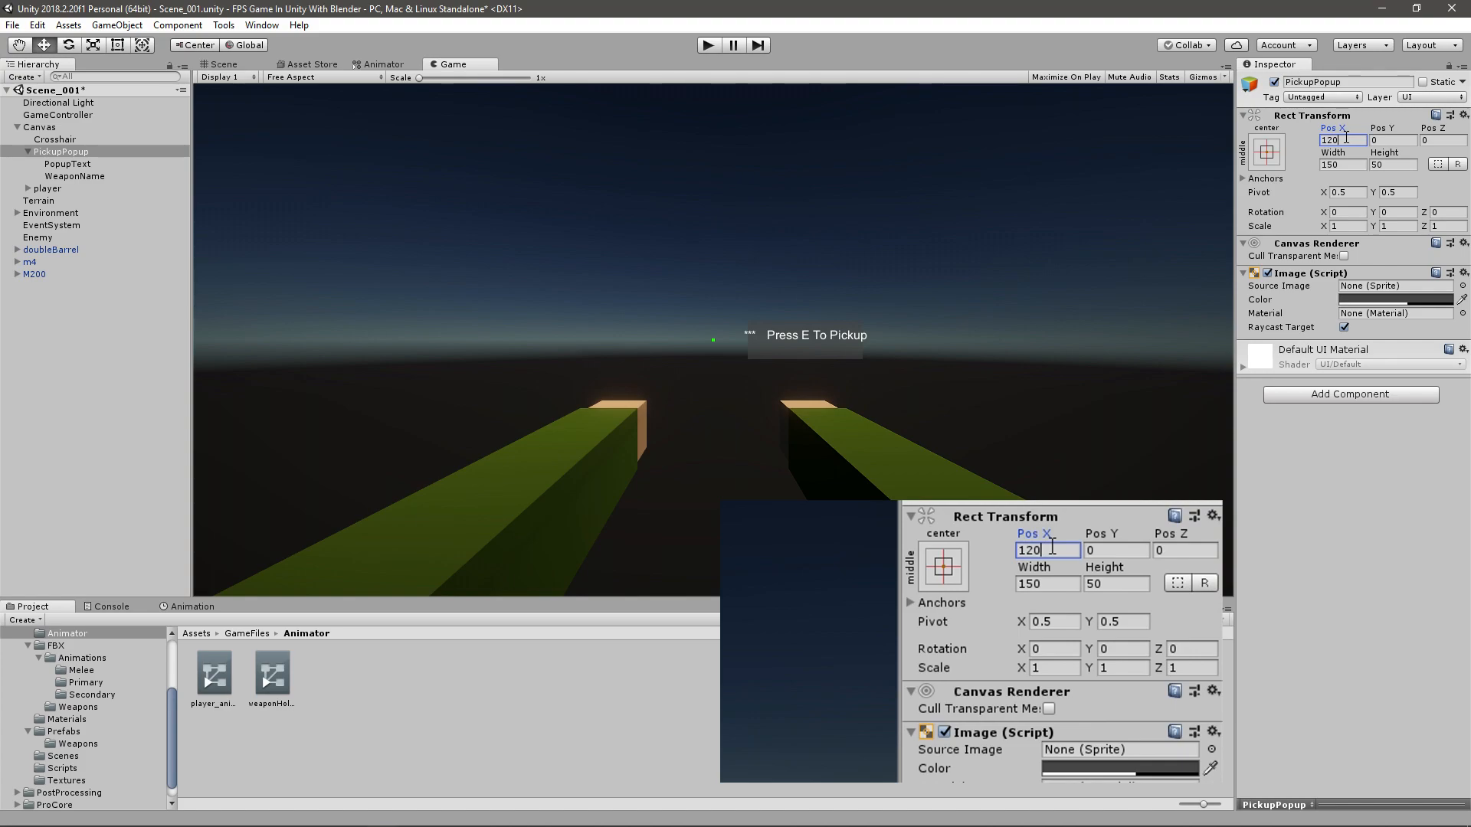
{"action": "type", "text": "100"}
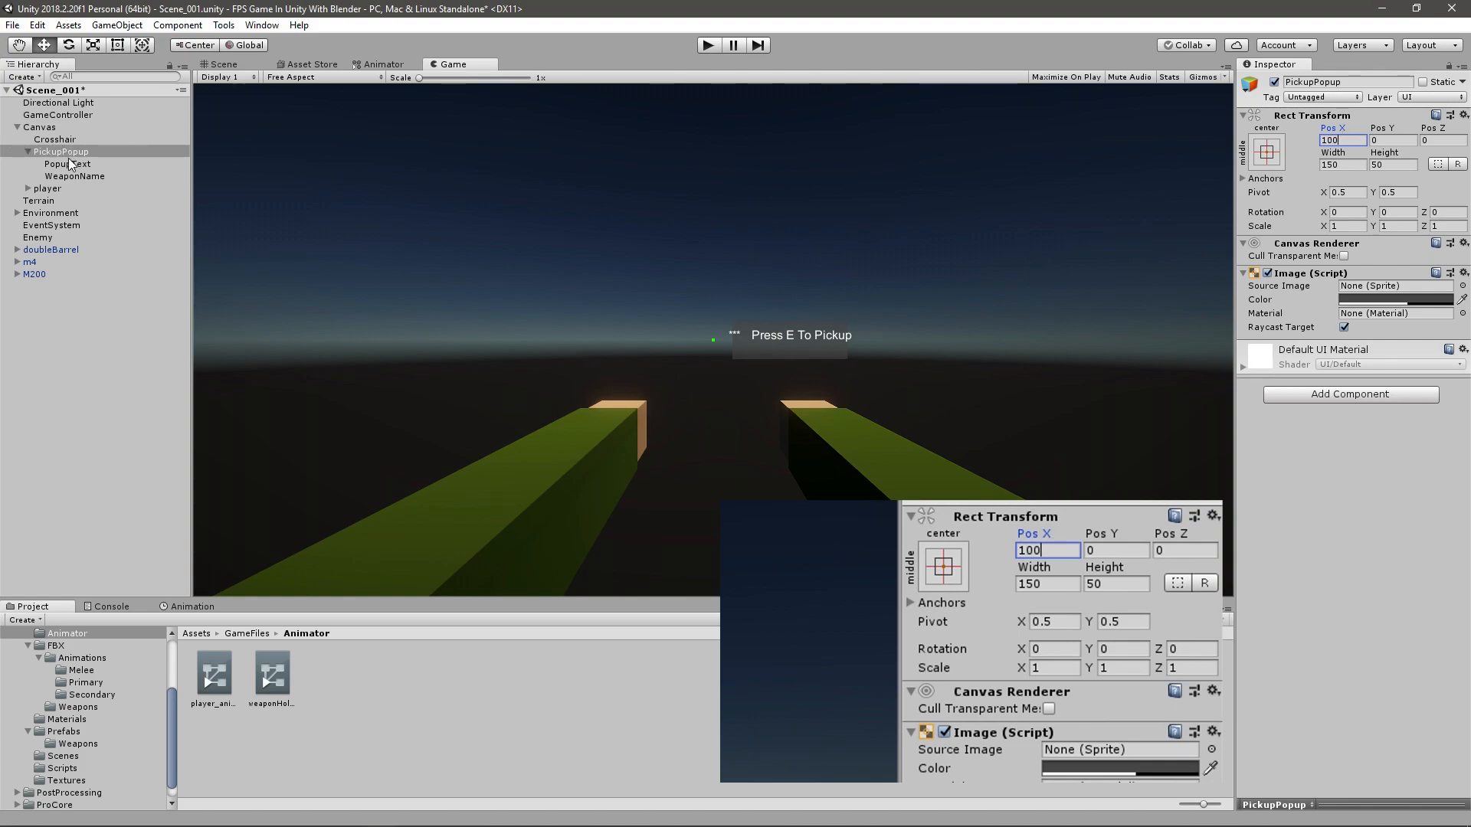
{"action": "left_click", "coordinate": [68, 164]}
{"action": "type", "text": "10"}
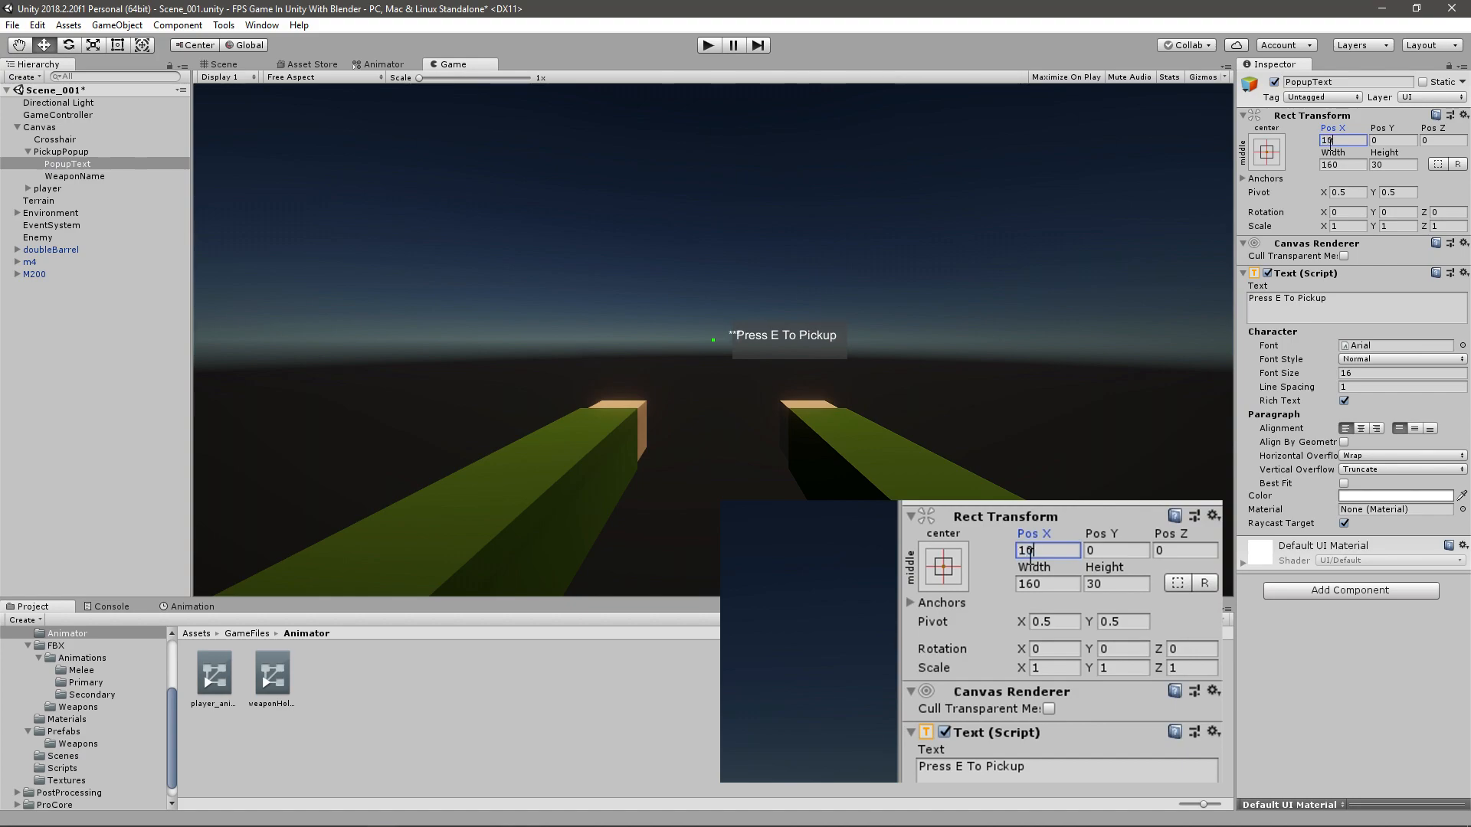
{"action": "type", "text": "15"}
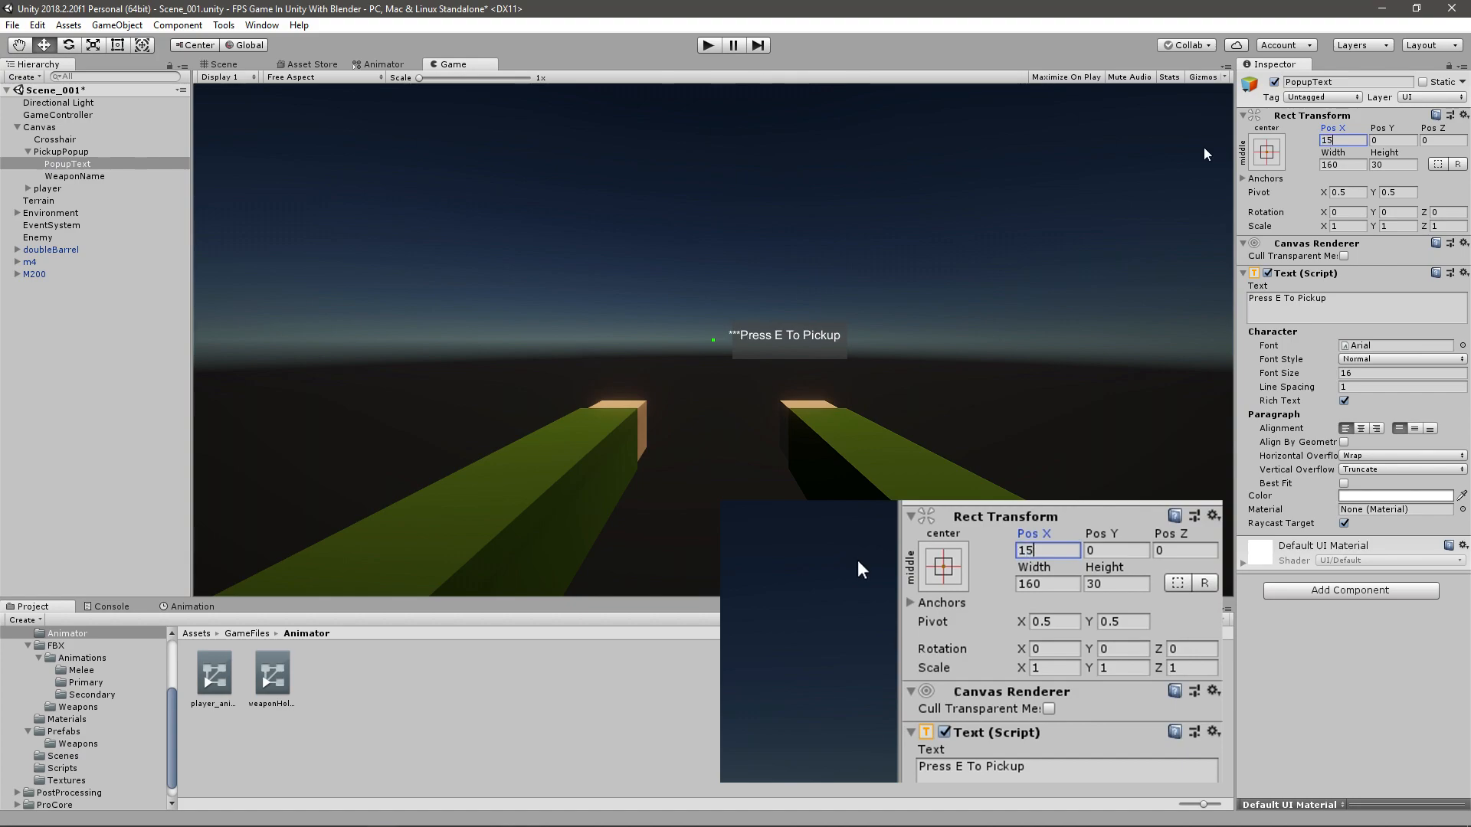
{"action": "left_click", "coordinate": [73, 176]}
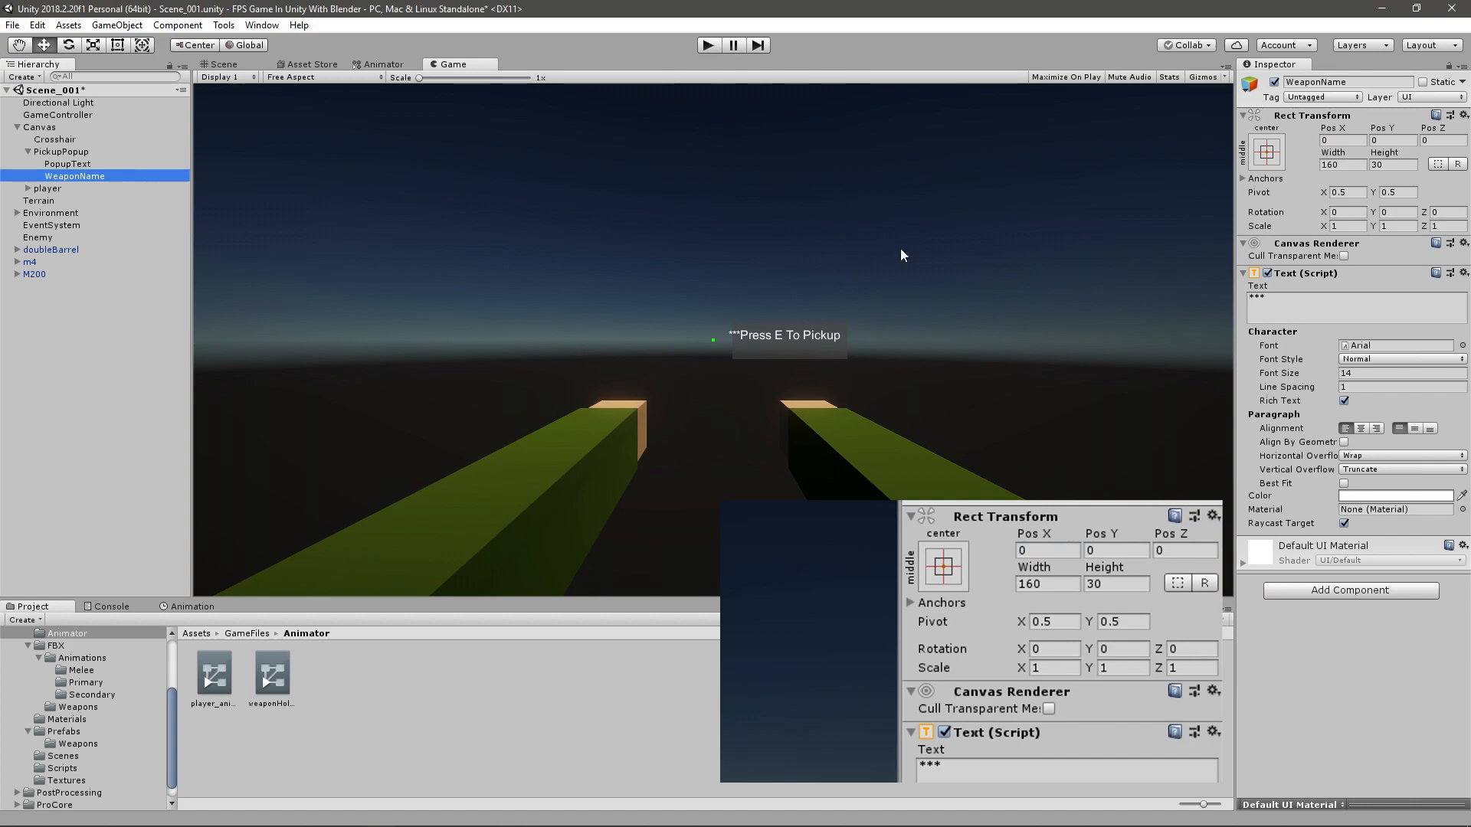
{"action": "mouse_move", "coordinate": [769, 354]}
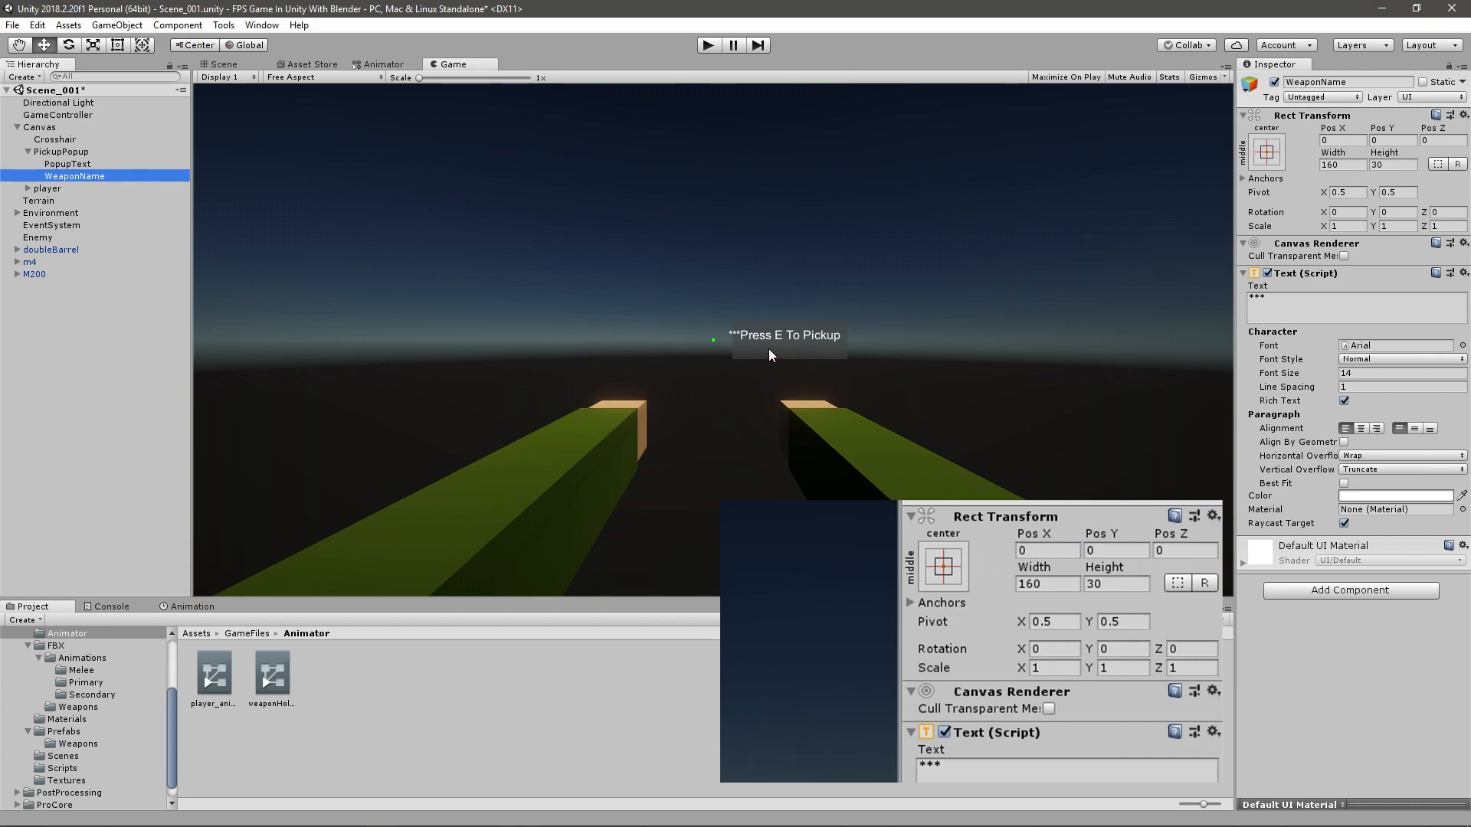
Set WeaponName font size 16, Pos X 70 and, after trying -20 and -30, Pos Y -25.
{"action": "left_click", "coordinate": [1397, 372]}
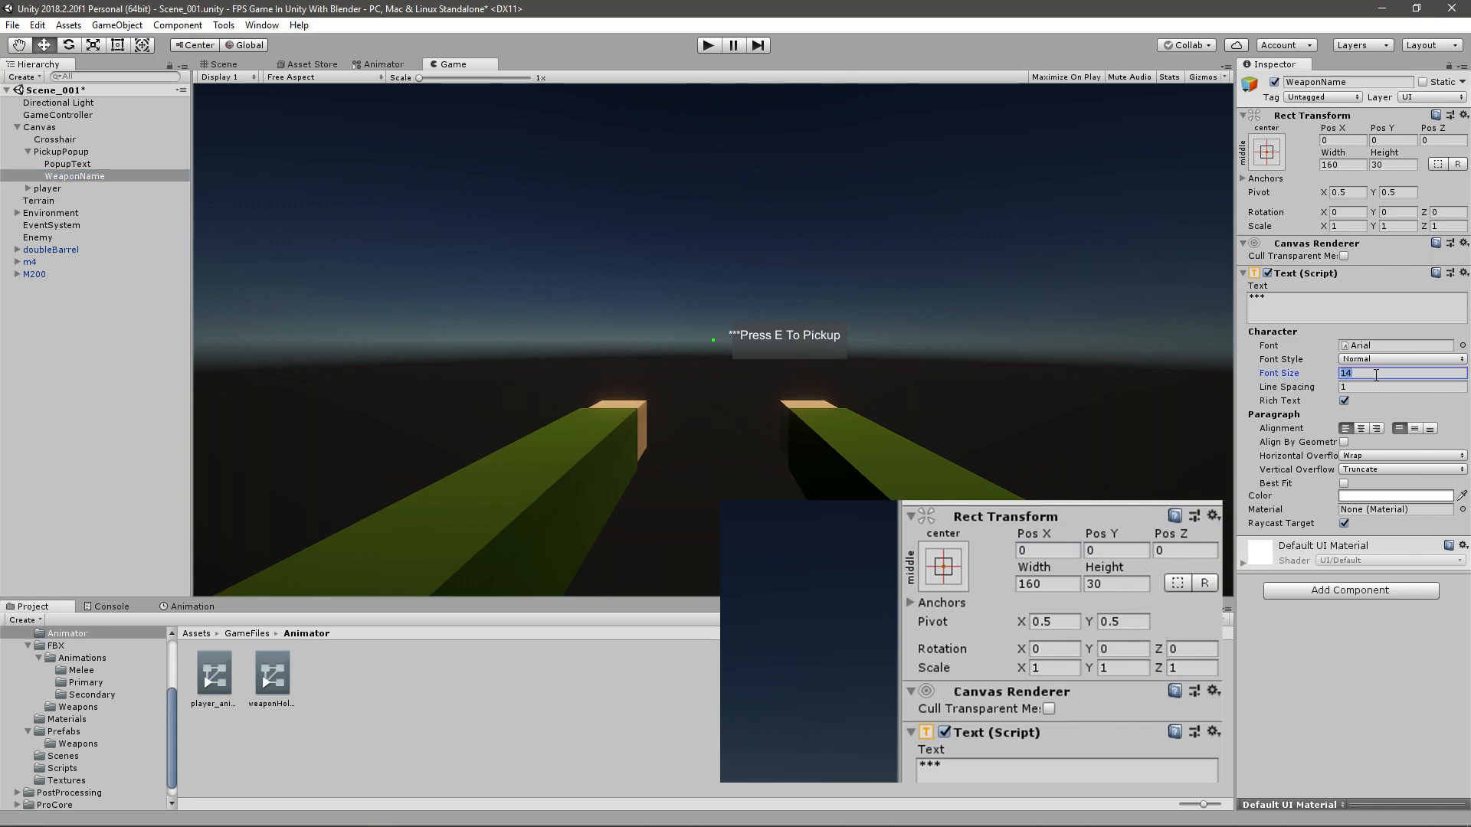
{"action": "type", "text": "16"}
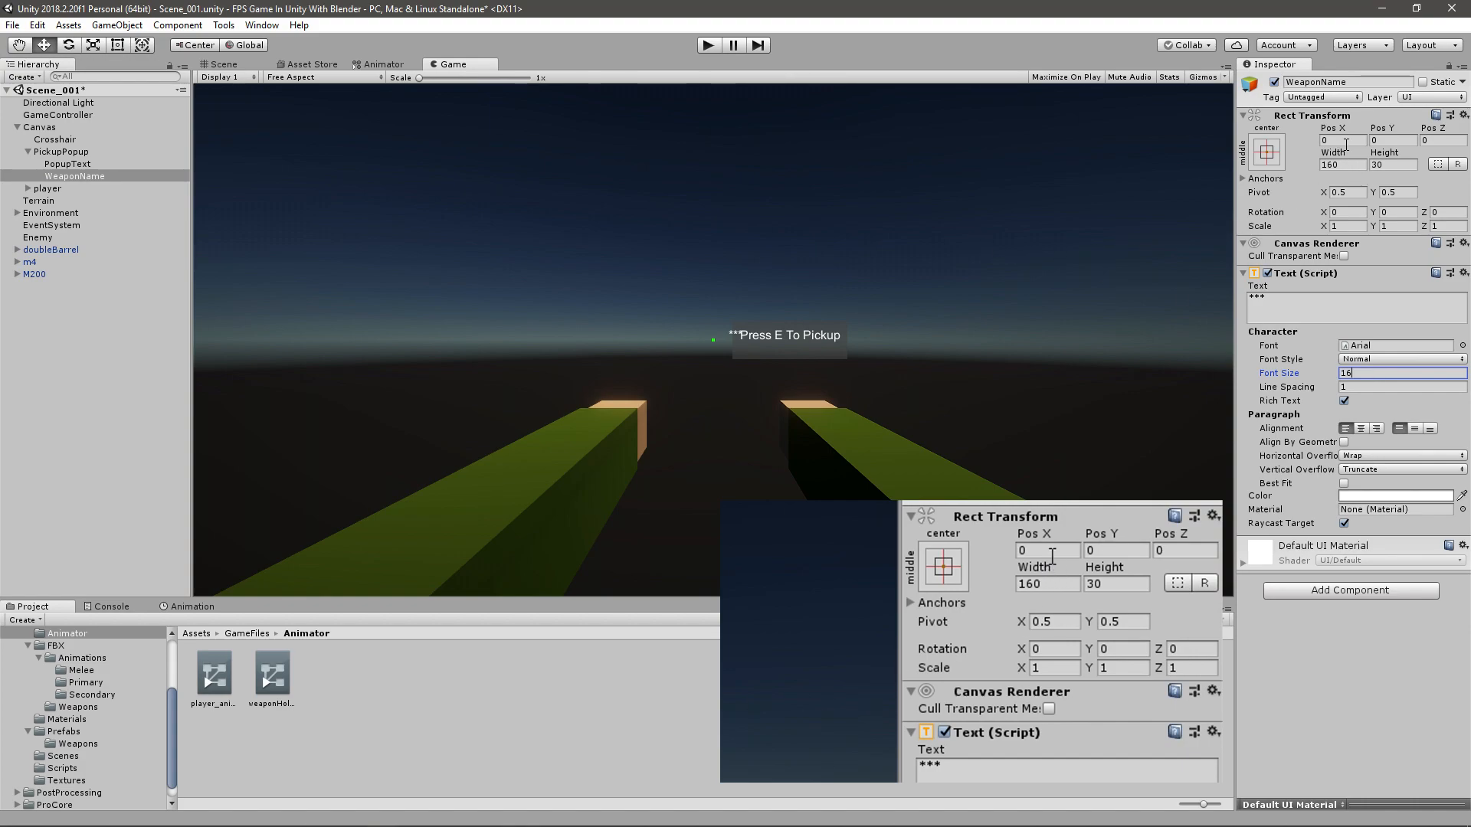
{"action": "type", "text": "70"}
{"action": "left_click", "coordinate": [1393, 139]}
{"action": "type", "text": "20"}
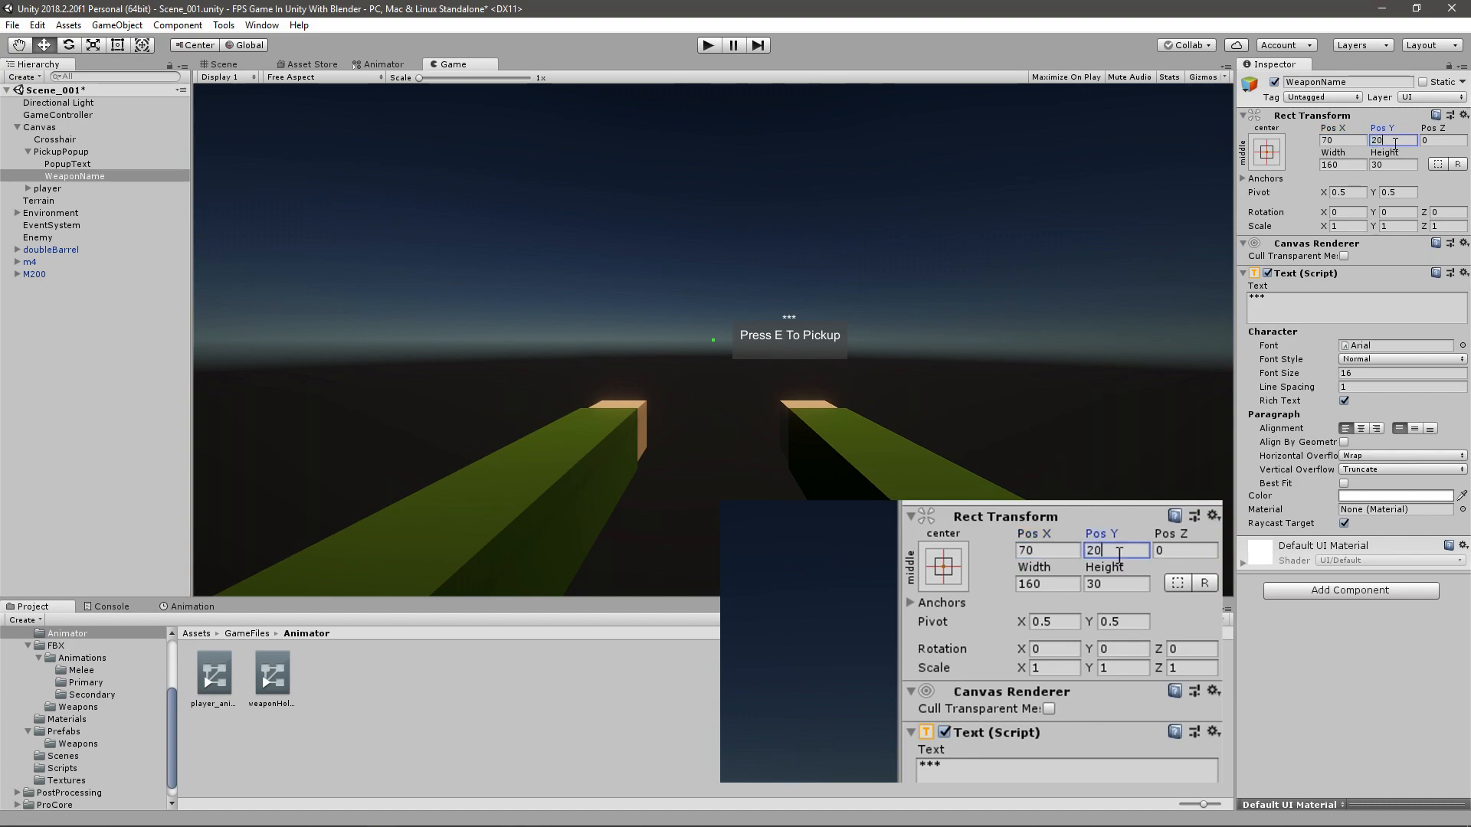
{"action": "type", "text": "-20"}
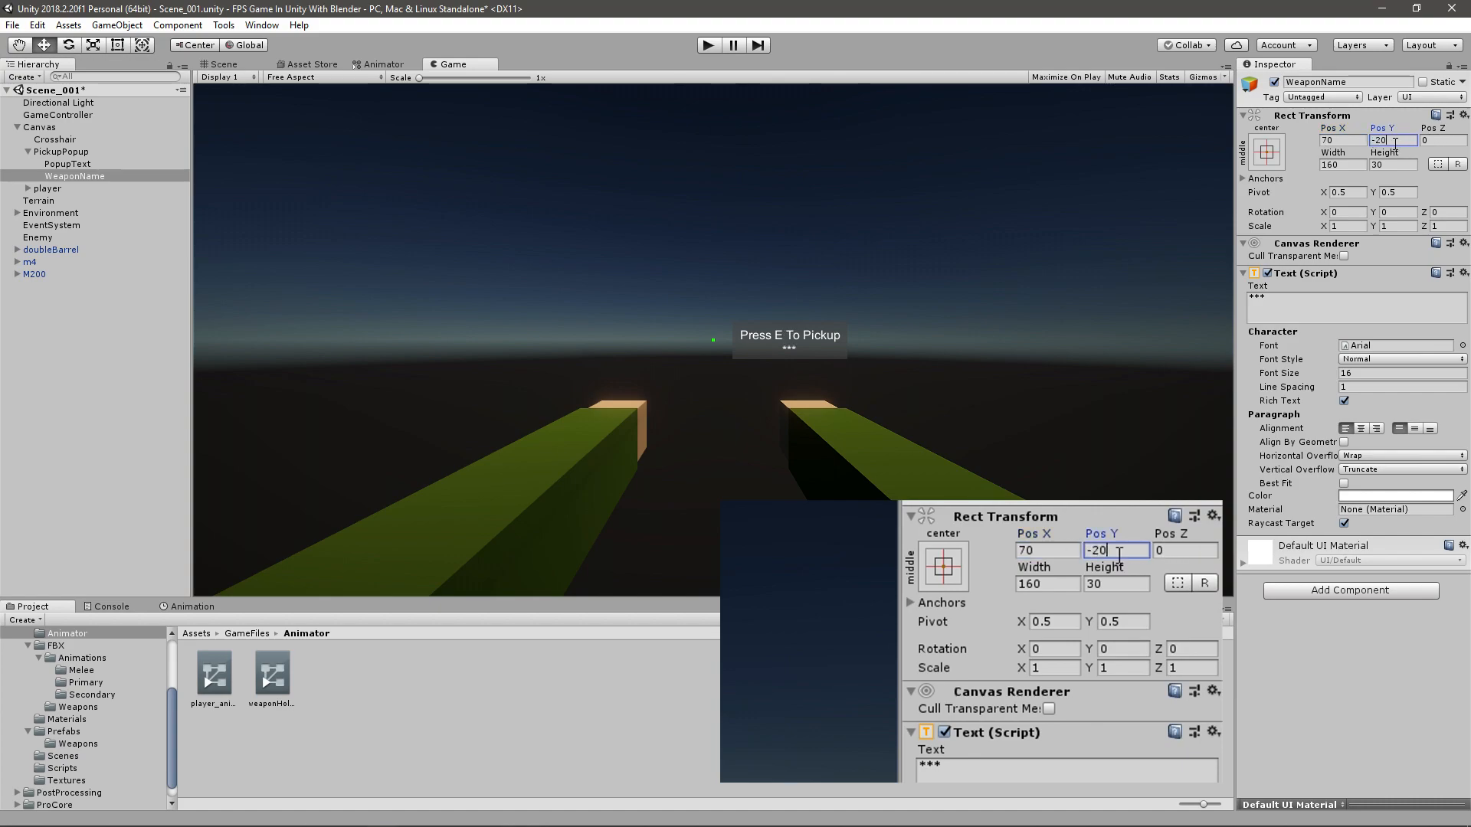
{"action": "type", "text": "-30"}
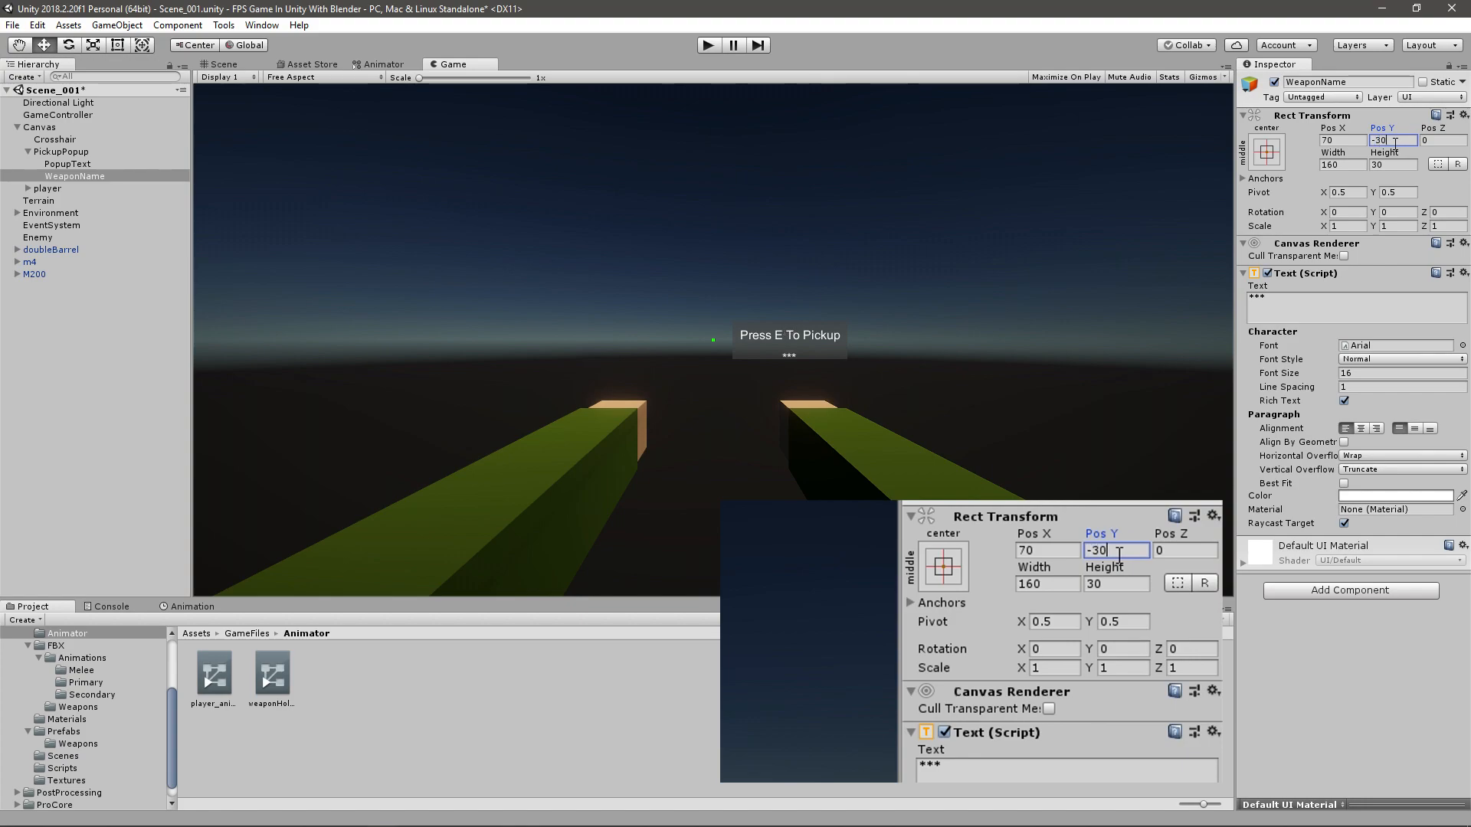
{"action": "type", "text": "-265"}
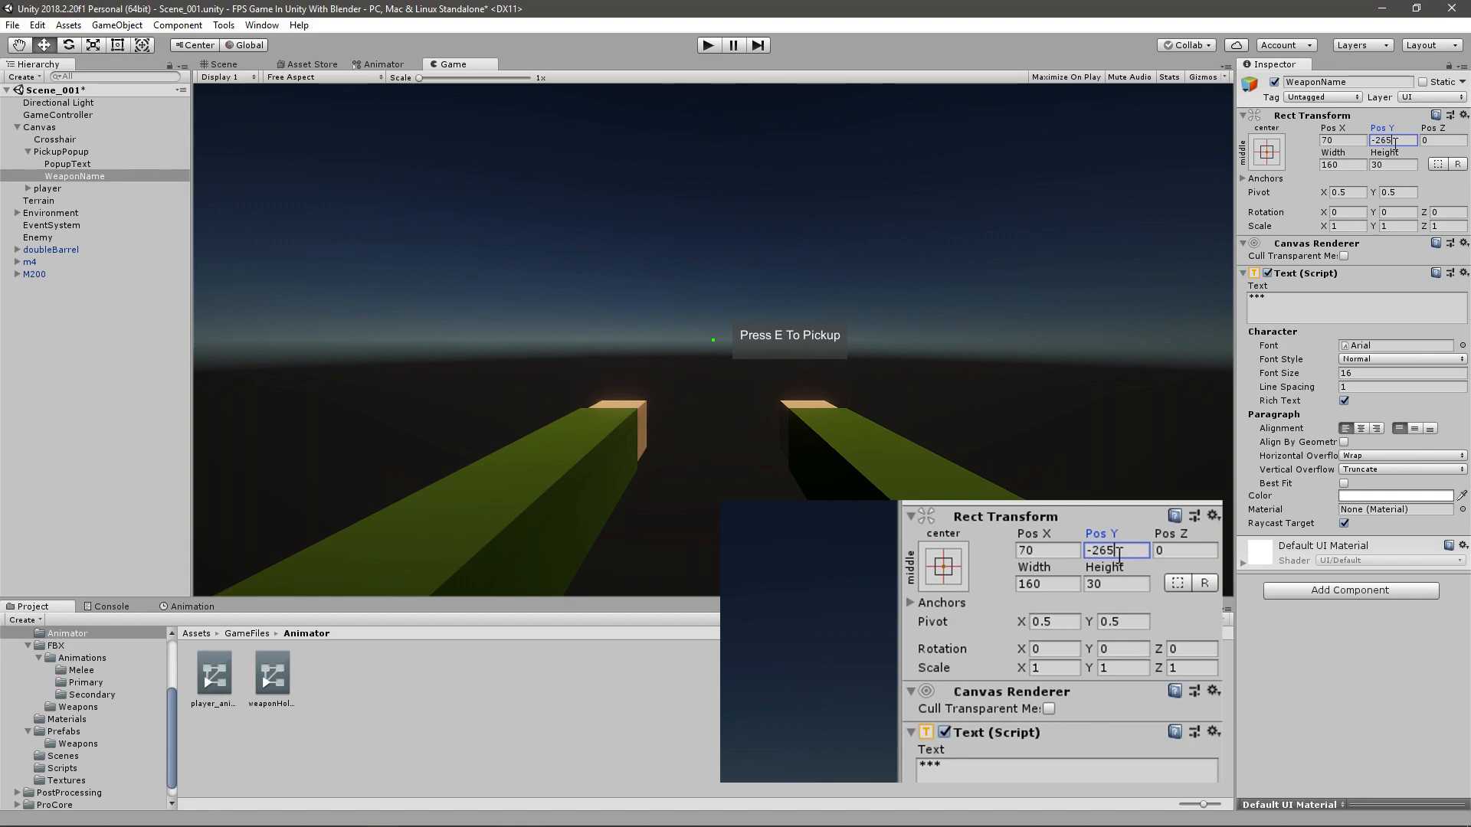
{"action": "type", "text": "-25"}
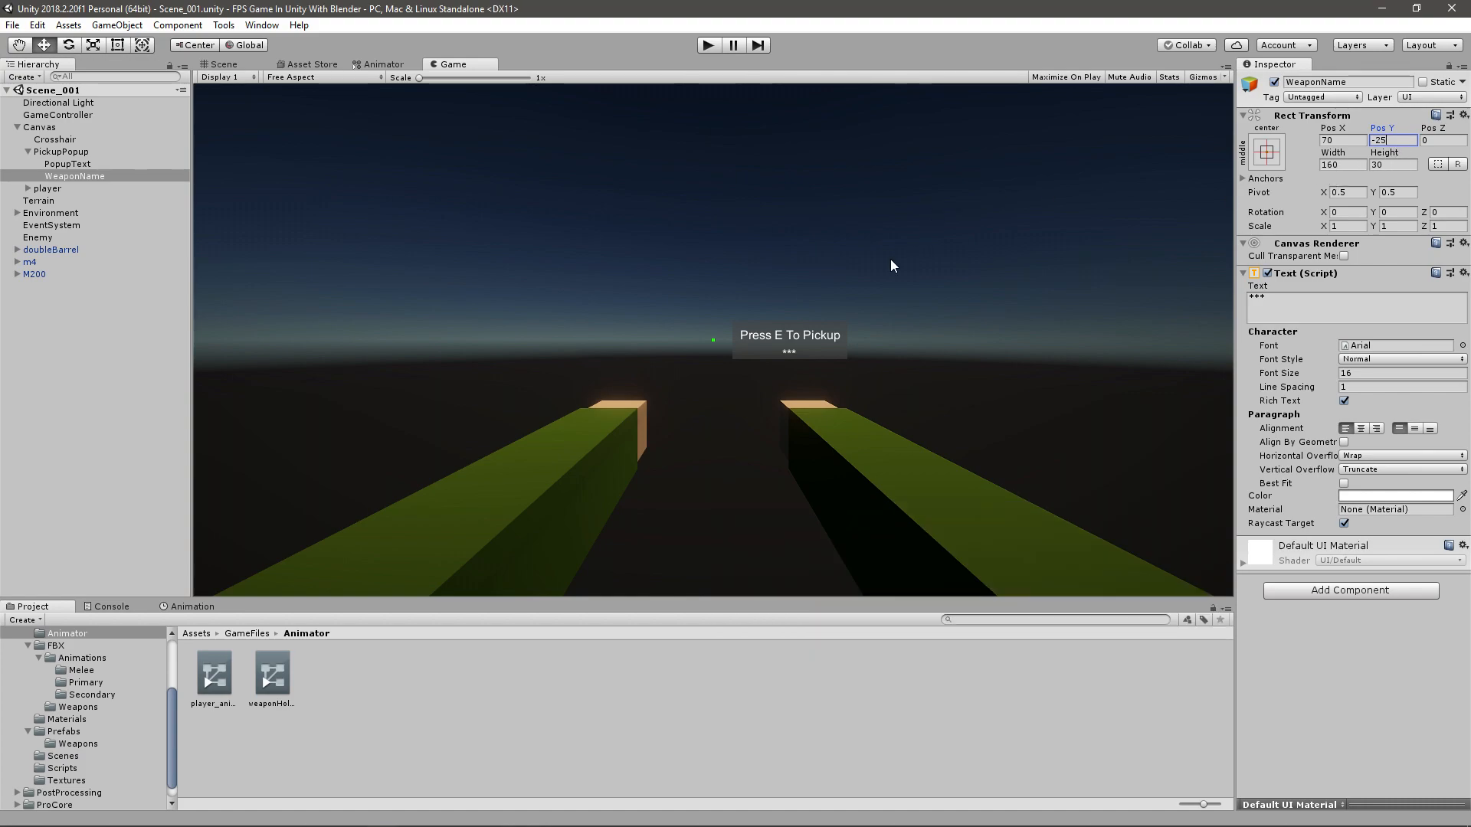
{"action": "mouse_move", "coordinate": [843, 349]}
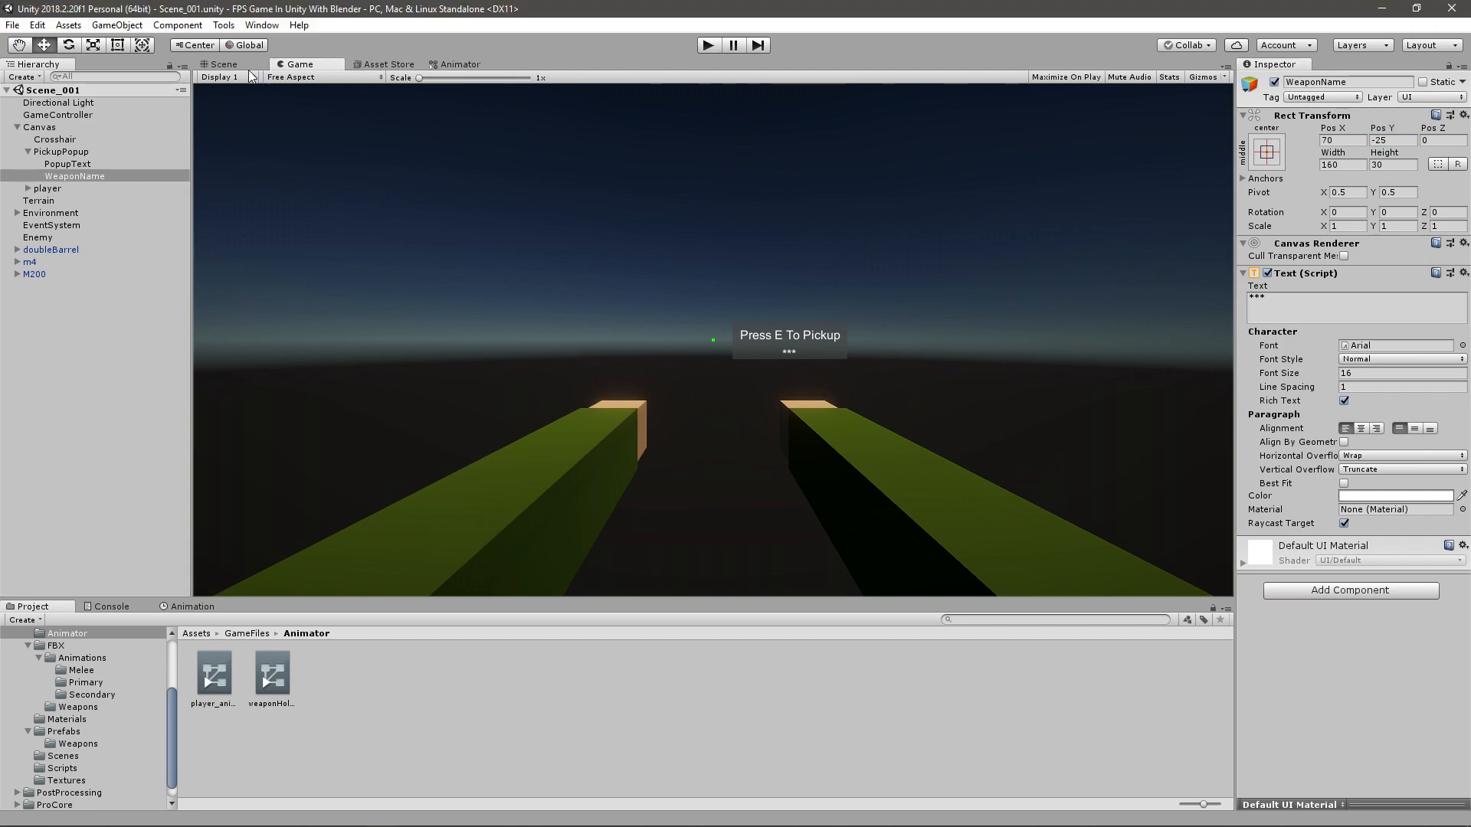
{"action": "left_click", "coordinate": [707, 44]}
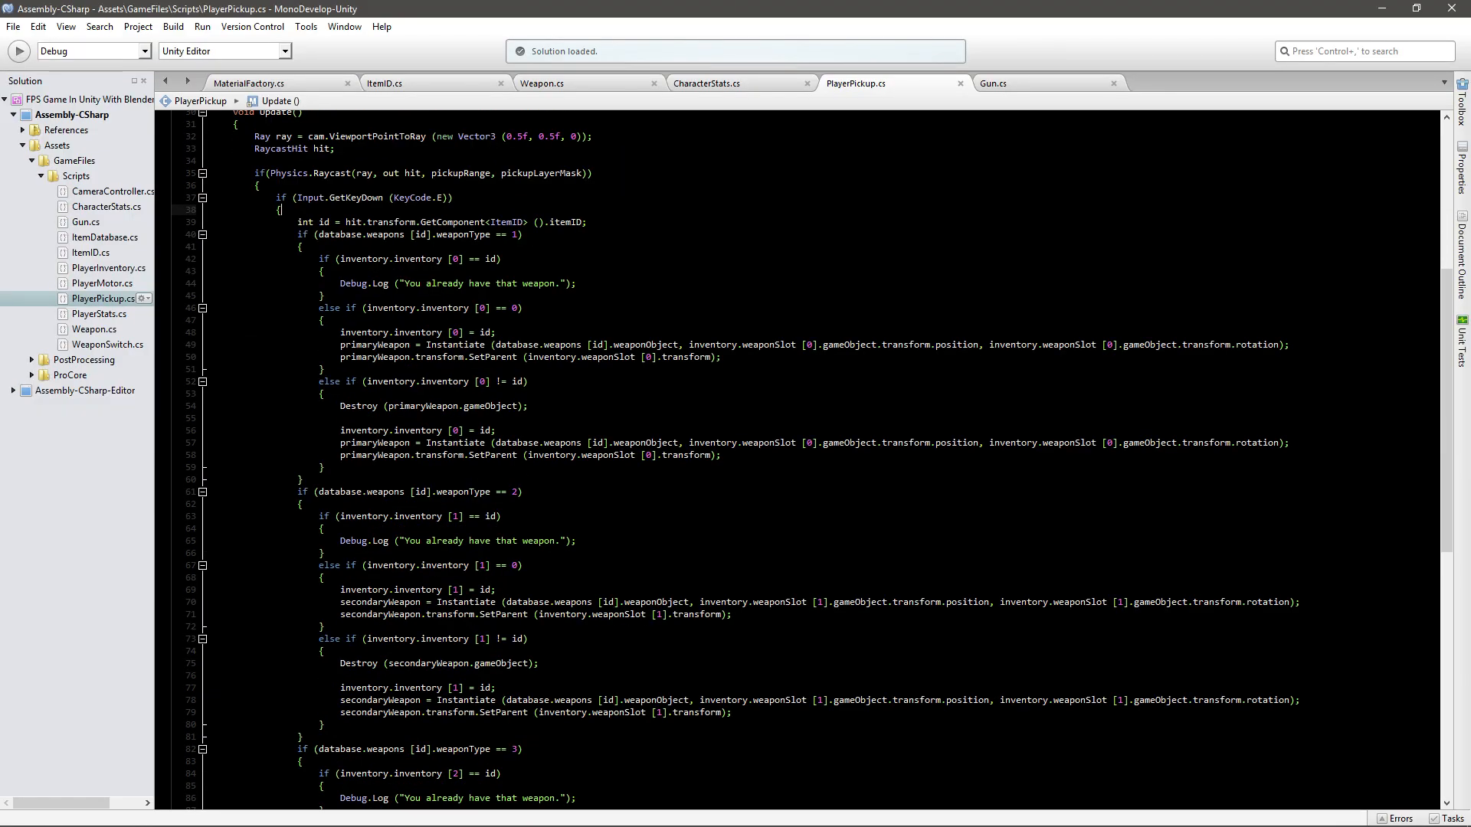
Add 'using UnityEngine.UI;' at the top of PlayerPickup.cs.
{"action": "scroll", "scroll_direction": "up", "scroll_amount": 3}
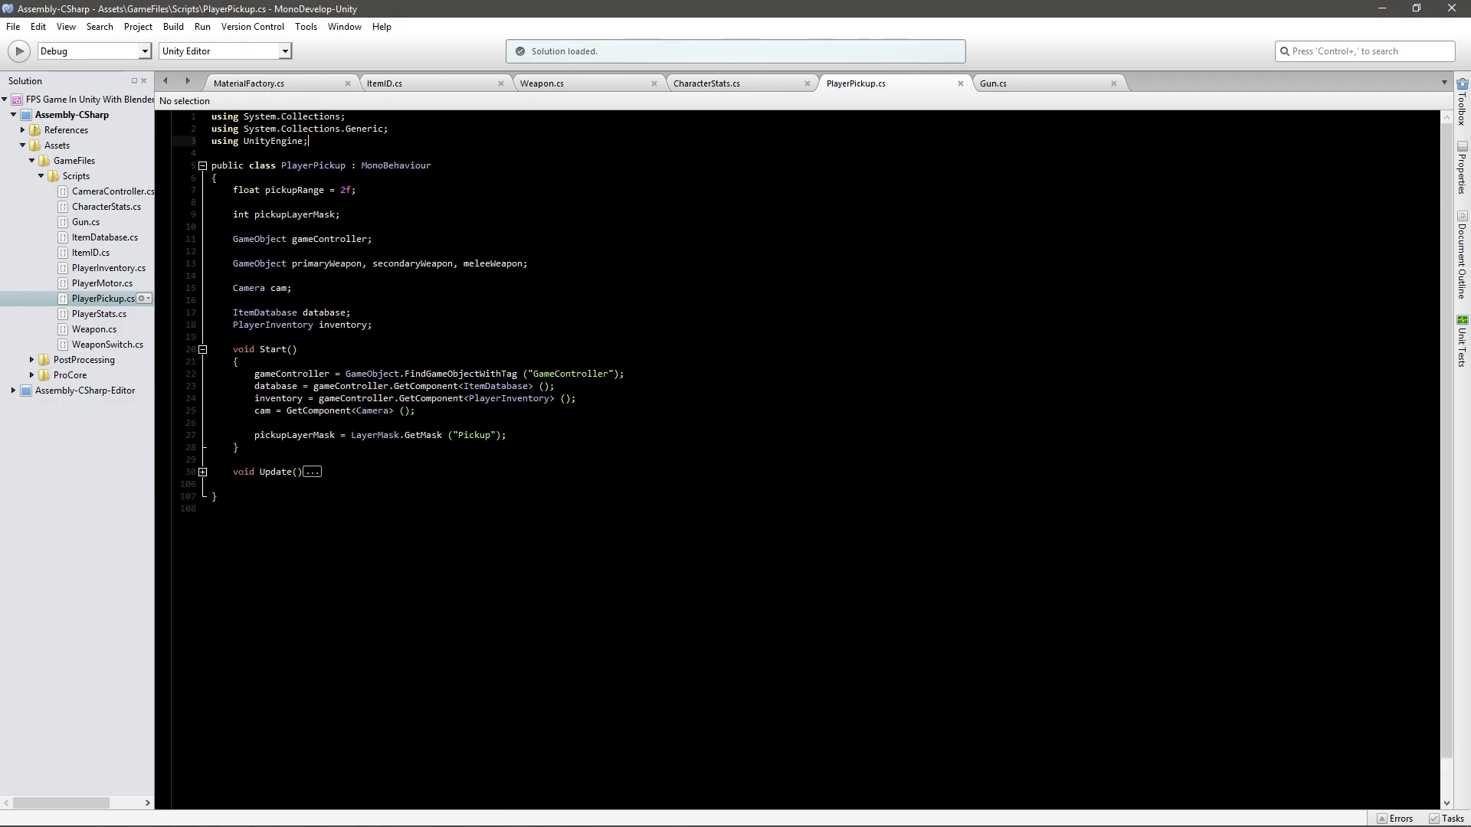
{"action": "type", "text": "usin"}
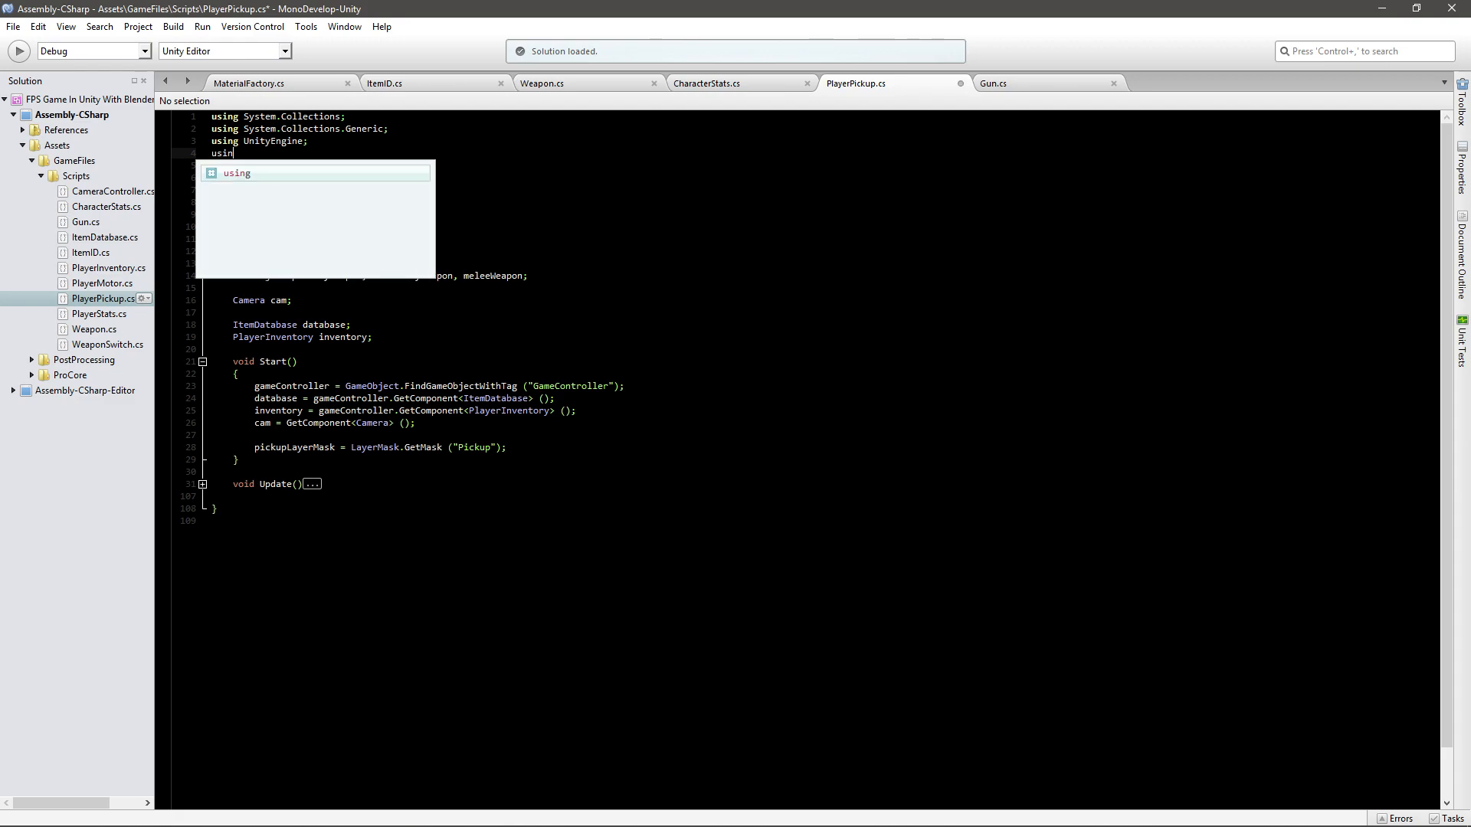
{"action": "type", "text": "Unityeng"}
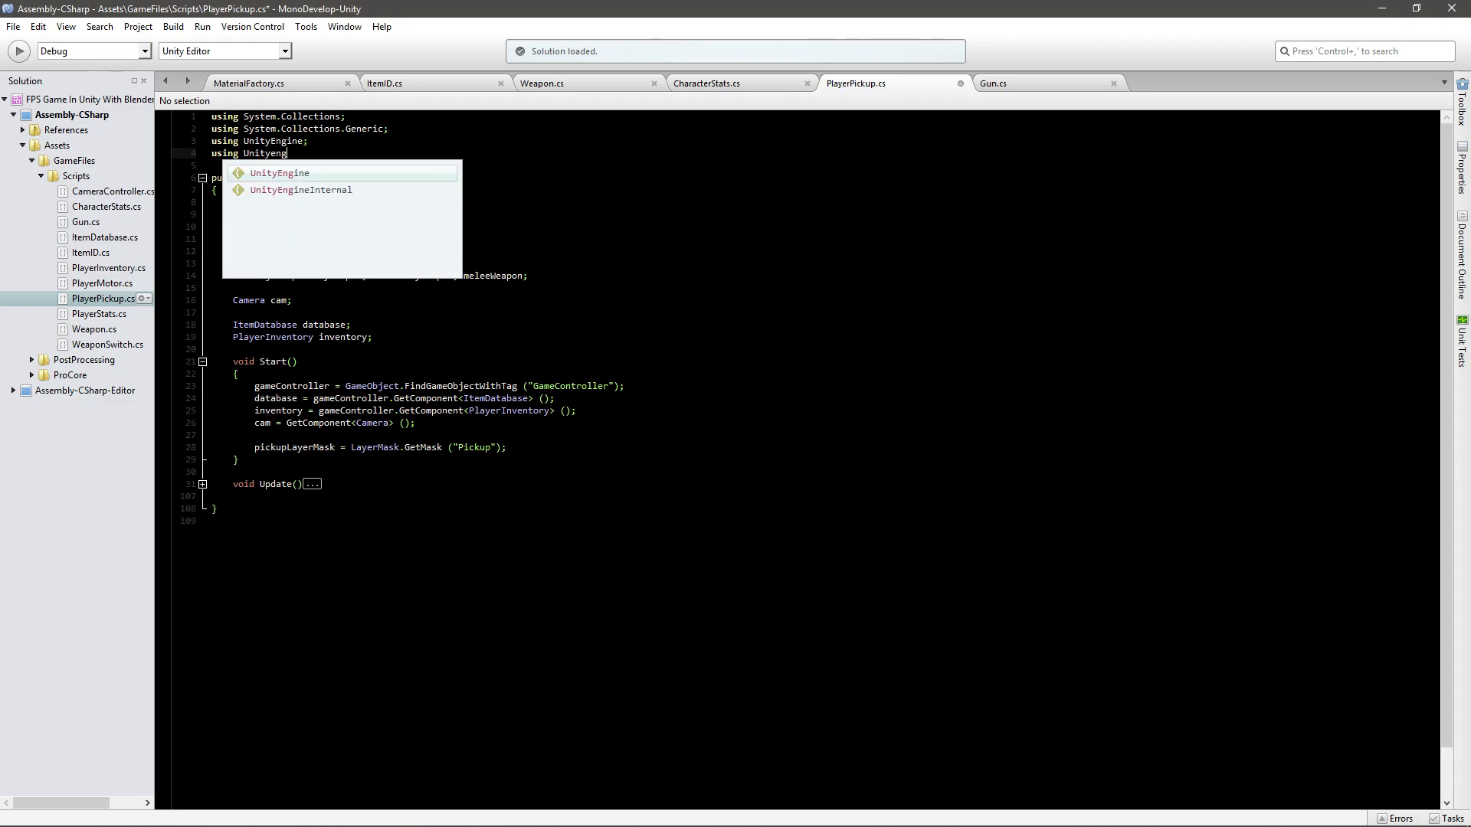
{"action": "type", "text": ".UI;"}
{"action": "type", "text": "Image"}
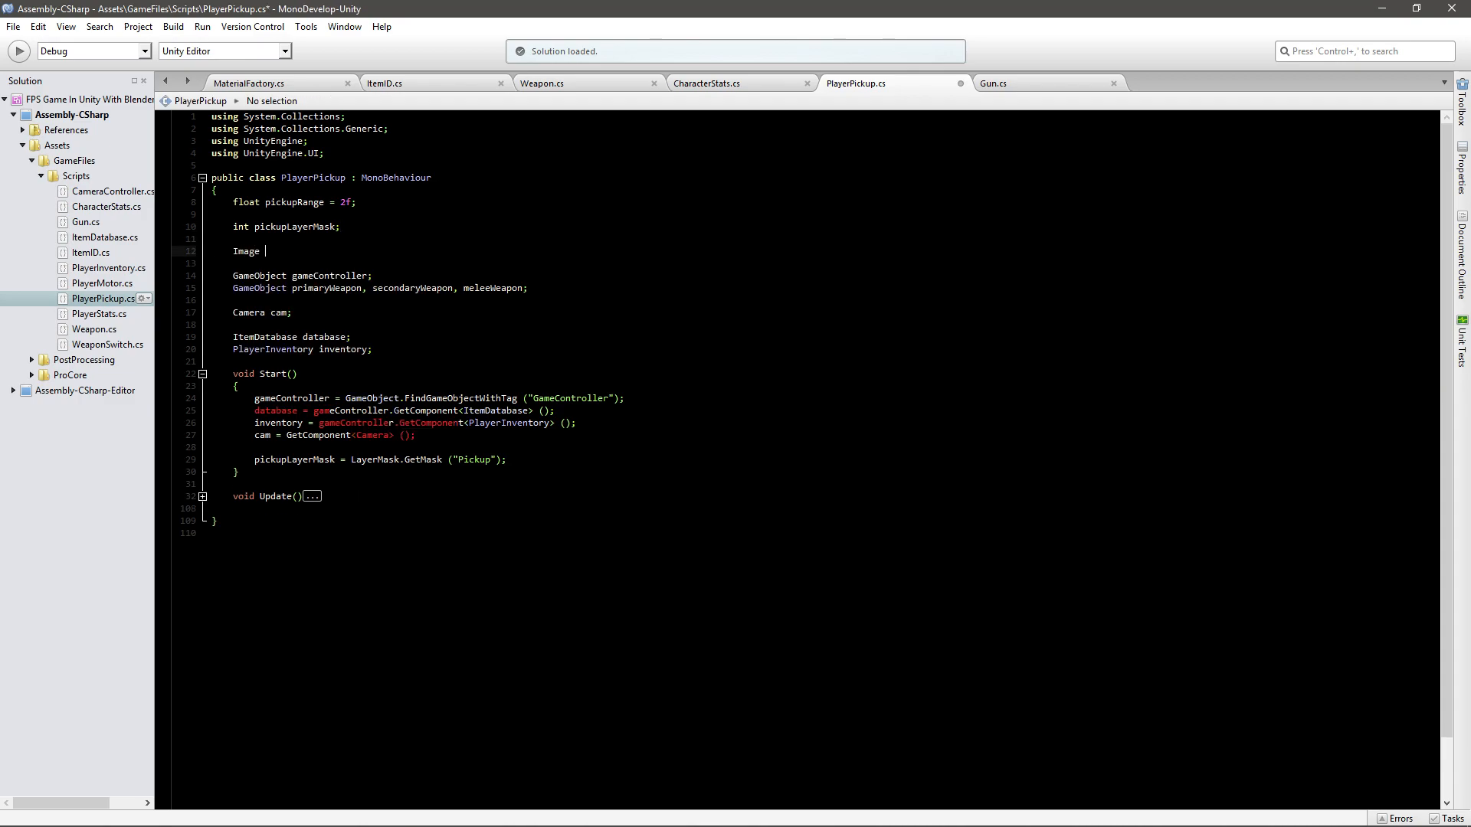
Declare an 'Image pickupPopup;' field and begin its [SerializeField] attribute.
{"action": "type", "text": "pickupP"}
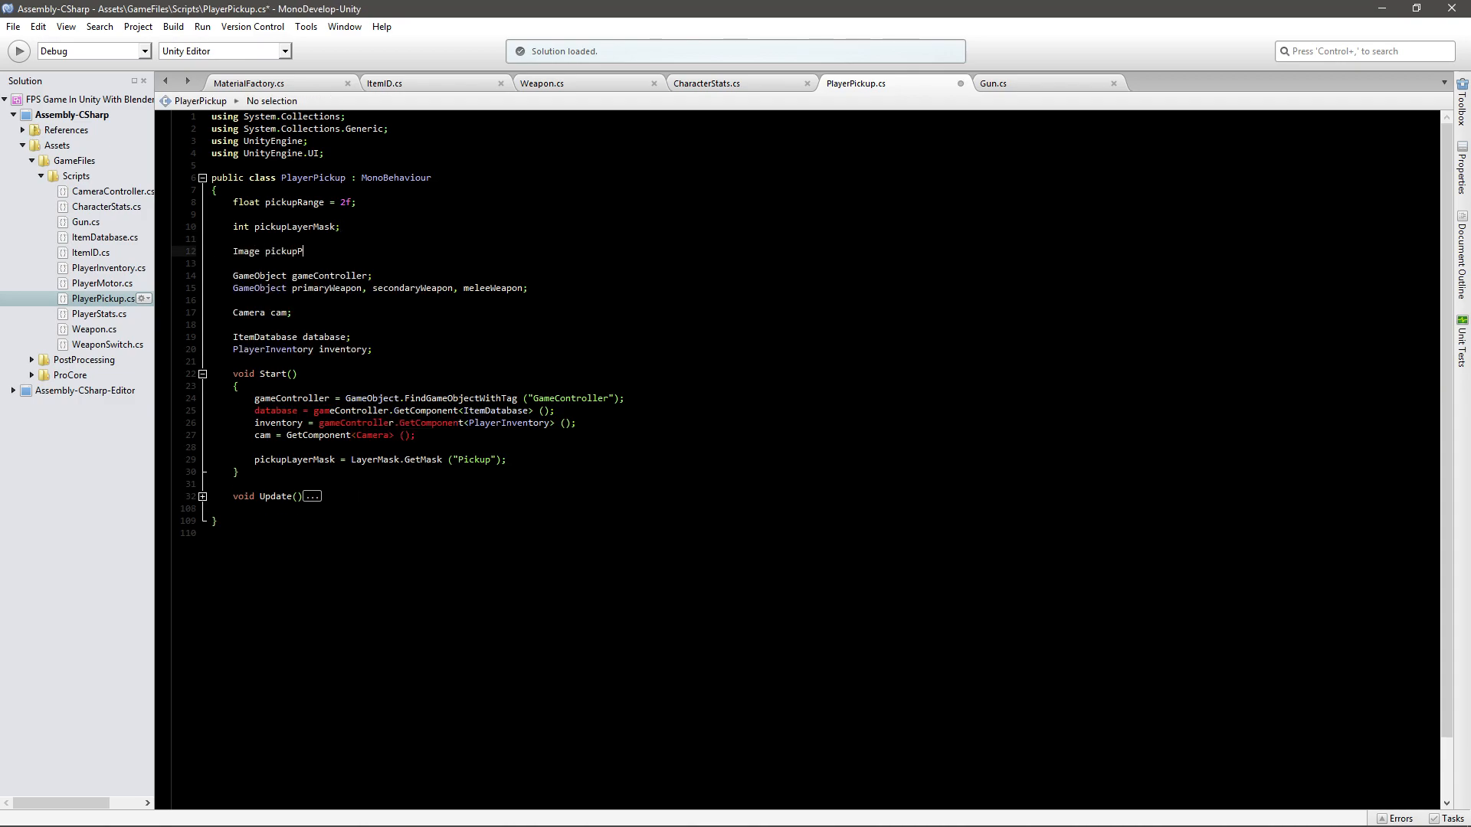
{"action": "type", "text": "opup;"}
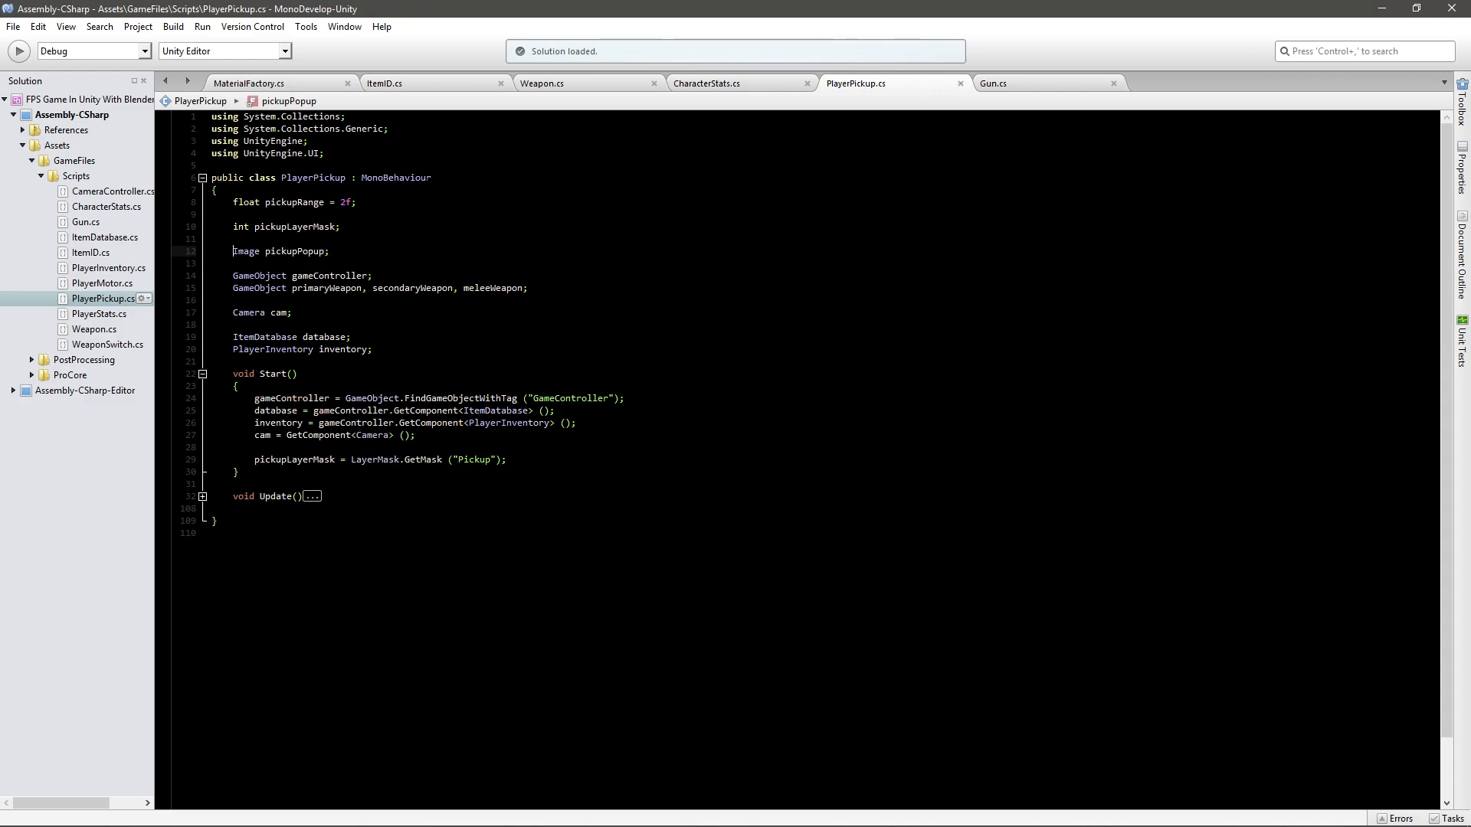
{"action": "type", "text": "[Ser"}
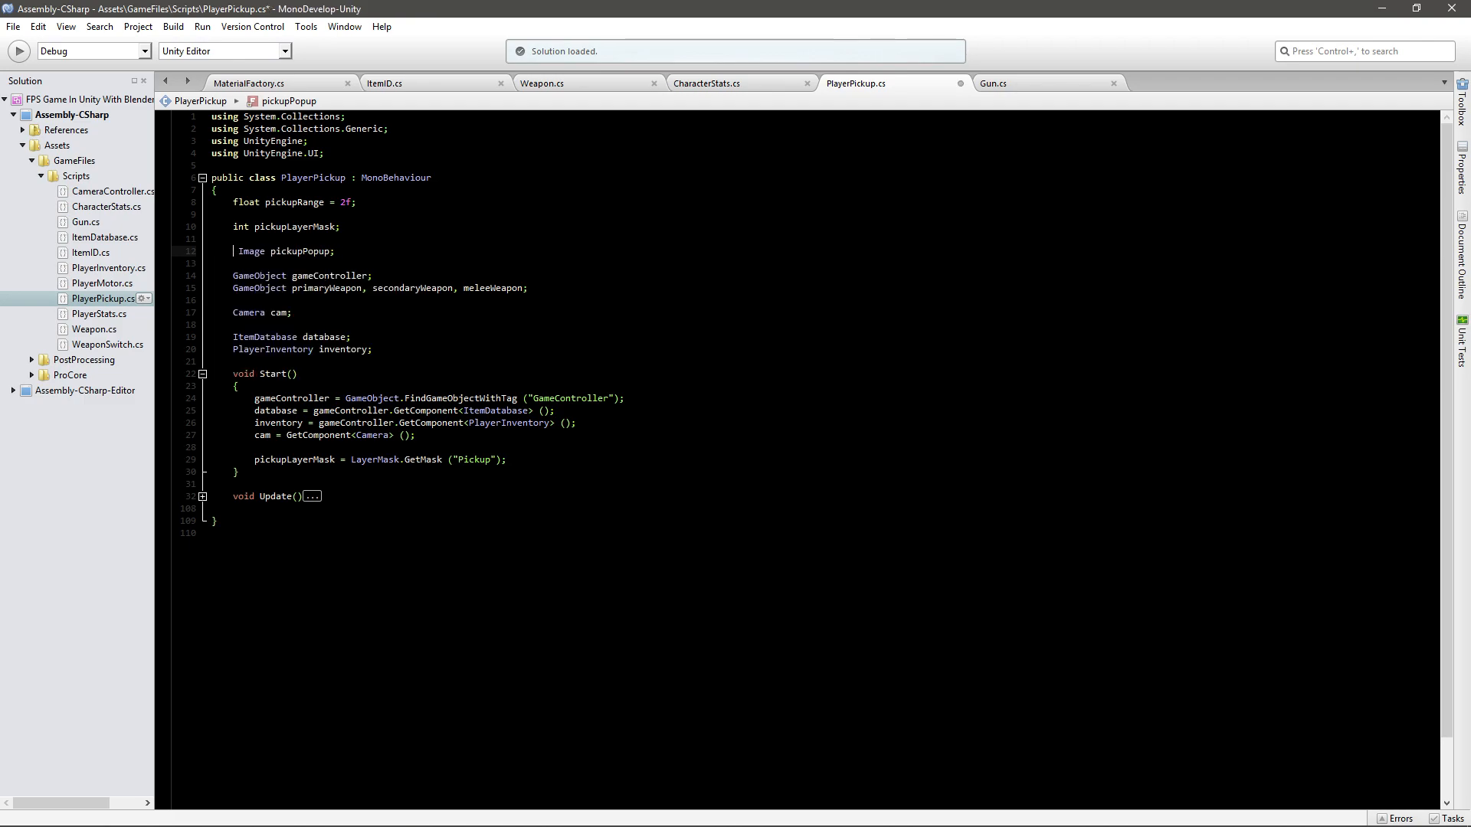
{"action": "type", "text": "[SerializeField]"}
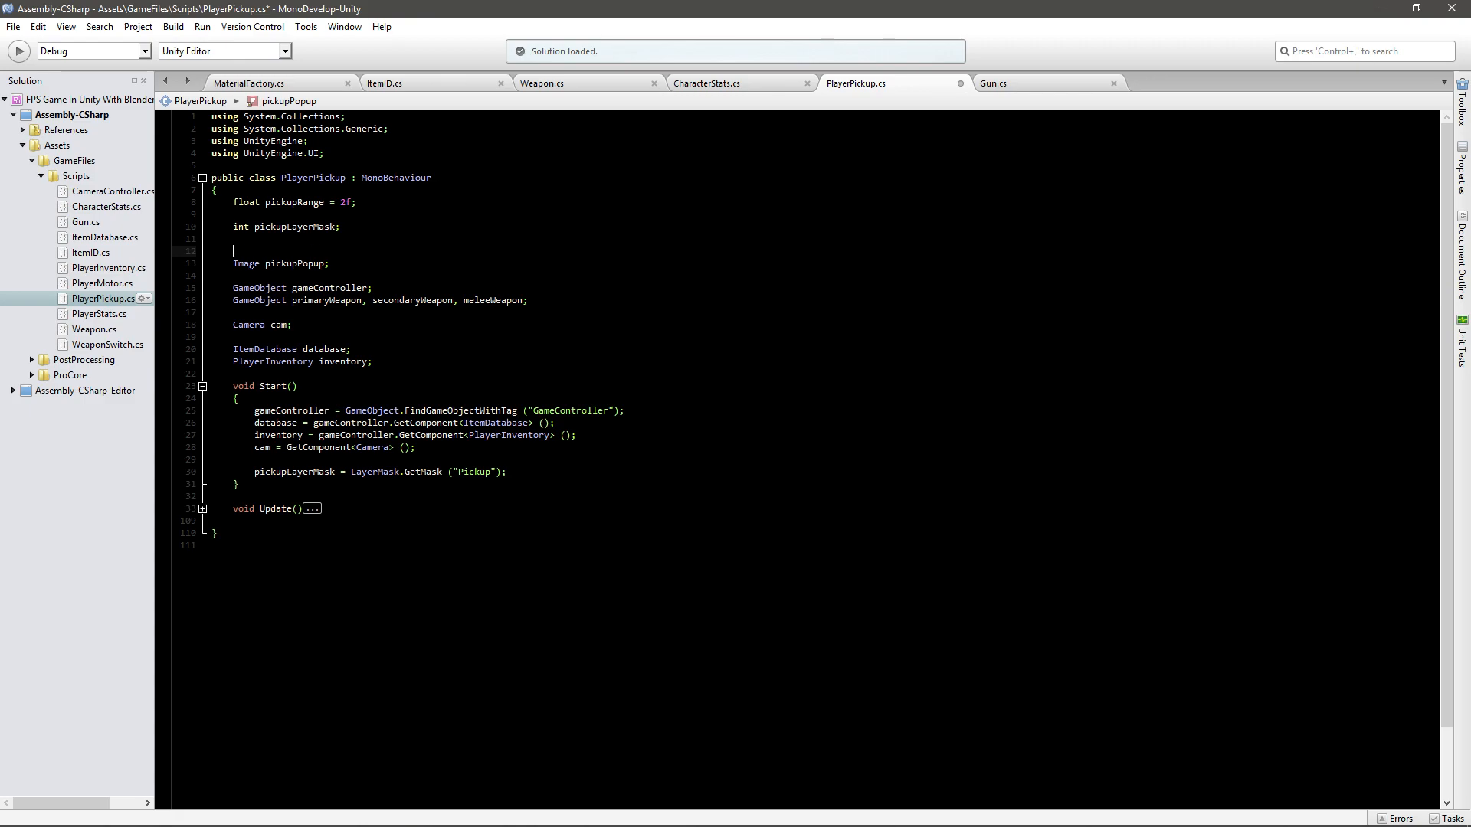
Mark 'Image pickupPopup;' with [SerializeField] and highlight the attribute to point it out.
{"action": "type", "text": "[SerializeField] Image pickupPopup;"}
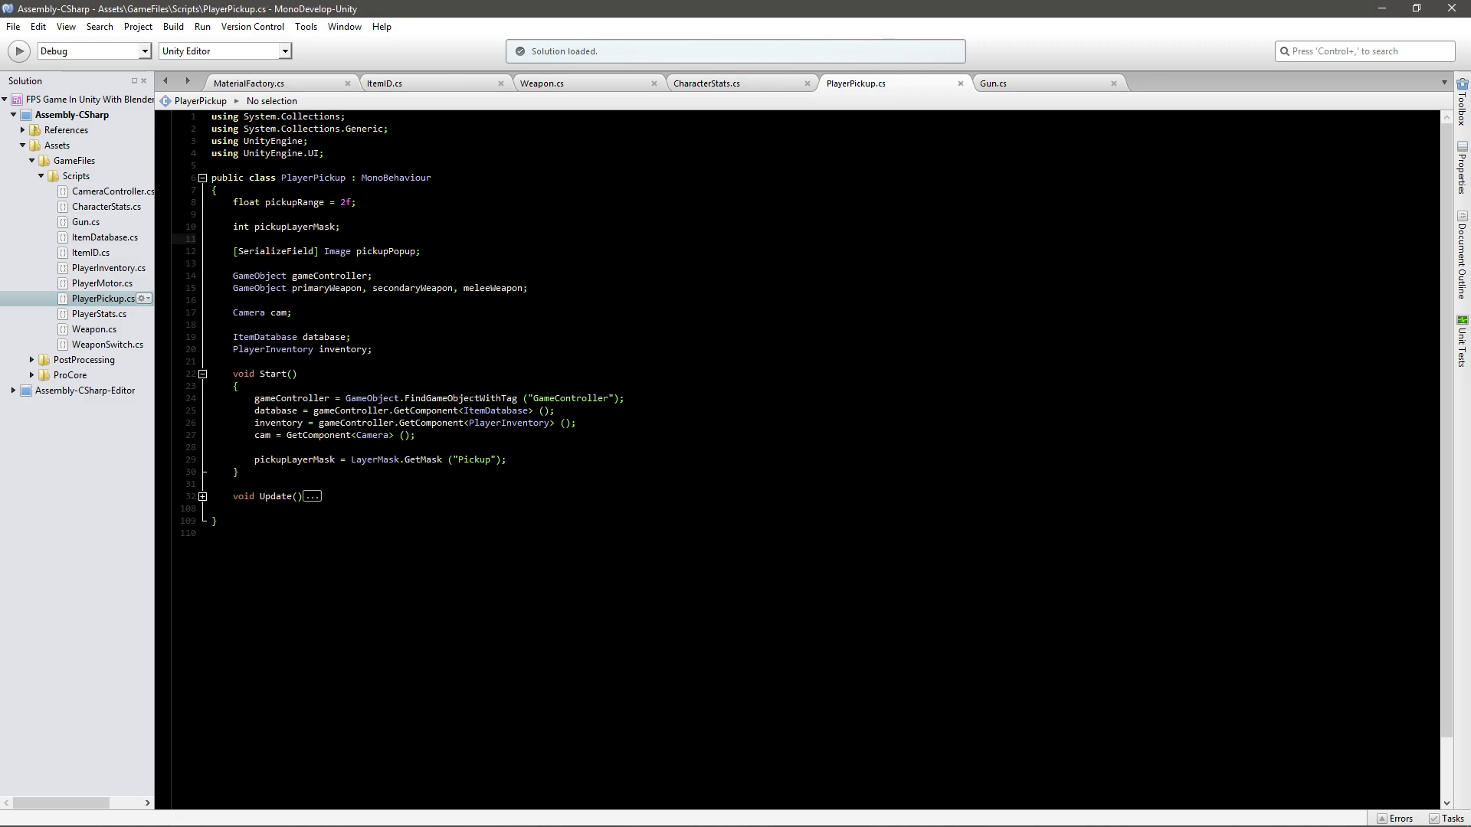
{"action": "left_click", "coordinate": [311, 249]}
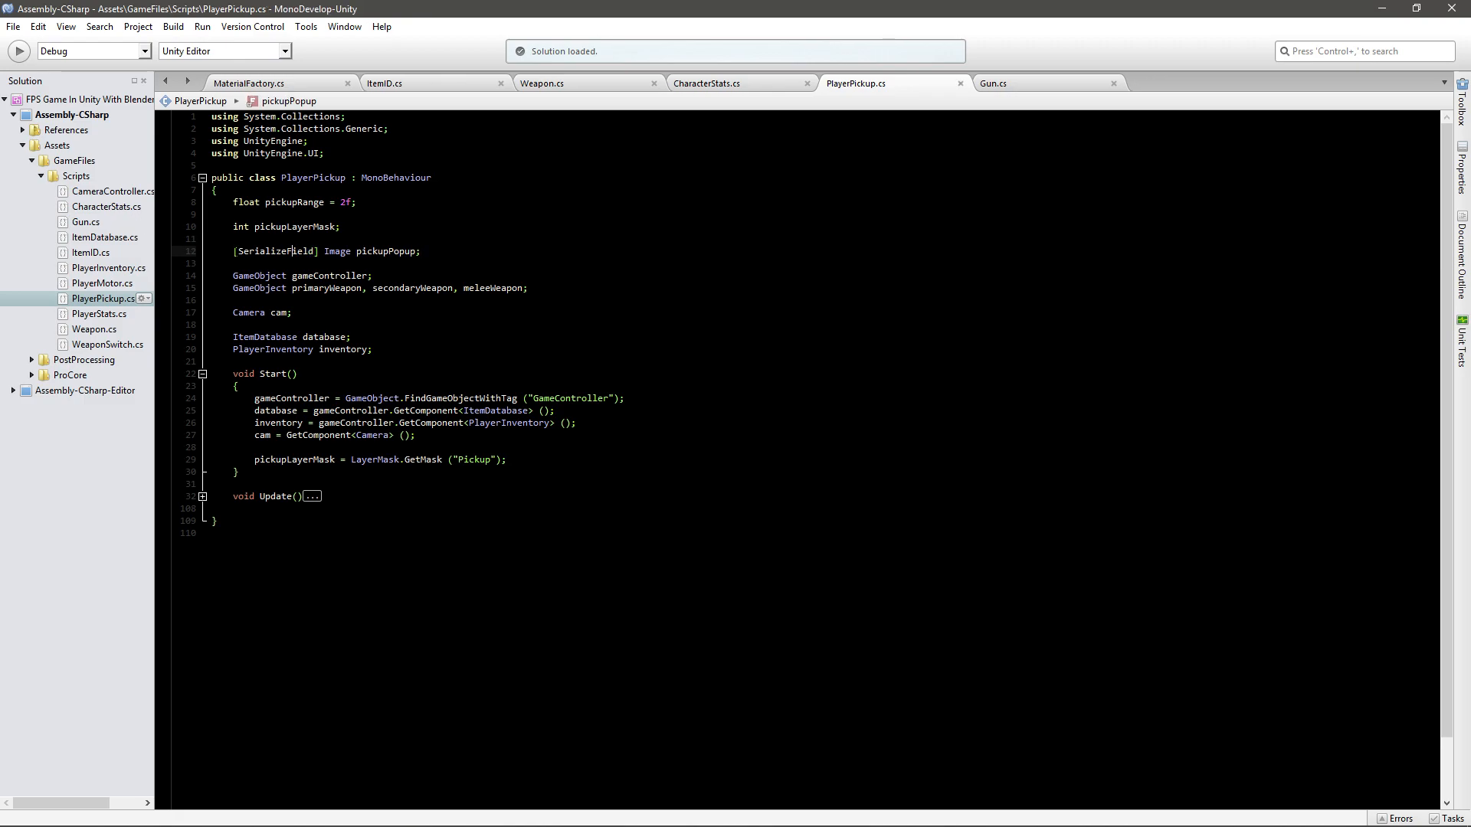
{"action": "double_click", "coordinate": [276, 251]}
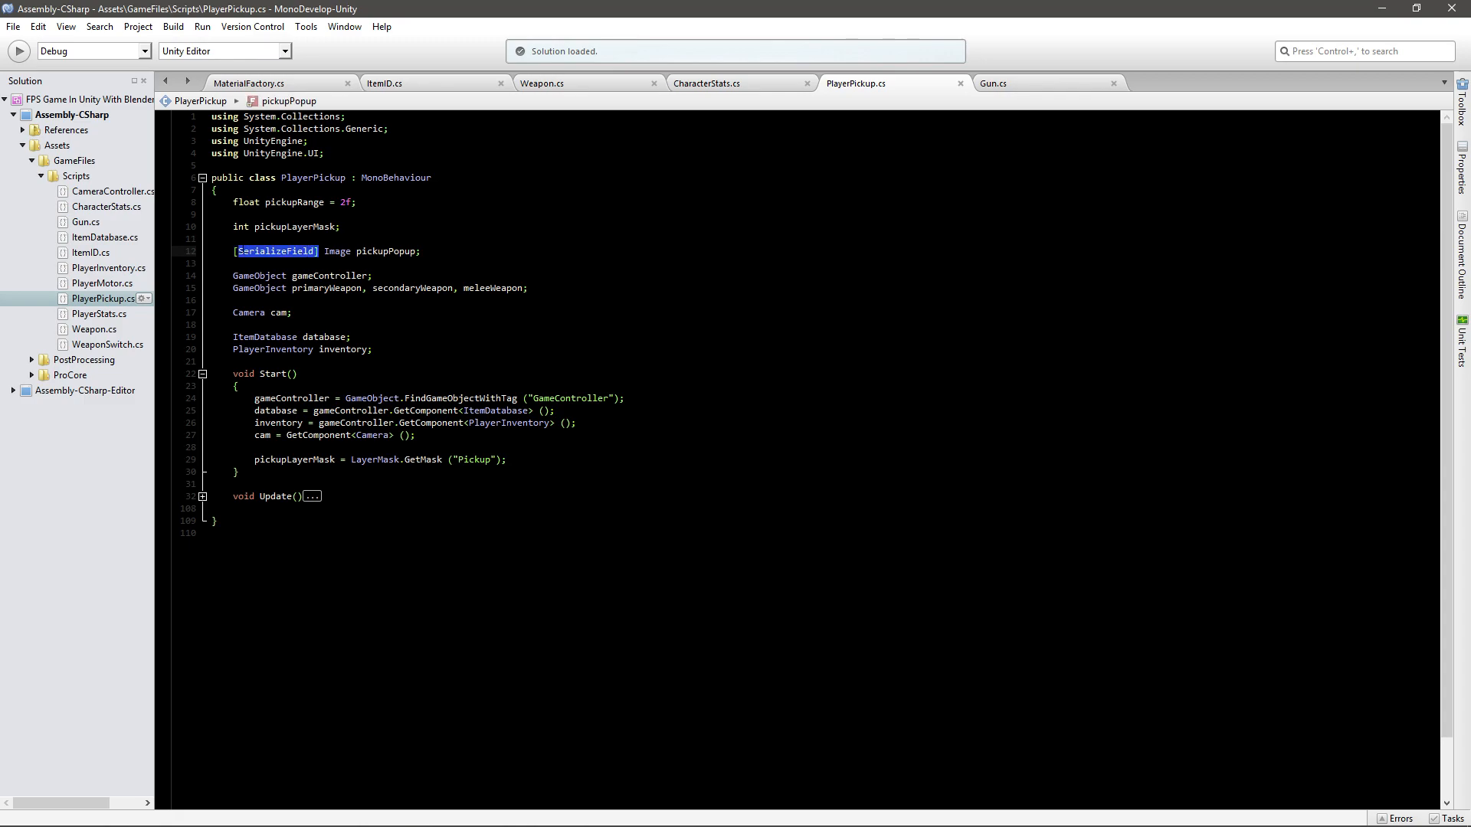
{"action": "left_click", "coordinate": [273, 250]}
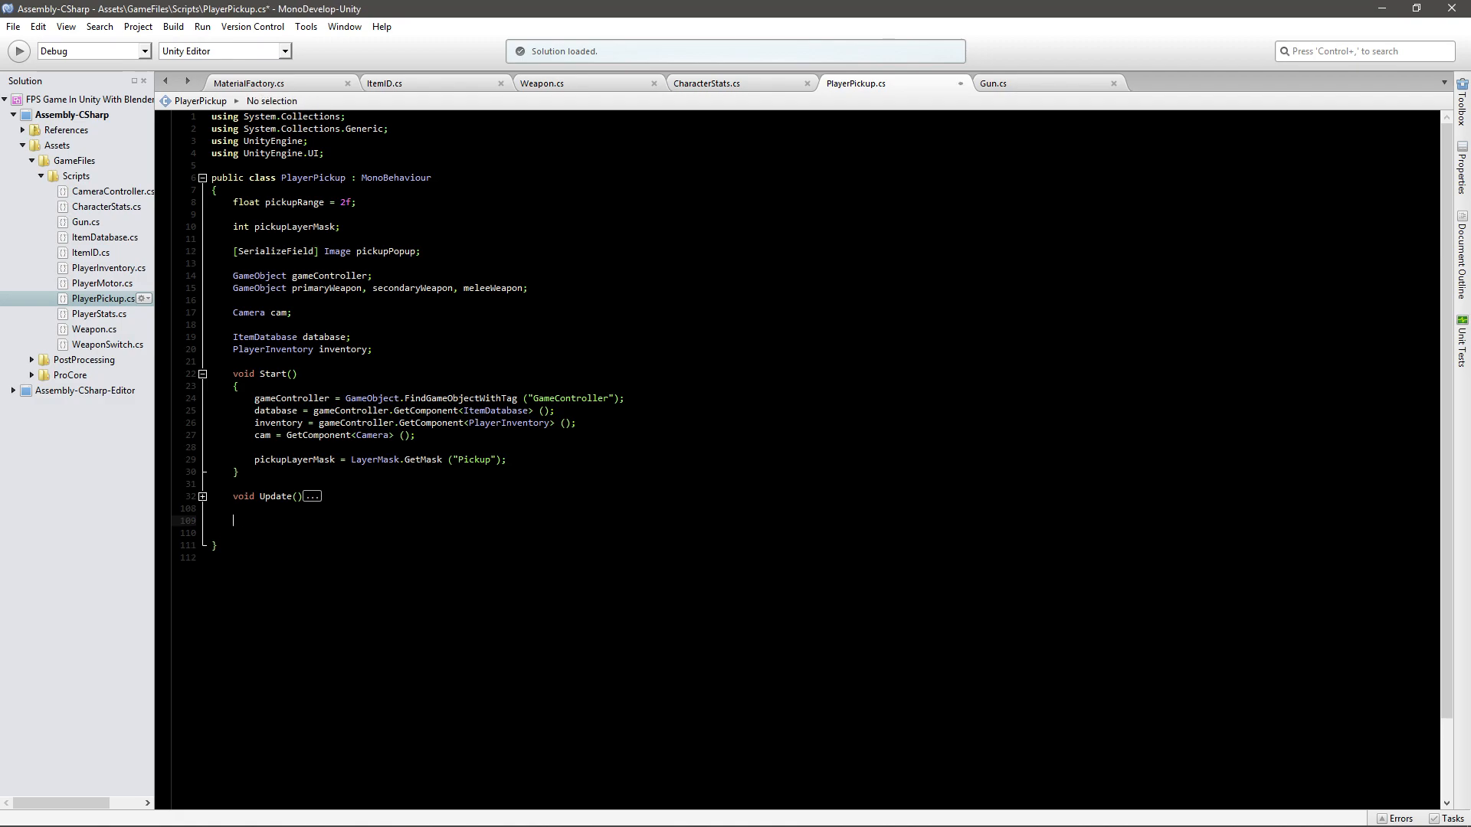
Declare empty EnablePickupPopup and DisablePickupPopup methods below Update.
{"action": "type", "text": "void Di"}
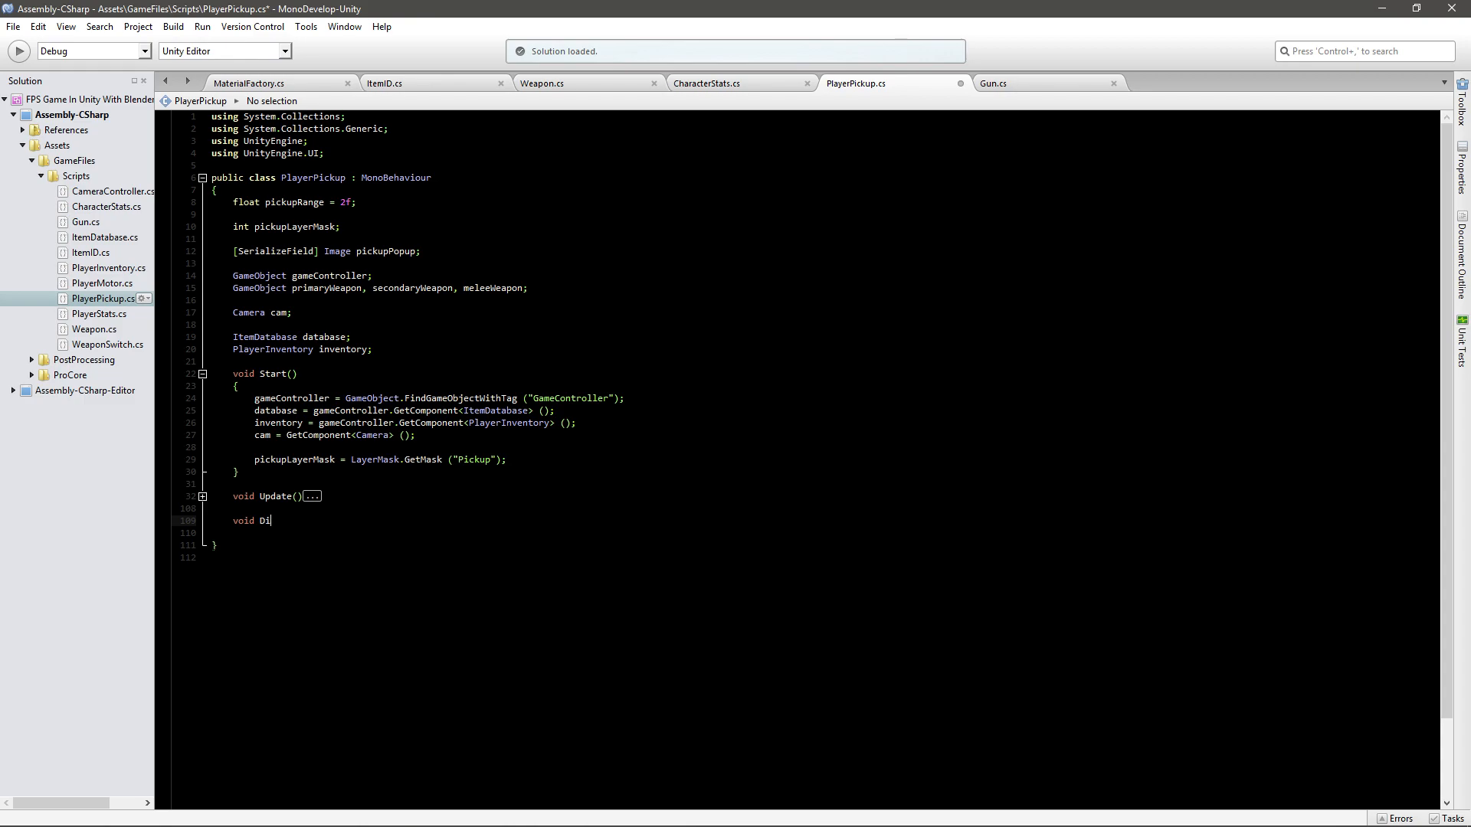
{"action": "type", "text": "nable"}
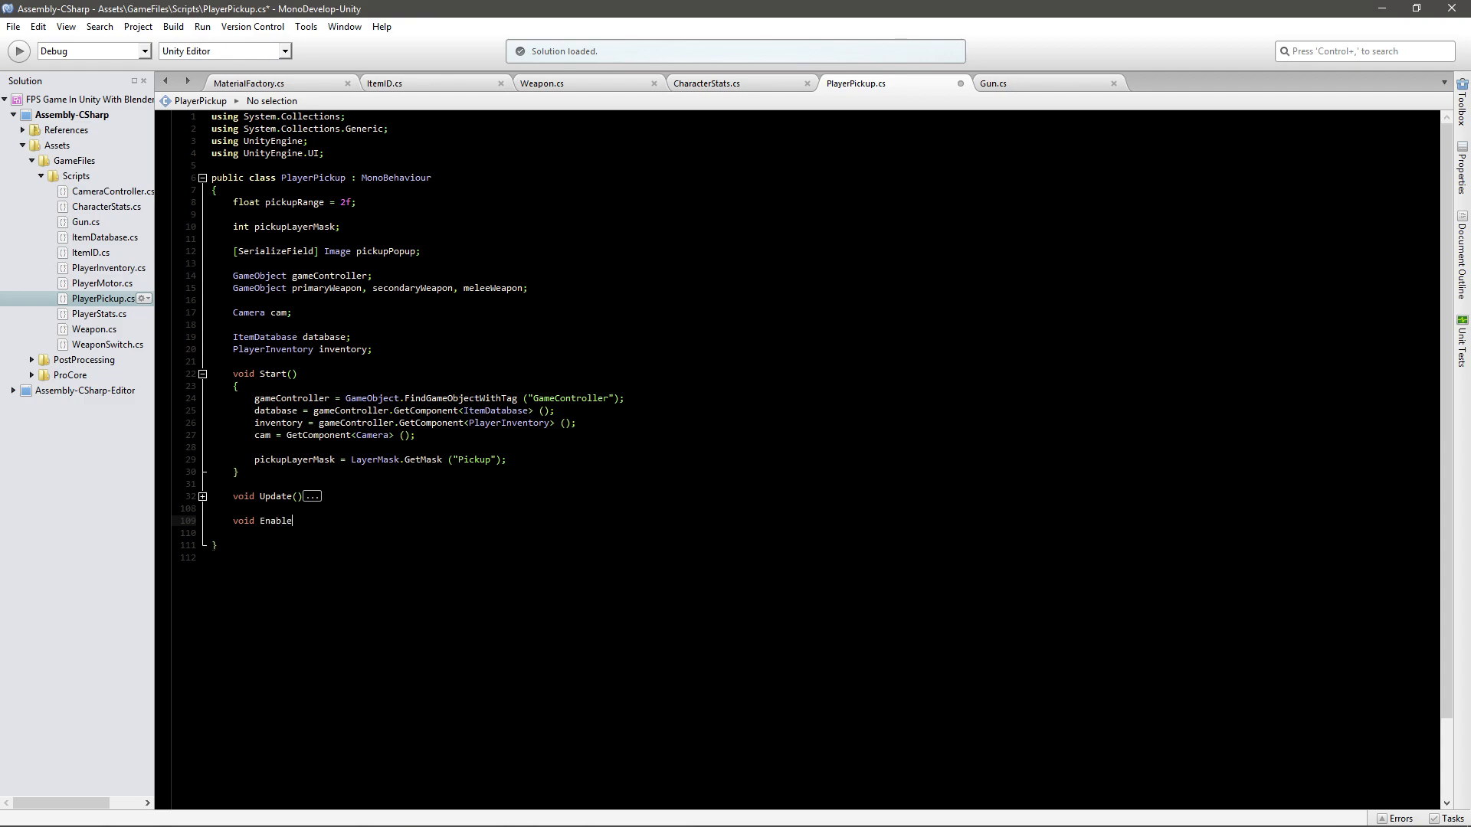
{"action": "type", "text": "PickupPopup("}
{"action": "type", "text": "vo"}
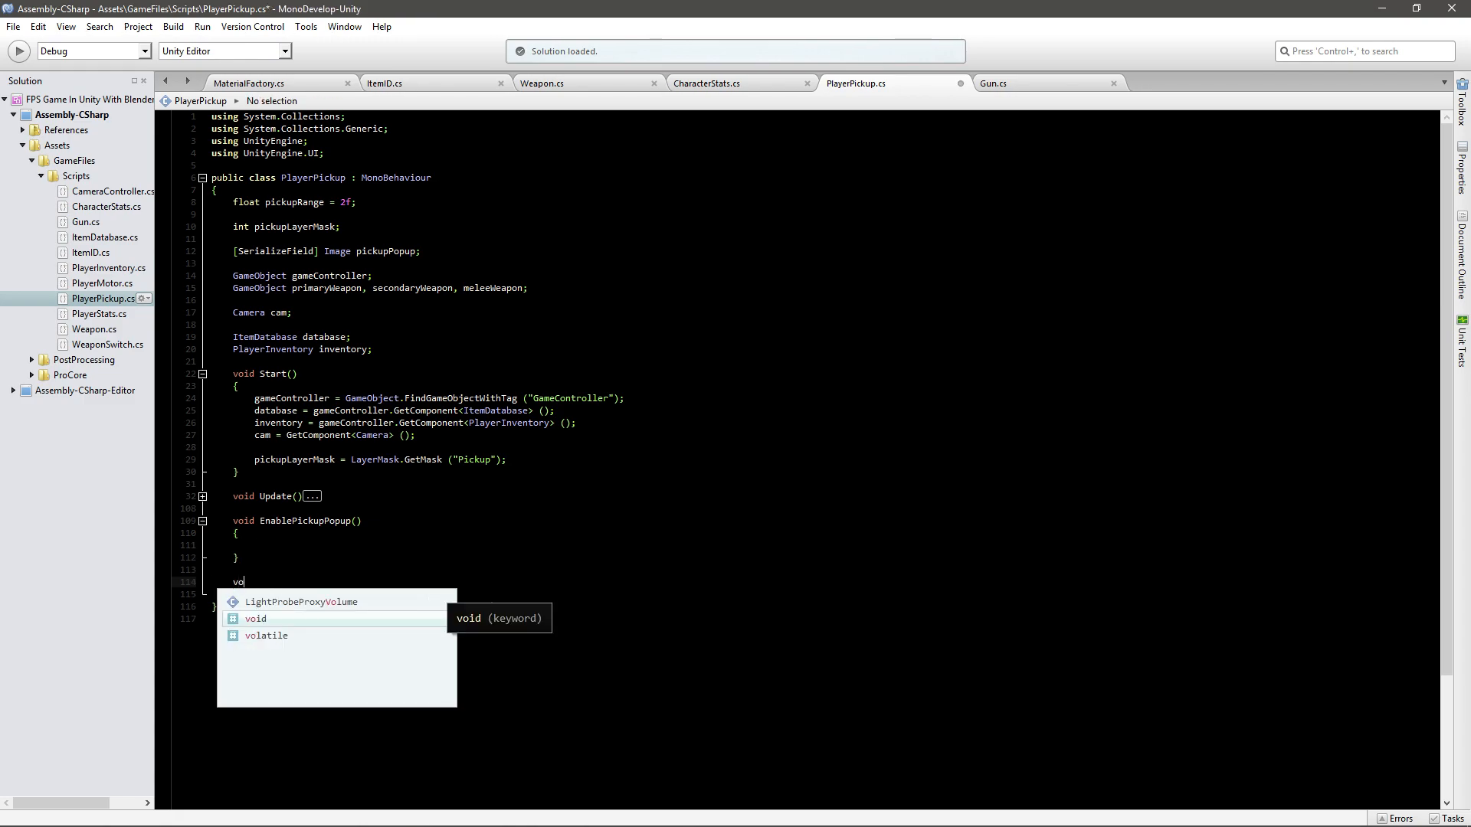
{"action": "type", "text": "id Disable"}
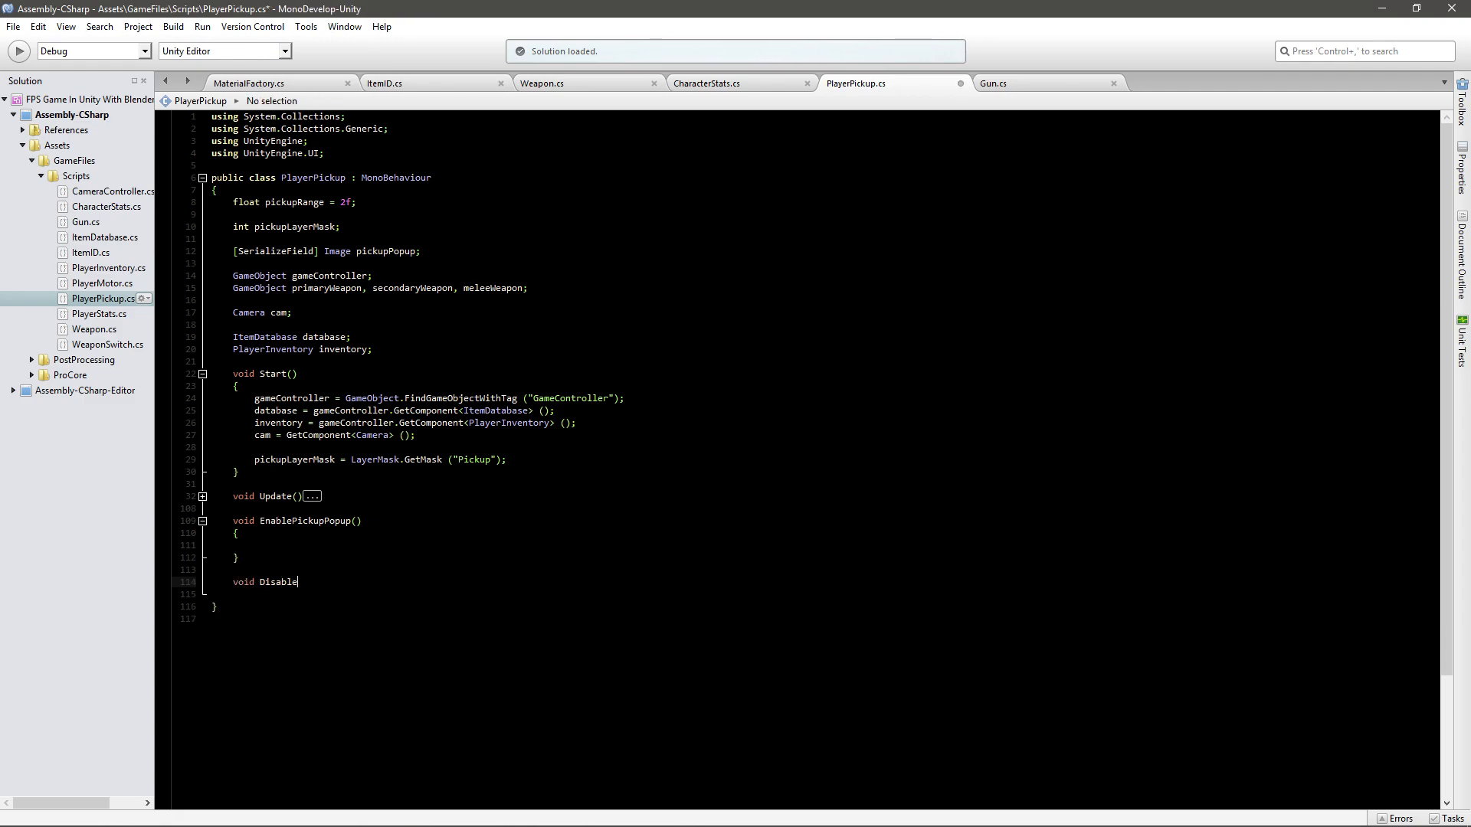
{"action": "type", "text": "PickupPopup("}
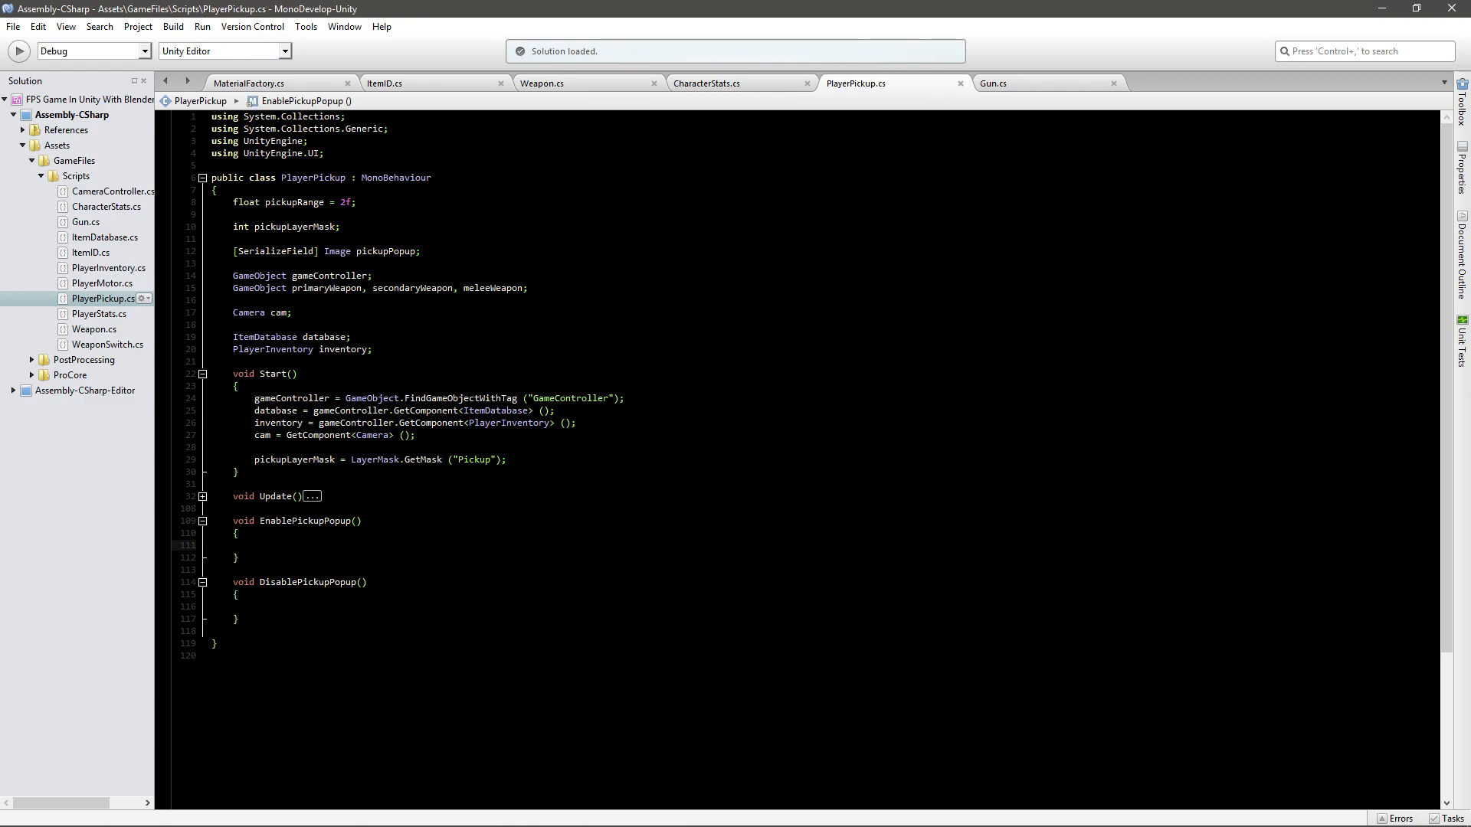
Fill the bodies with pickupPopup.gameObject.SetActive(true) and SetActive(false).
{"action": "type", "text": "pickup"}
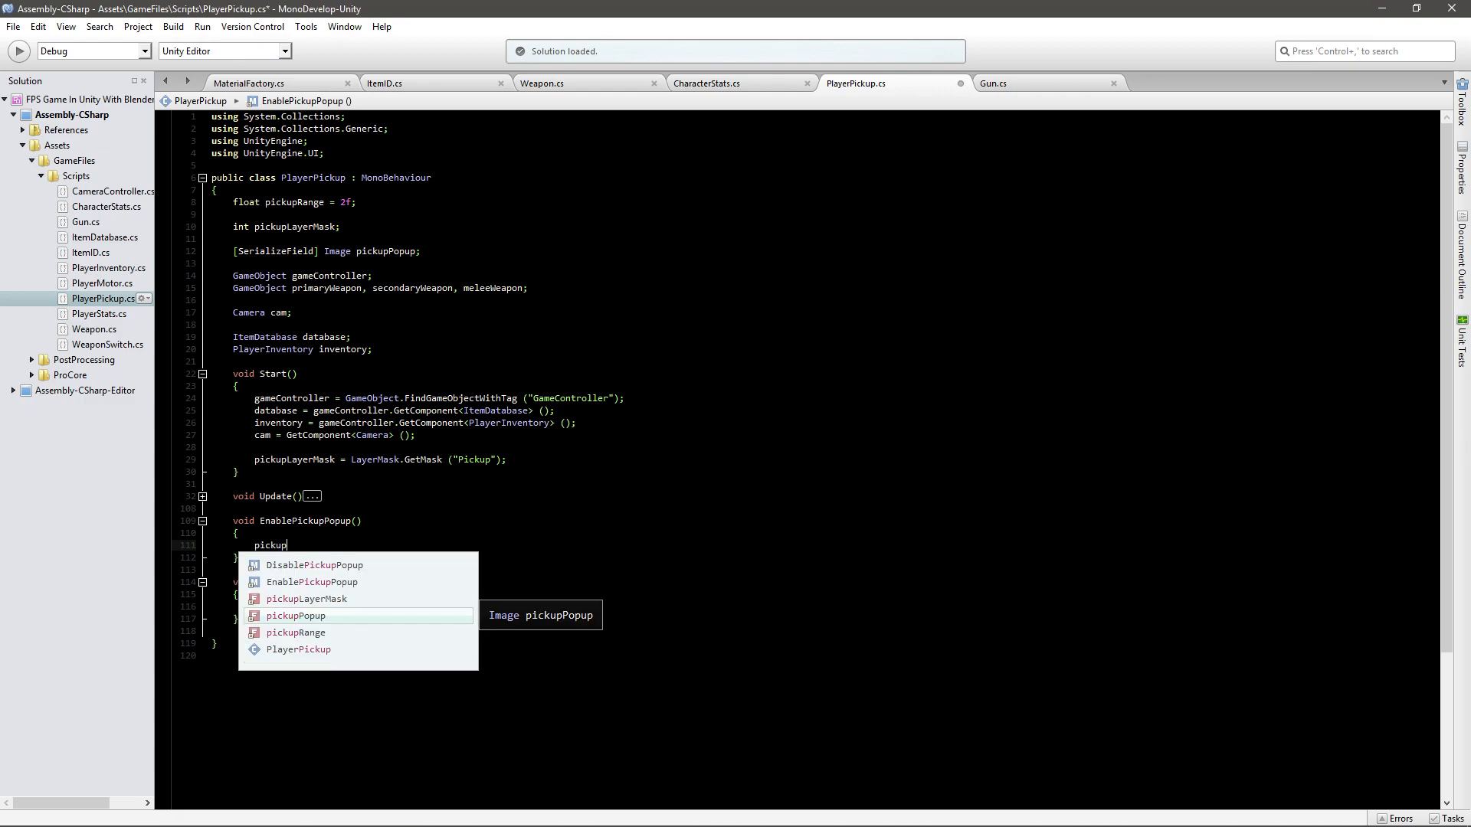
{"action": "type", "text": "Popup.gameObject."}
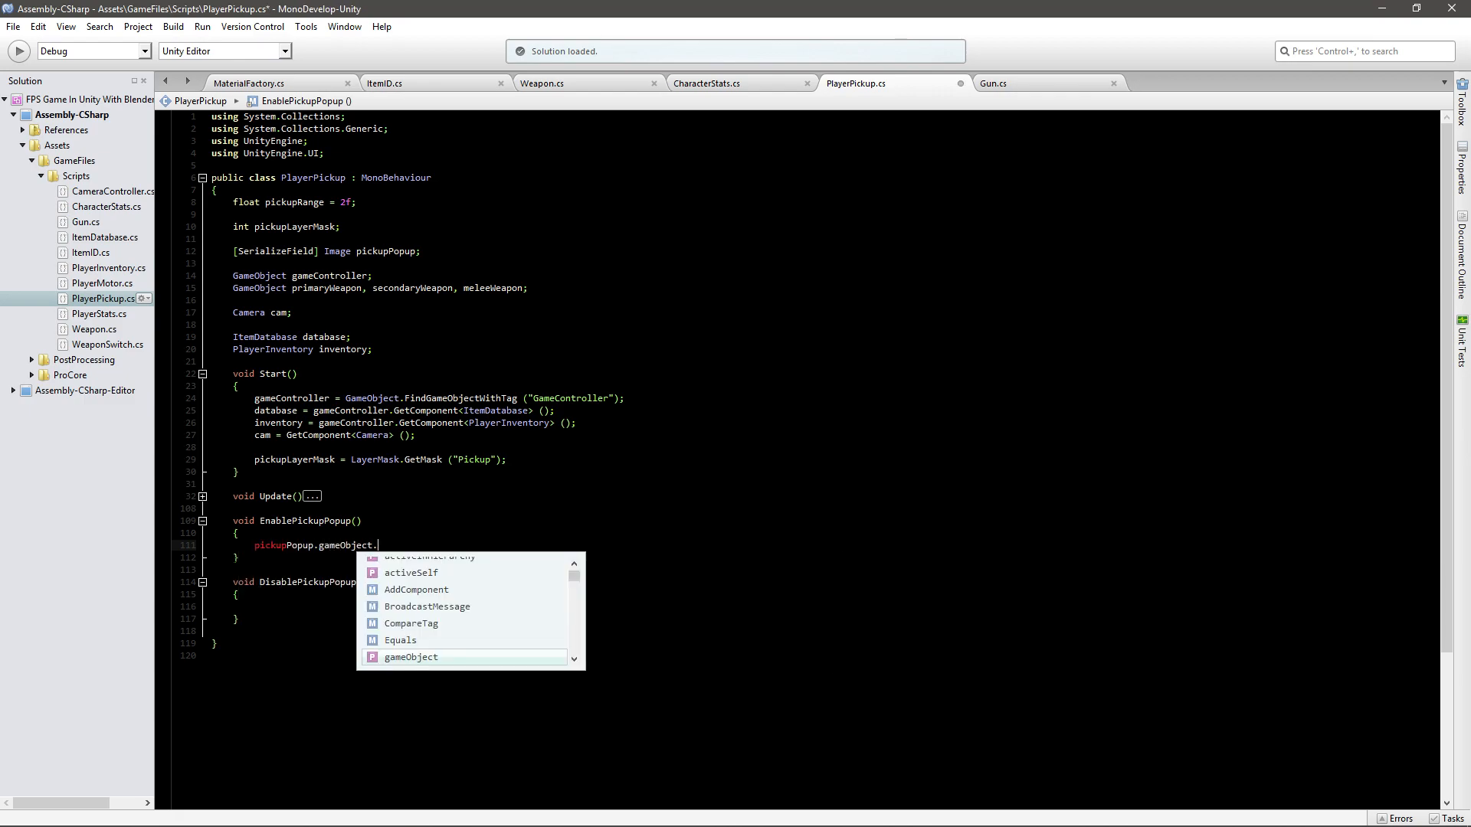
{"action": "type", "text": "ac"}
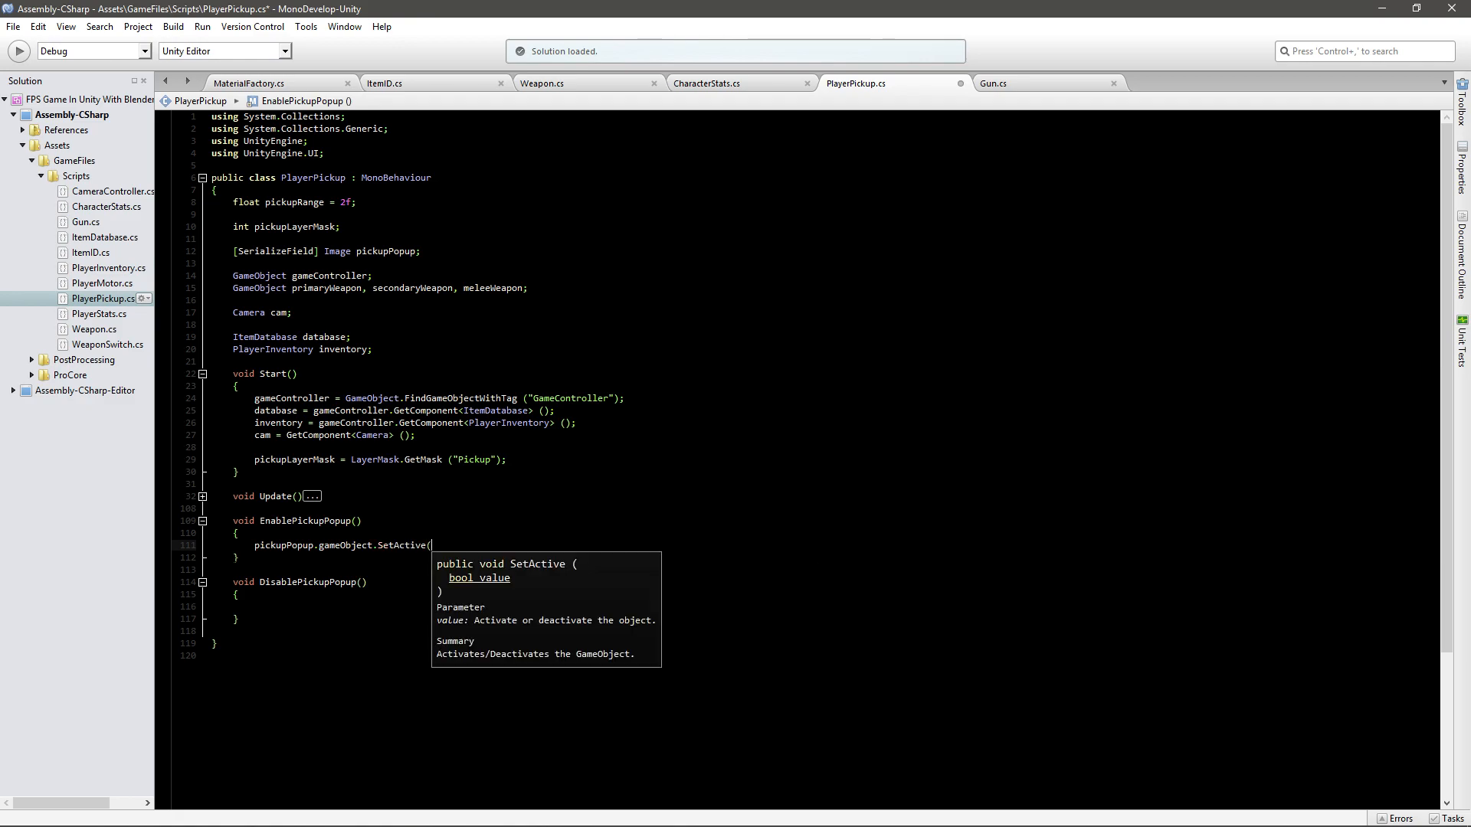
{"action": "type", "text": "true);"}
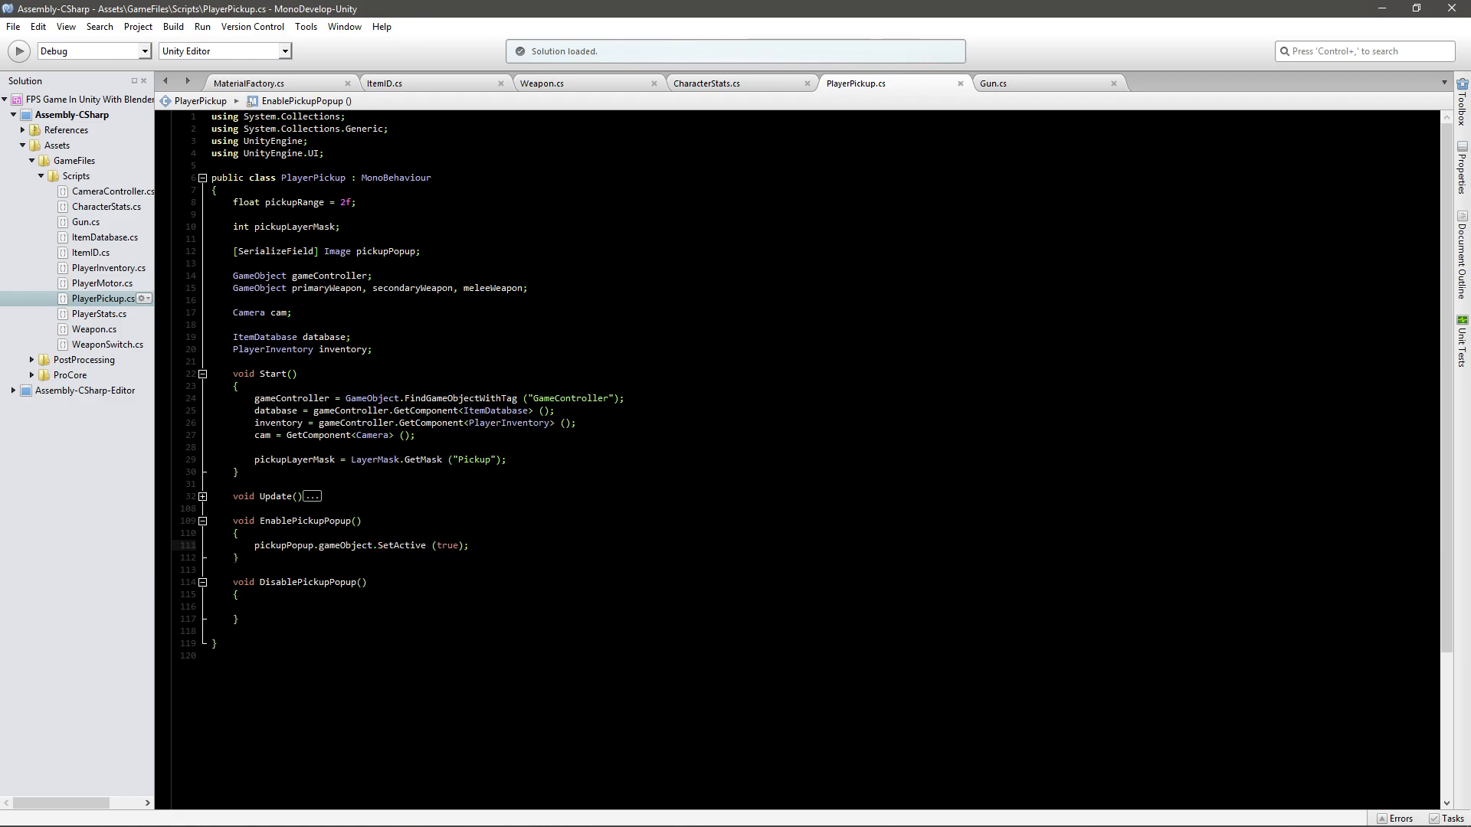
{"action": "left_click", "coordinate": [253, 605]}
{"action": "type", "text": "pickupPopup.gameObject.SetActive (f);"}
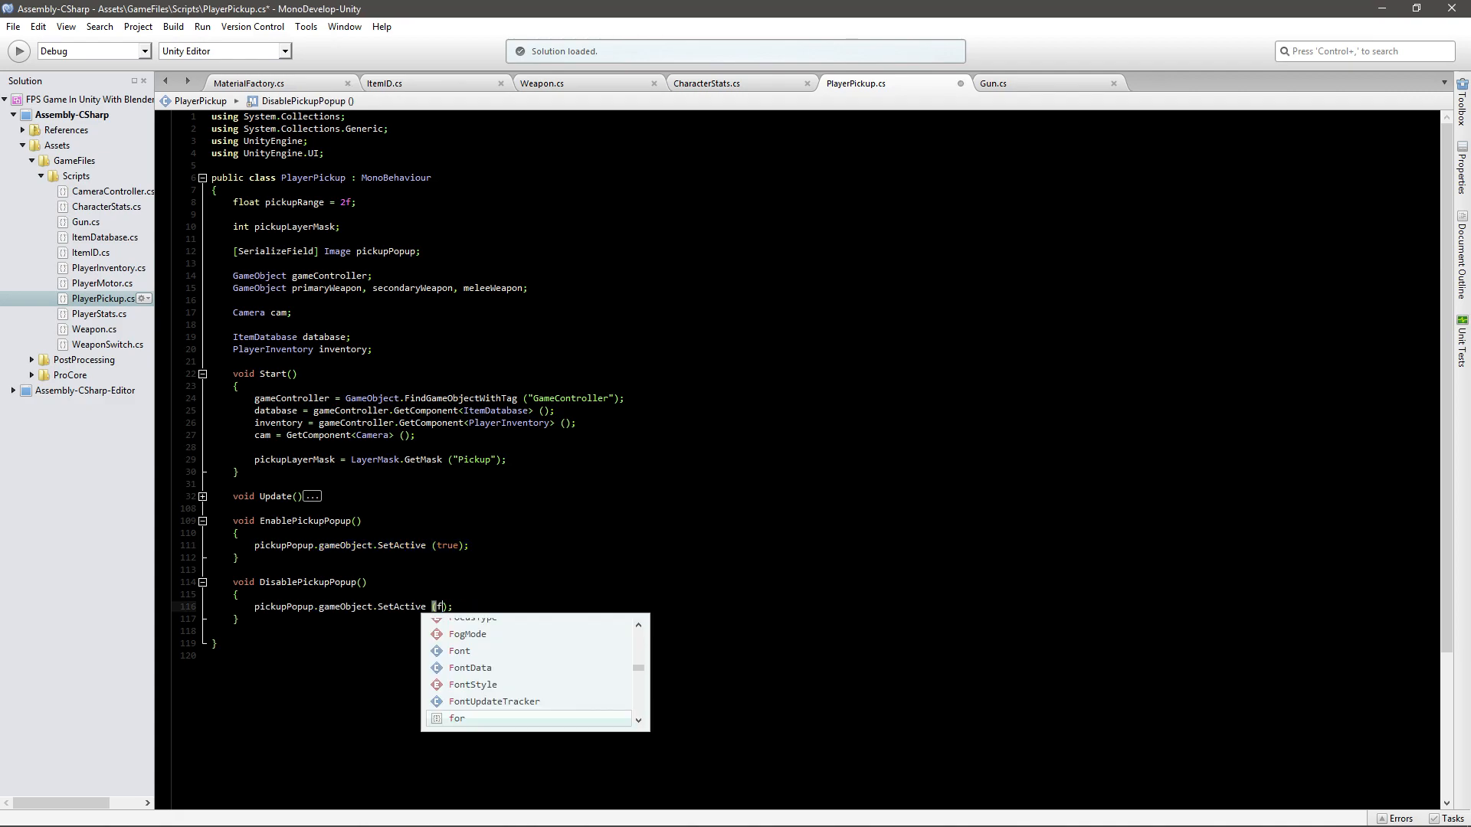
{"action": "type", "text": "alse"}
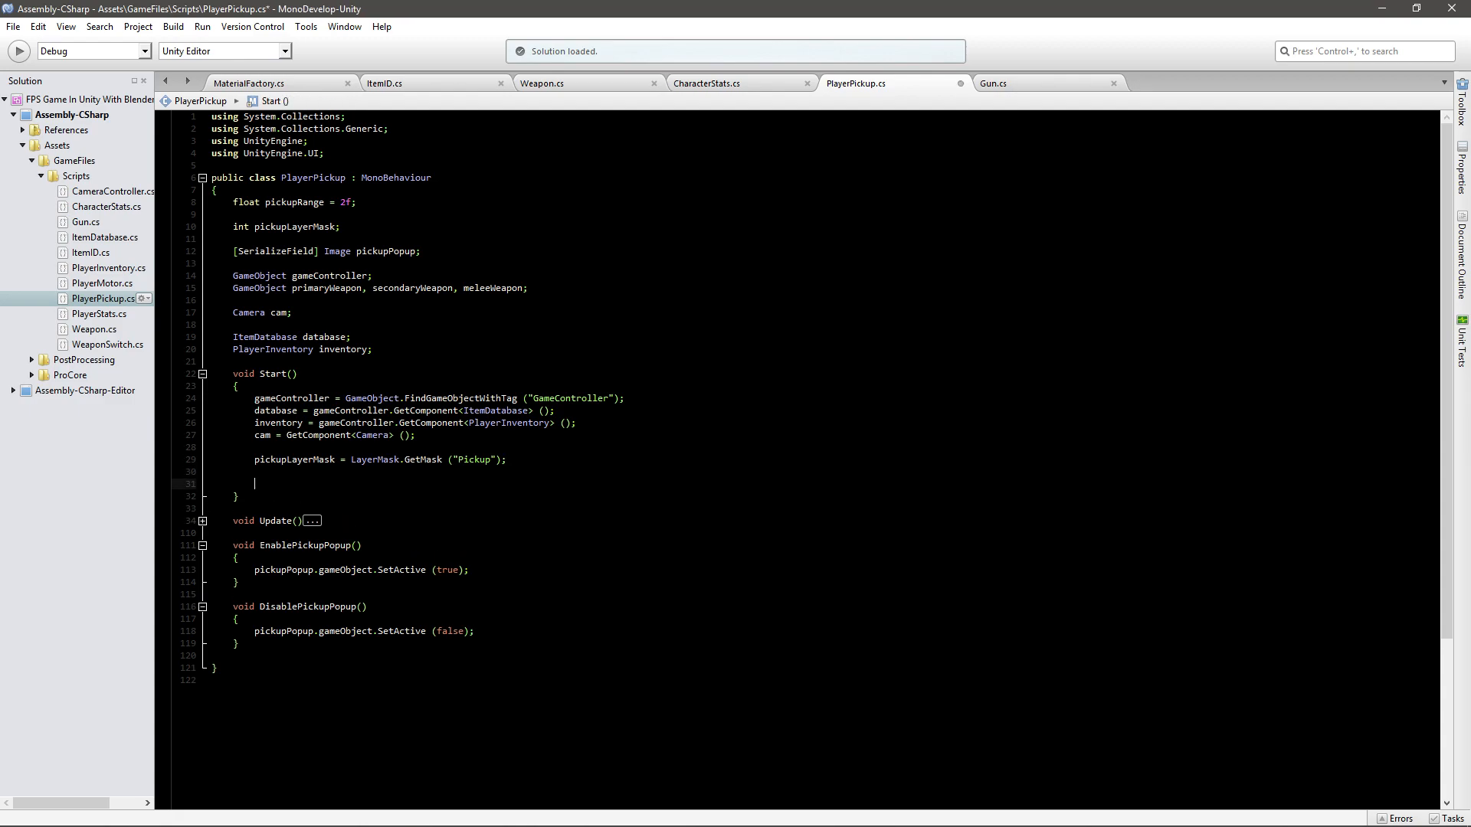
Add a DisablePickupPopup(); call at the end of Start and expand Update's raycast code.
{"action": "type", "text": "DisablePickupPopup ();"}
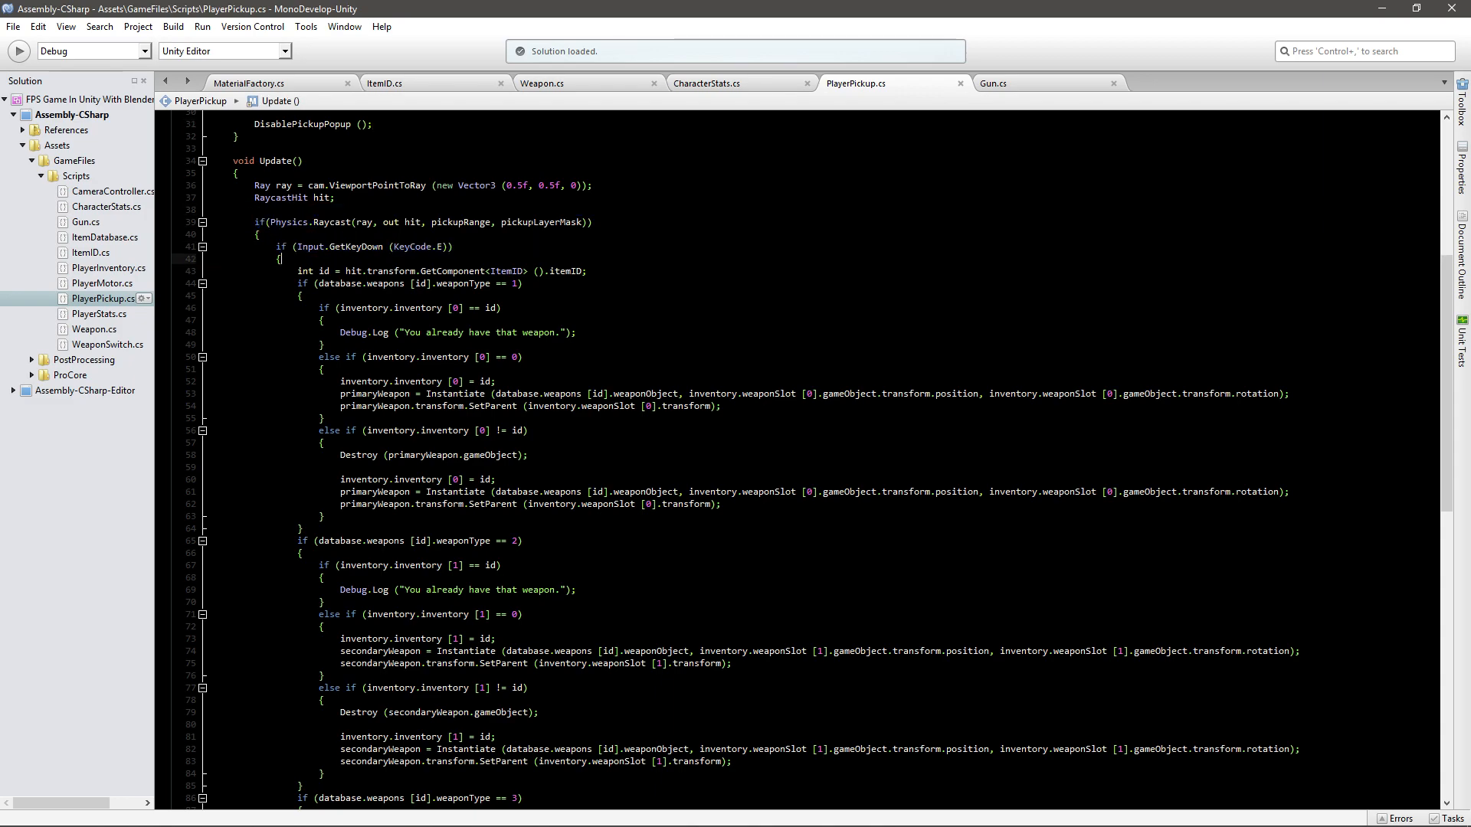
{"action": "double_click", "coordinate": [548, 222]}
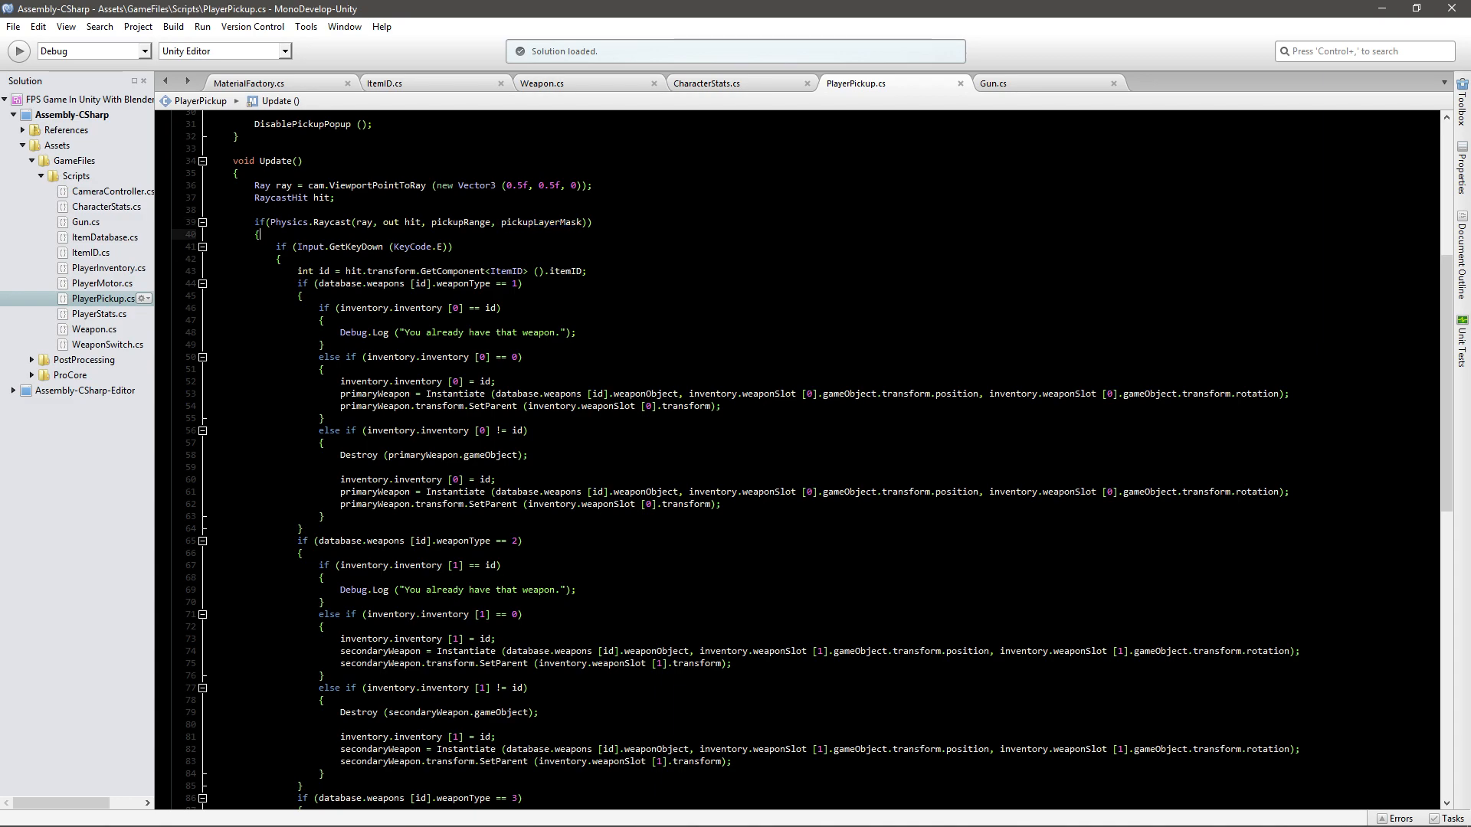
{"action": "type", "text": "E"}
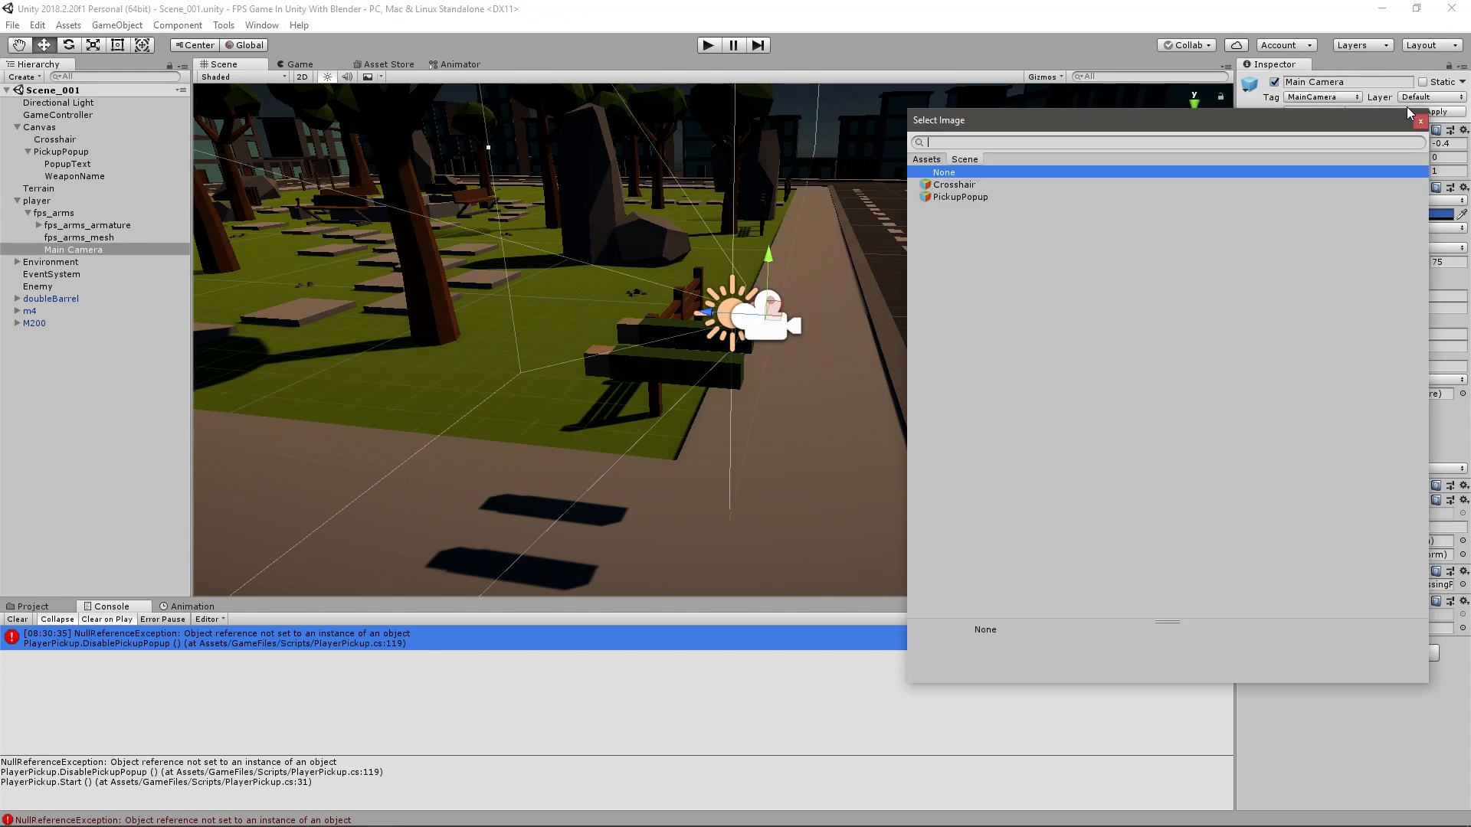
{"action": "left_click", "coordinate": [943, 173]}
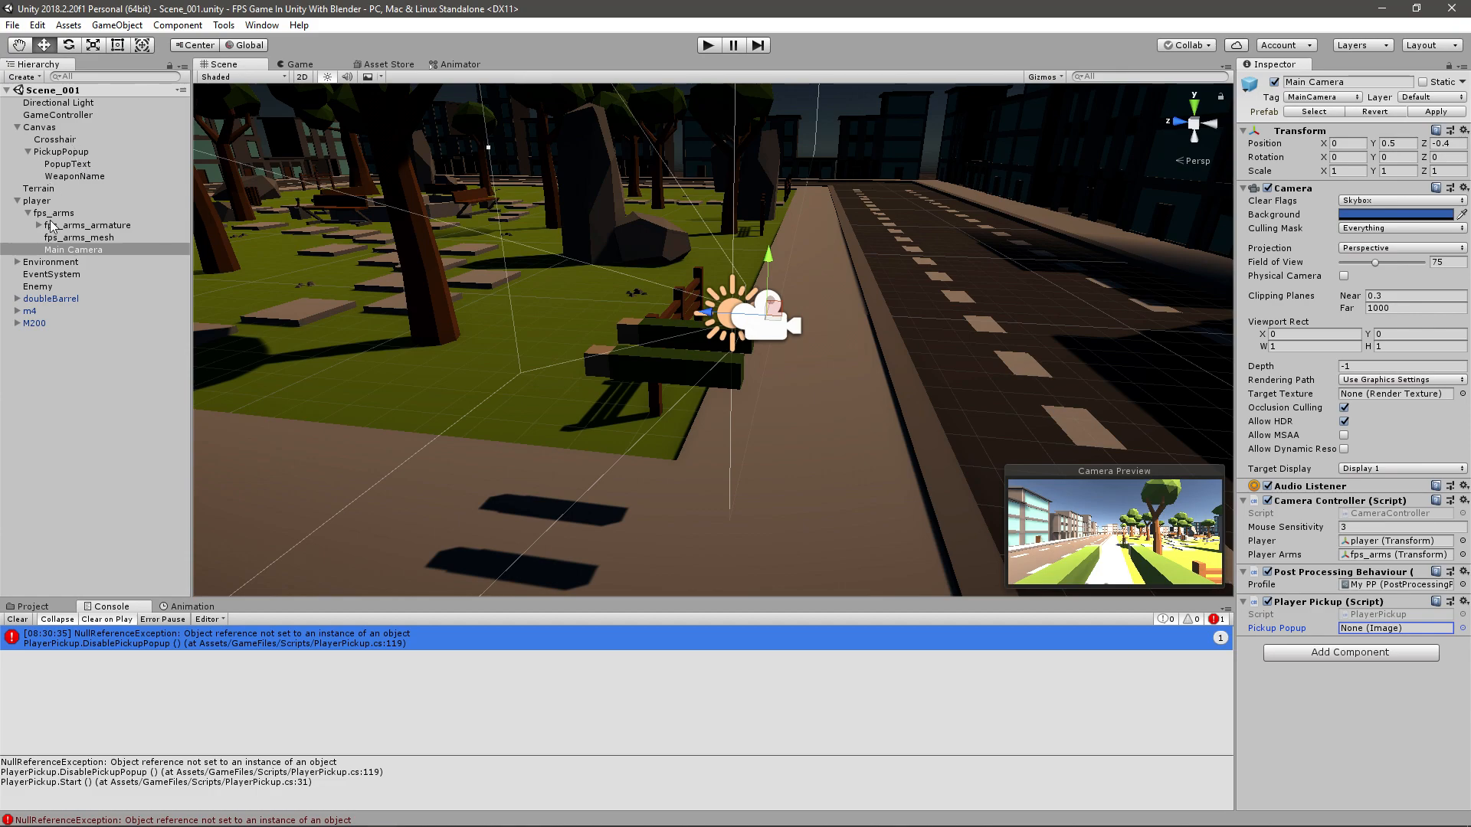
{"action": "left_click", "coordinate": [63, 151]}
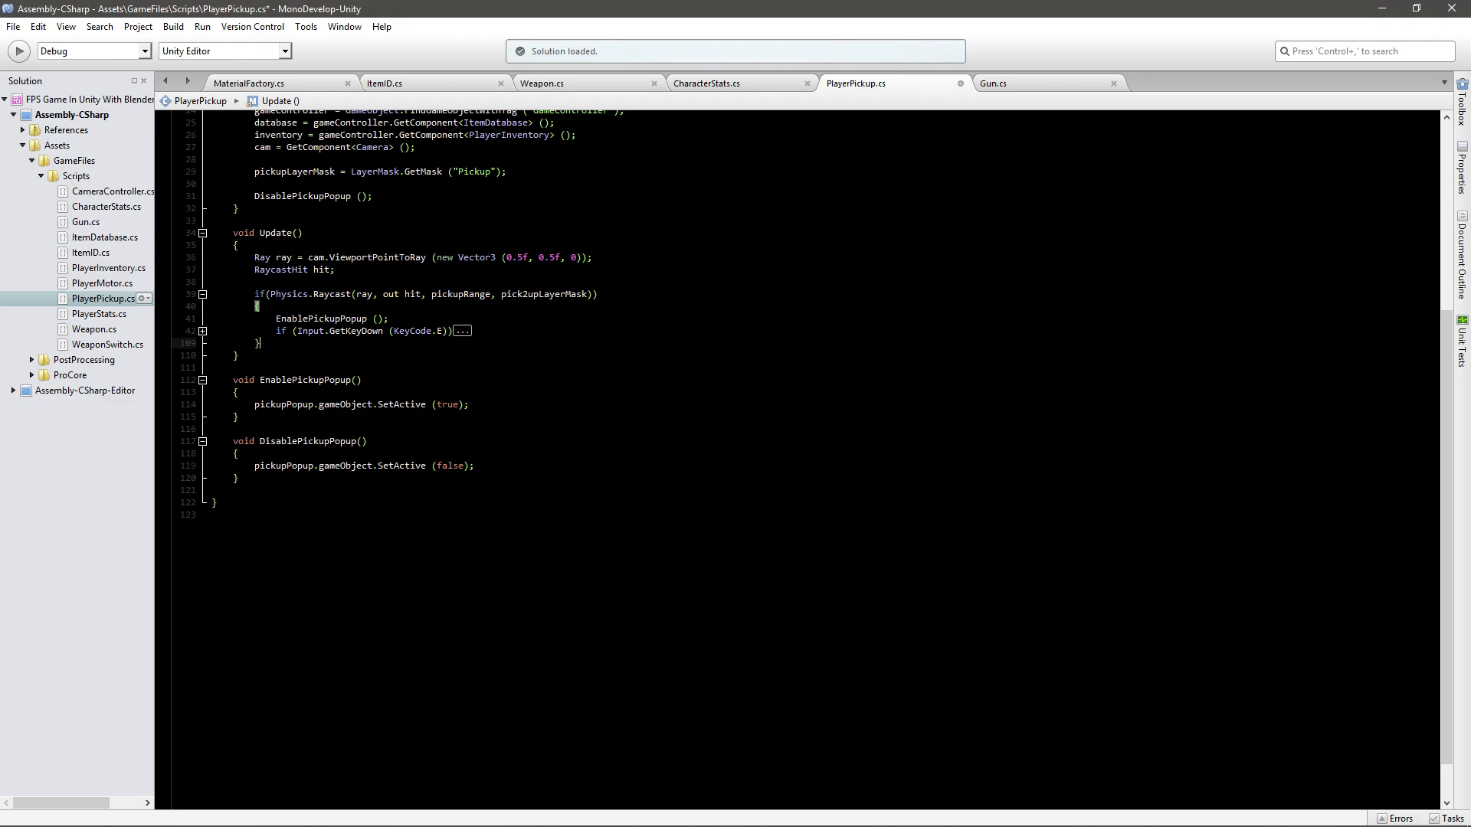
Add an else branch after the Physics.Raycast check that calls DisablePickupPopup().
{"action": "type", "text": "entory.inventory [0] = id;"}
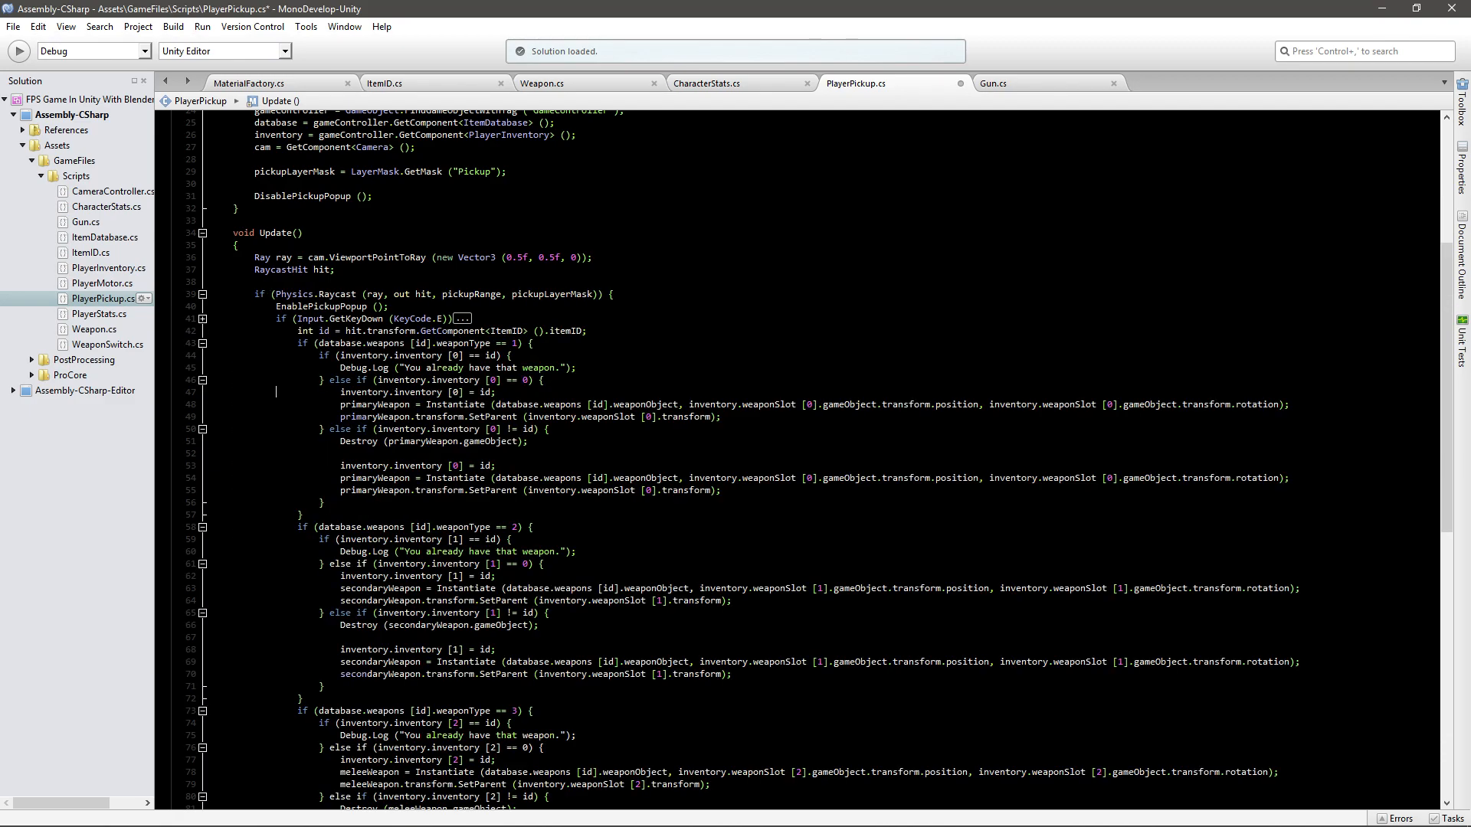
{"action": "left_click", "coordinate": [202, 295]}
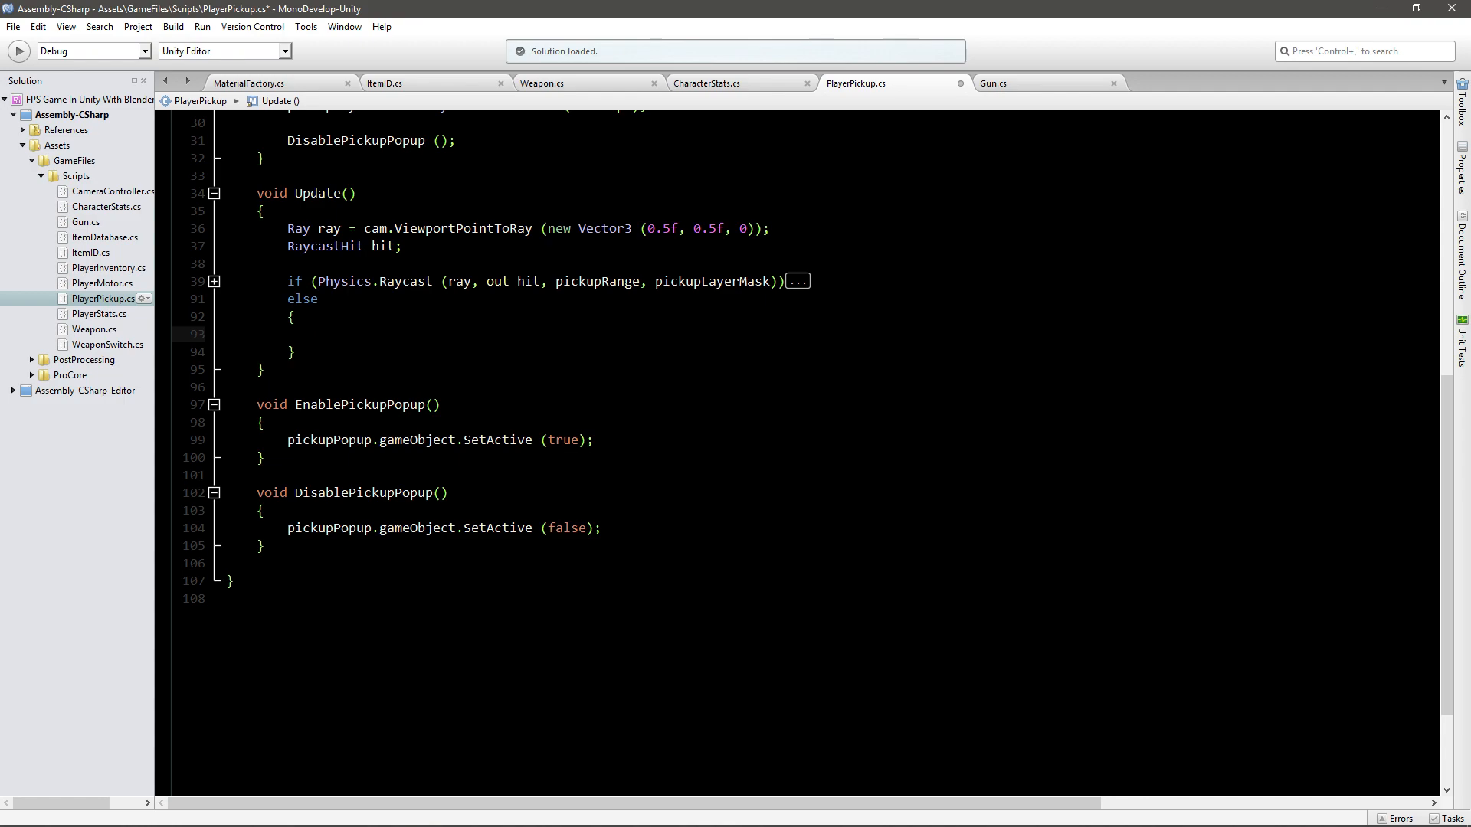
{"action": "type", "text": "DisablePickupPopup ();"}
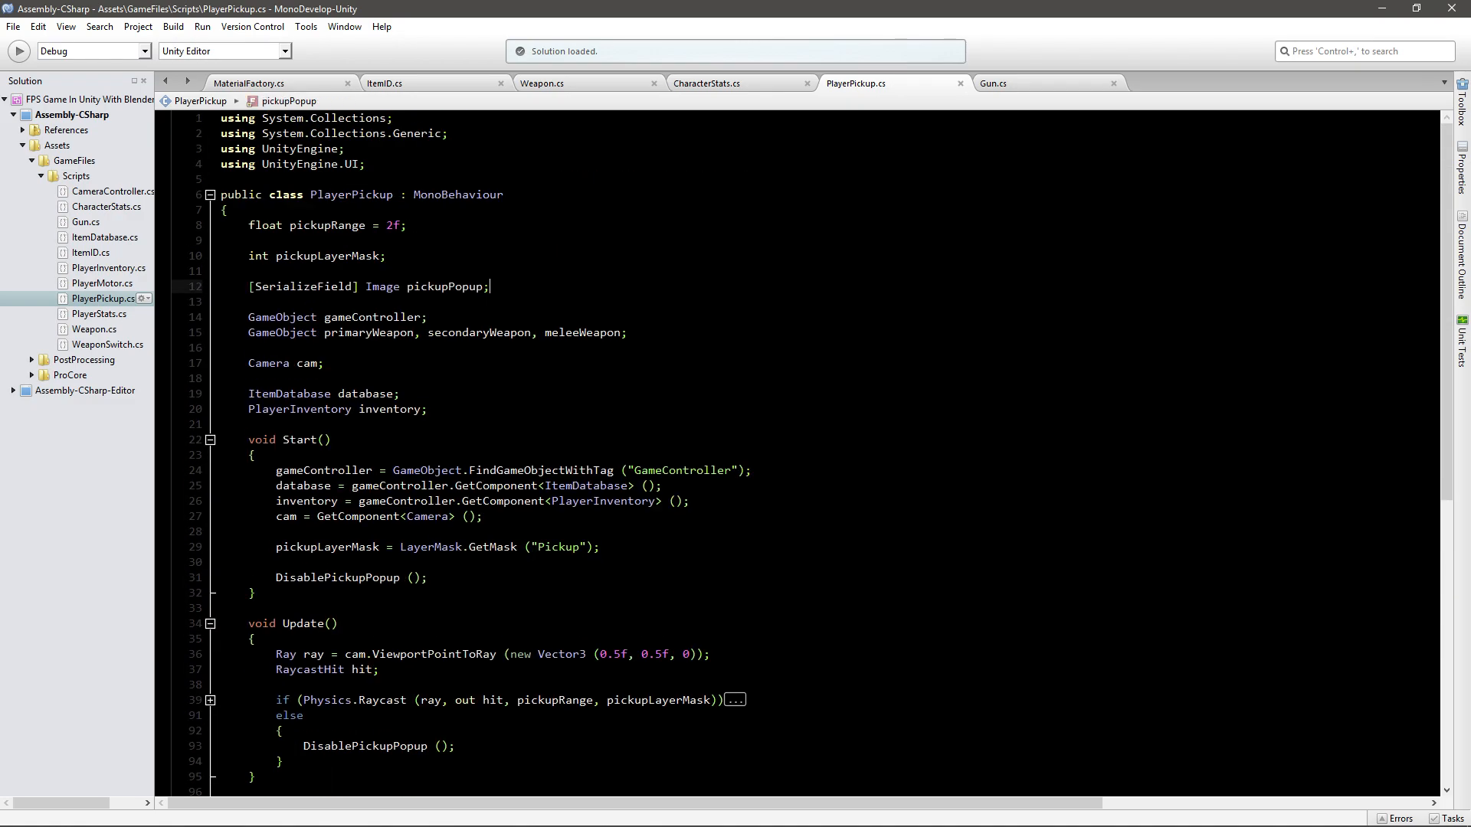
Declare [SerializeField] Text weaponName; below the pickupPopup field.
{"action": "type", "text": "[SerializeField"}
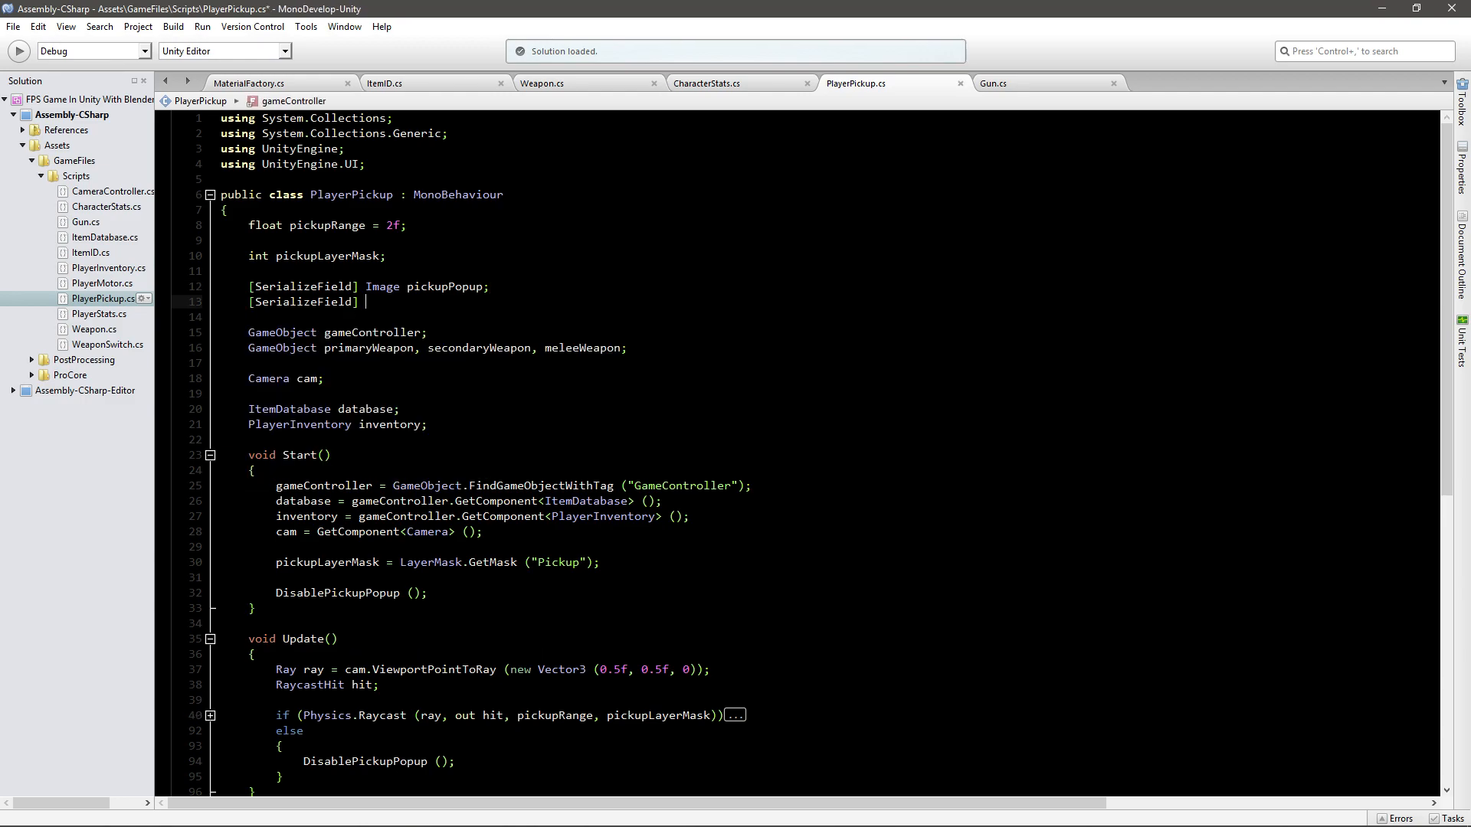
{"action": "type", "text": "Text"}
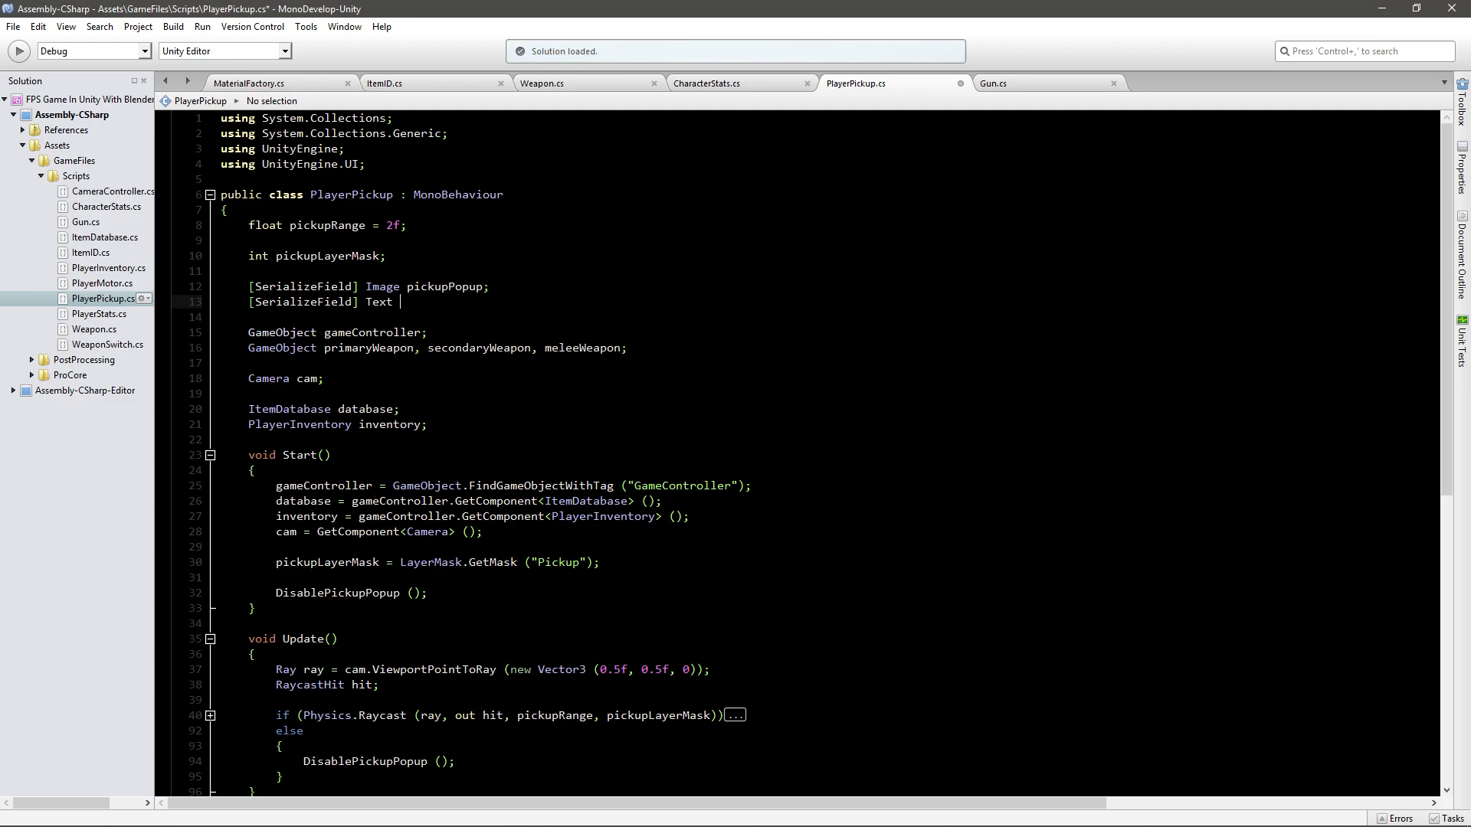
{"action": "type", "text": "weapon"}
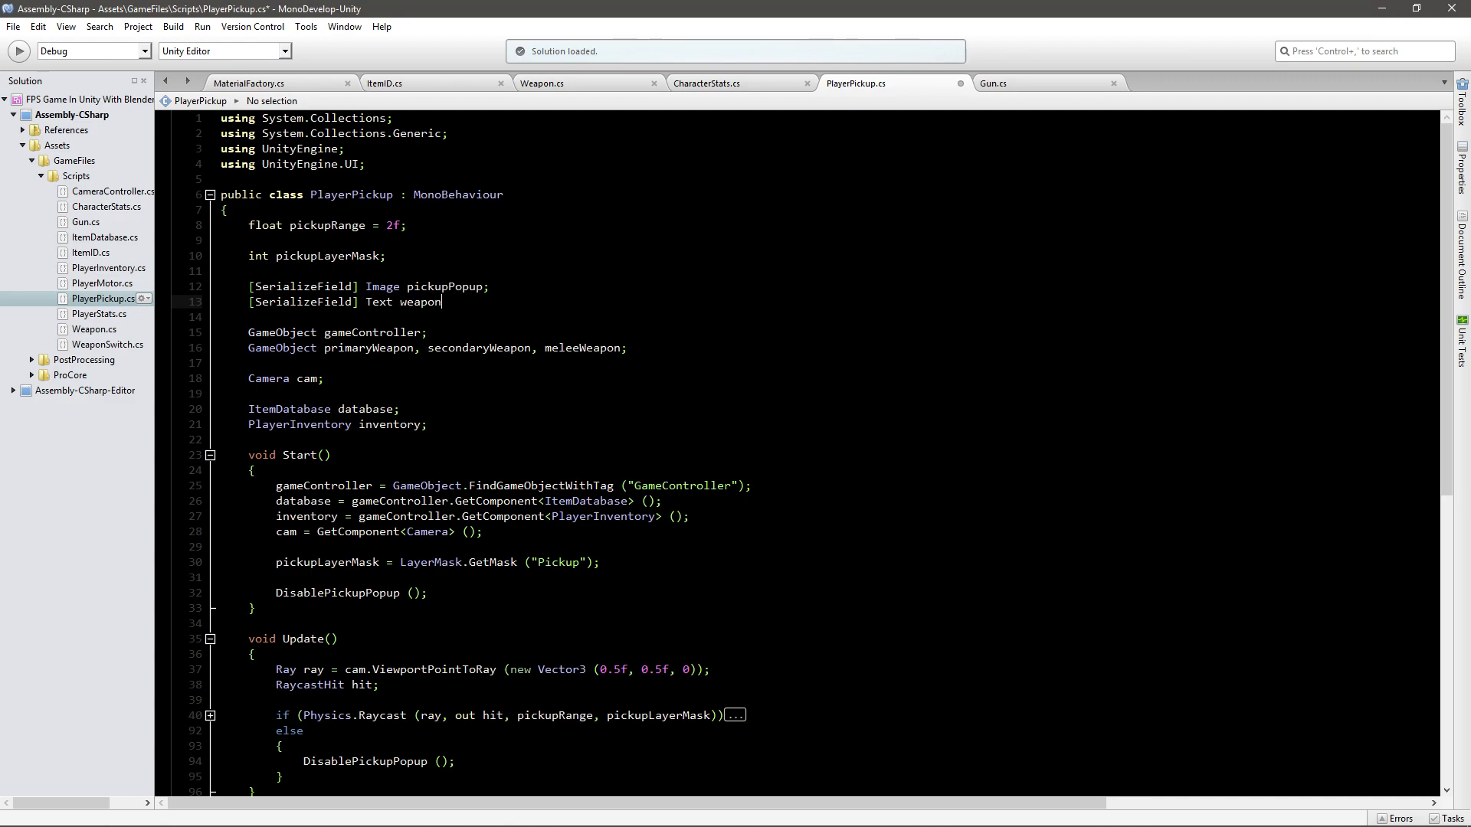
{"action": "type", "text": "Name;"}
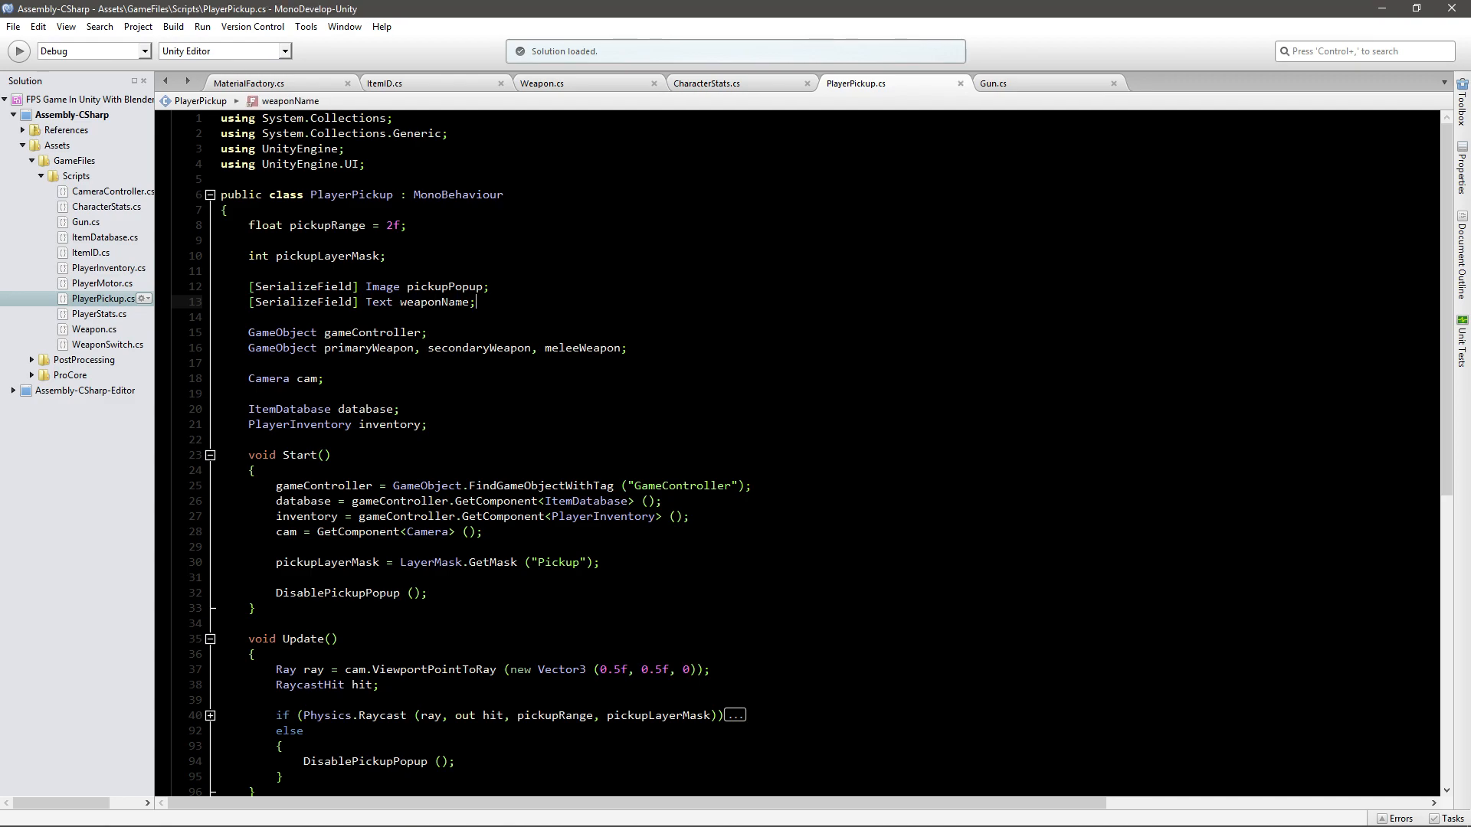
Unfold Update's raycast hit block and select the line reading the item ID.
{"action": "scroll", "scroll_direction": "down", "scroll_amount": 3}
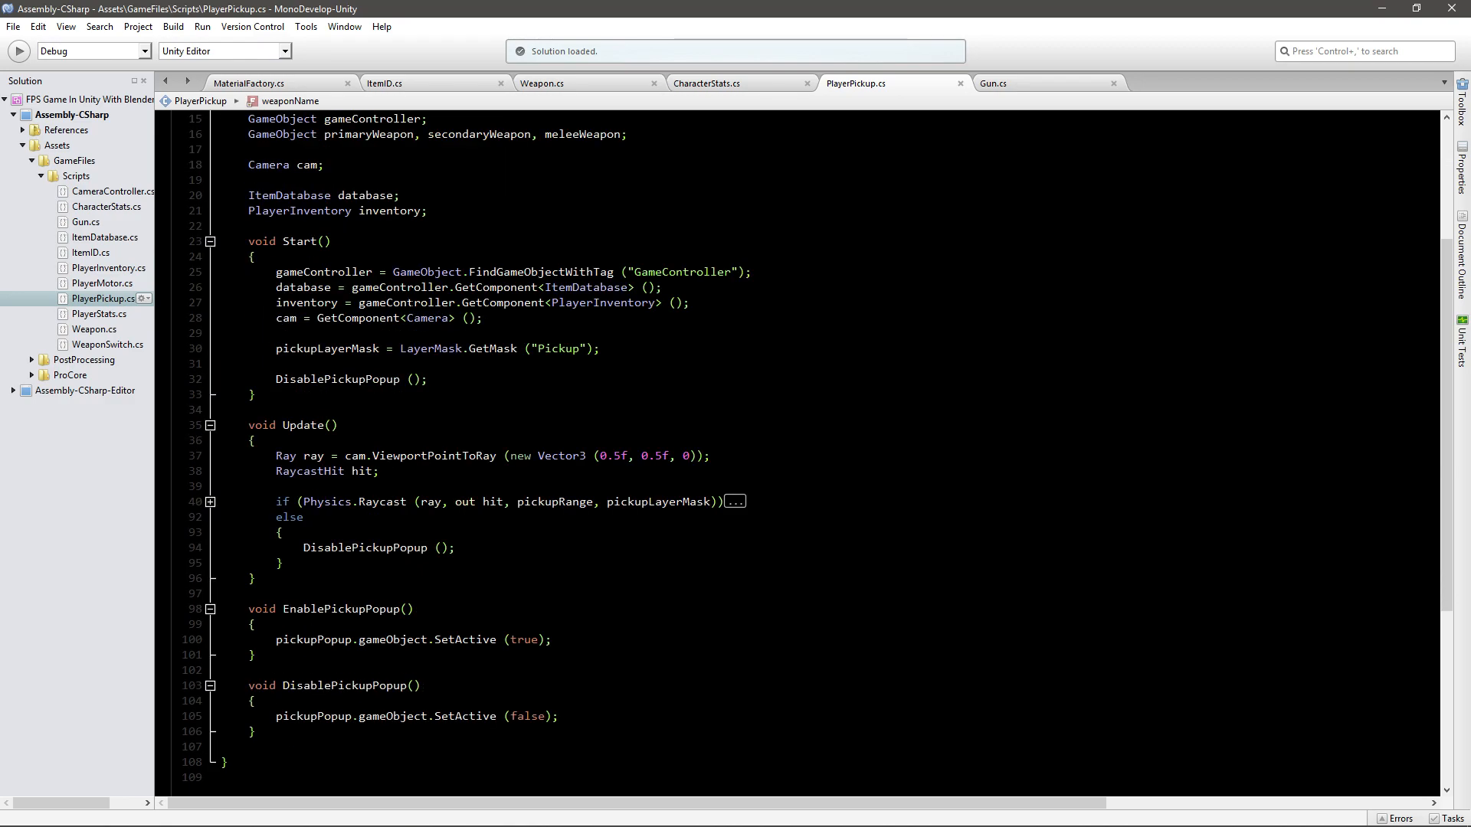
{"action": "left_click", "coordinate": [210, 501]}
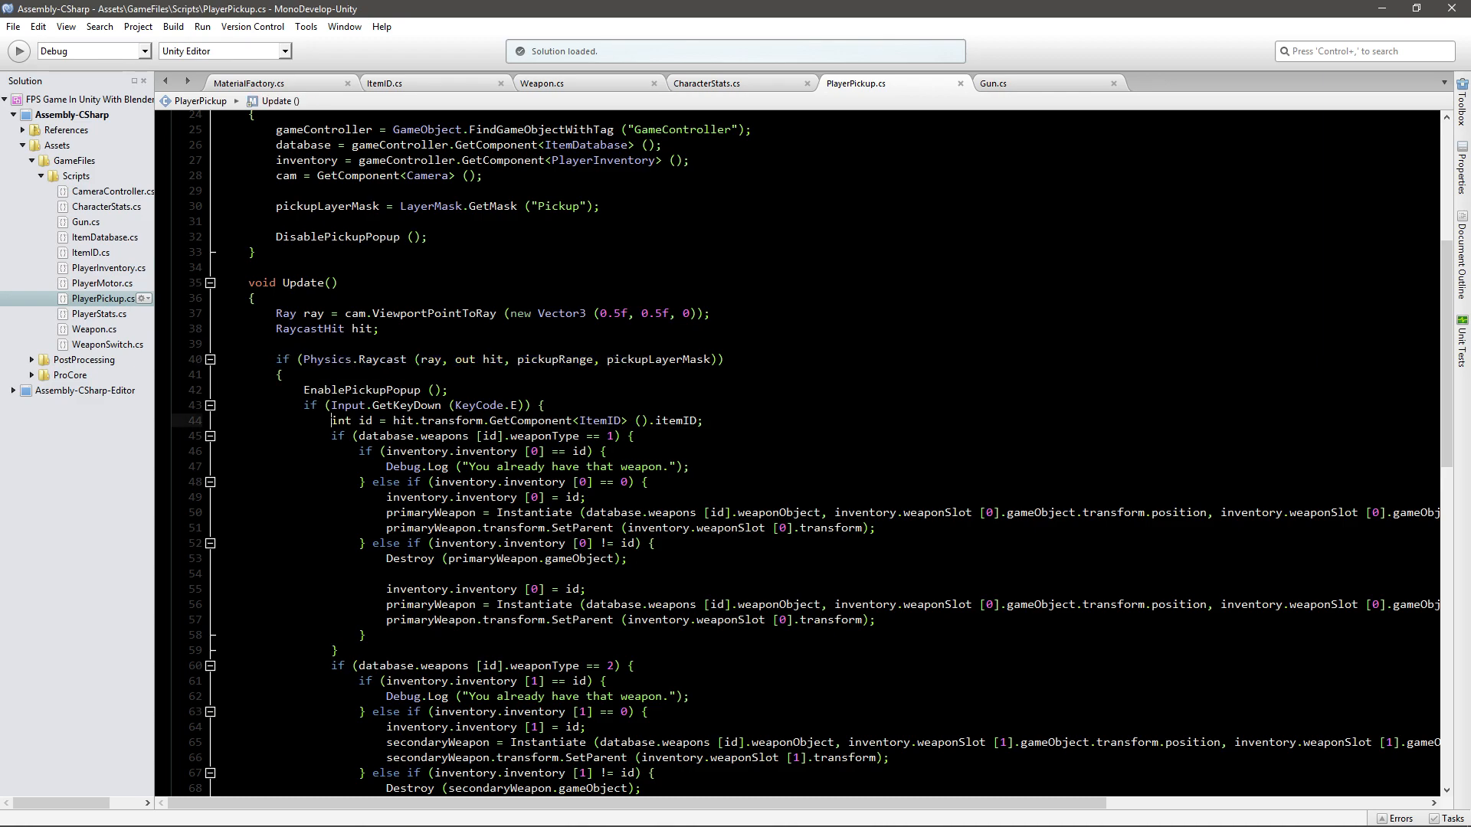
{"action": "left_click_drag", "start_coordinate": [345, 420], "coordinate": [701, 420]}
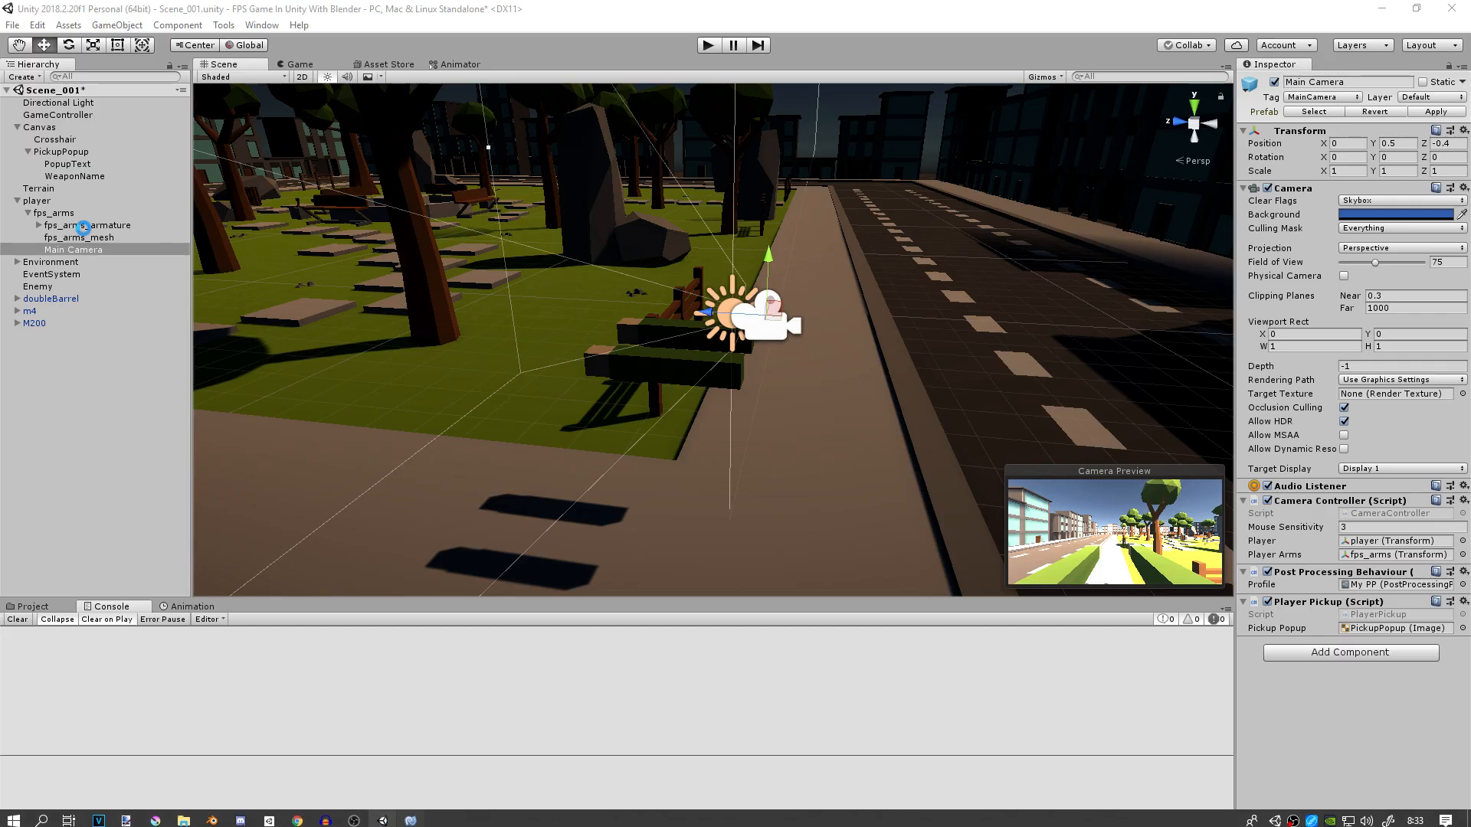
Select GameController and expand Element 0 of its Item Database to see the weapon's Name field.
{"action": "left_click", "coordinate": [57, 115]}
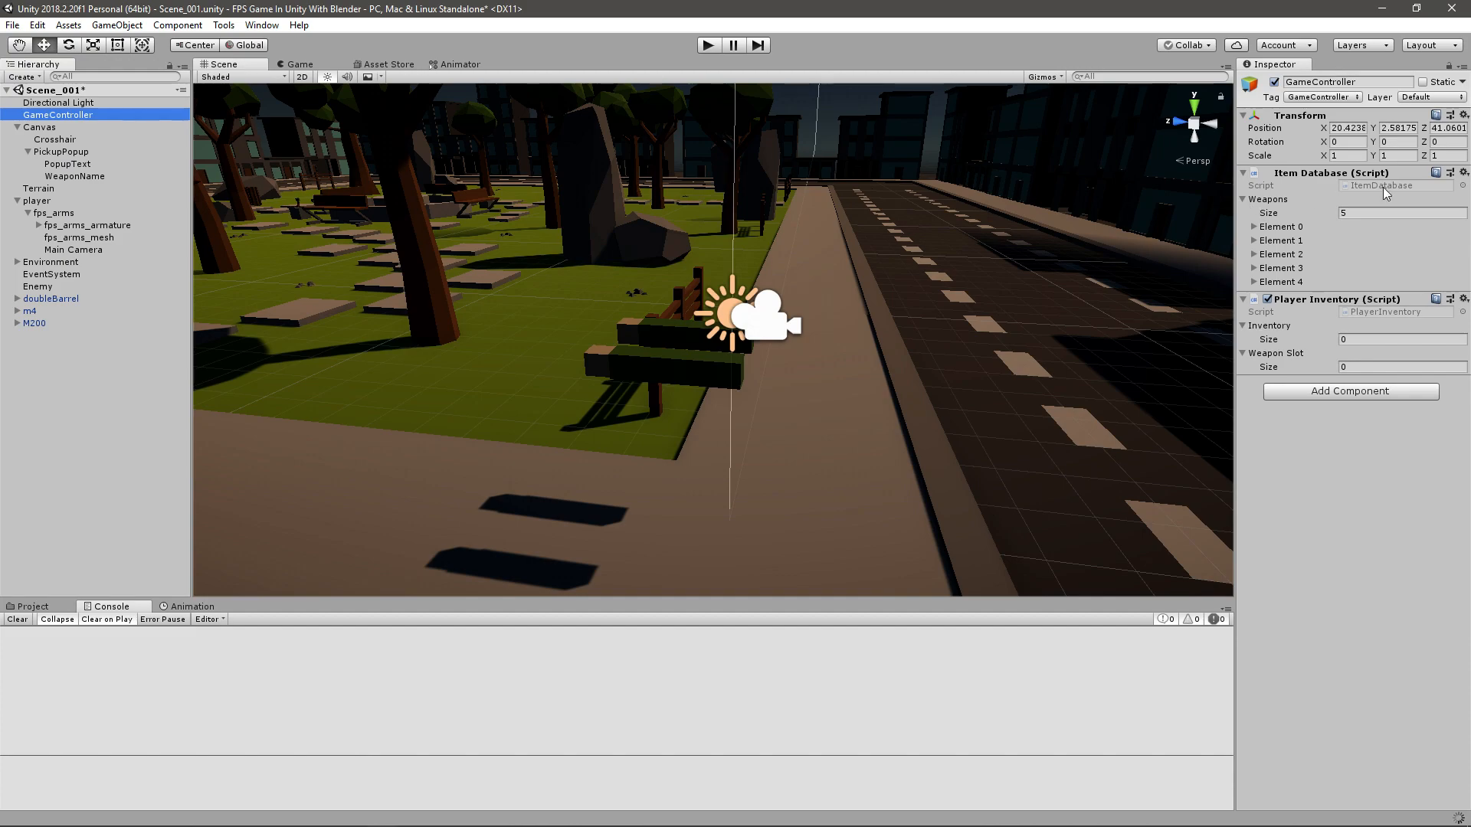
{"action": "left_click", "coordinate": [1254, 227]}
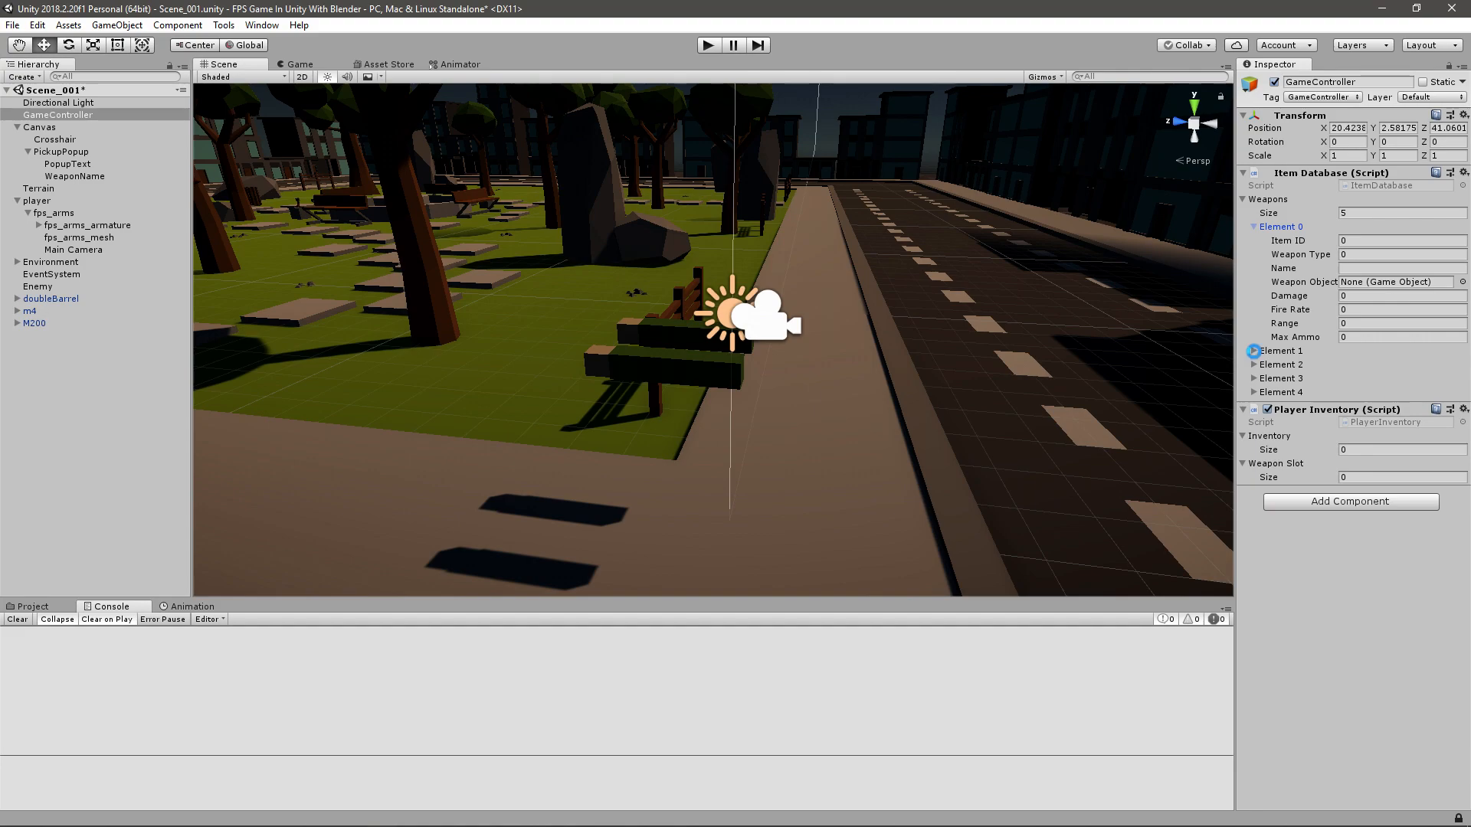
{"action": "left_click", "coordinate": [1255, 351]}
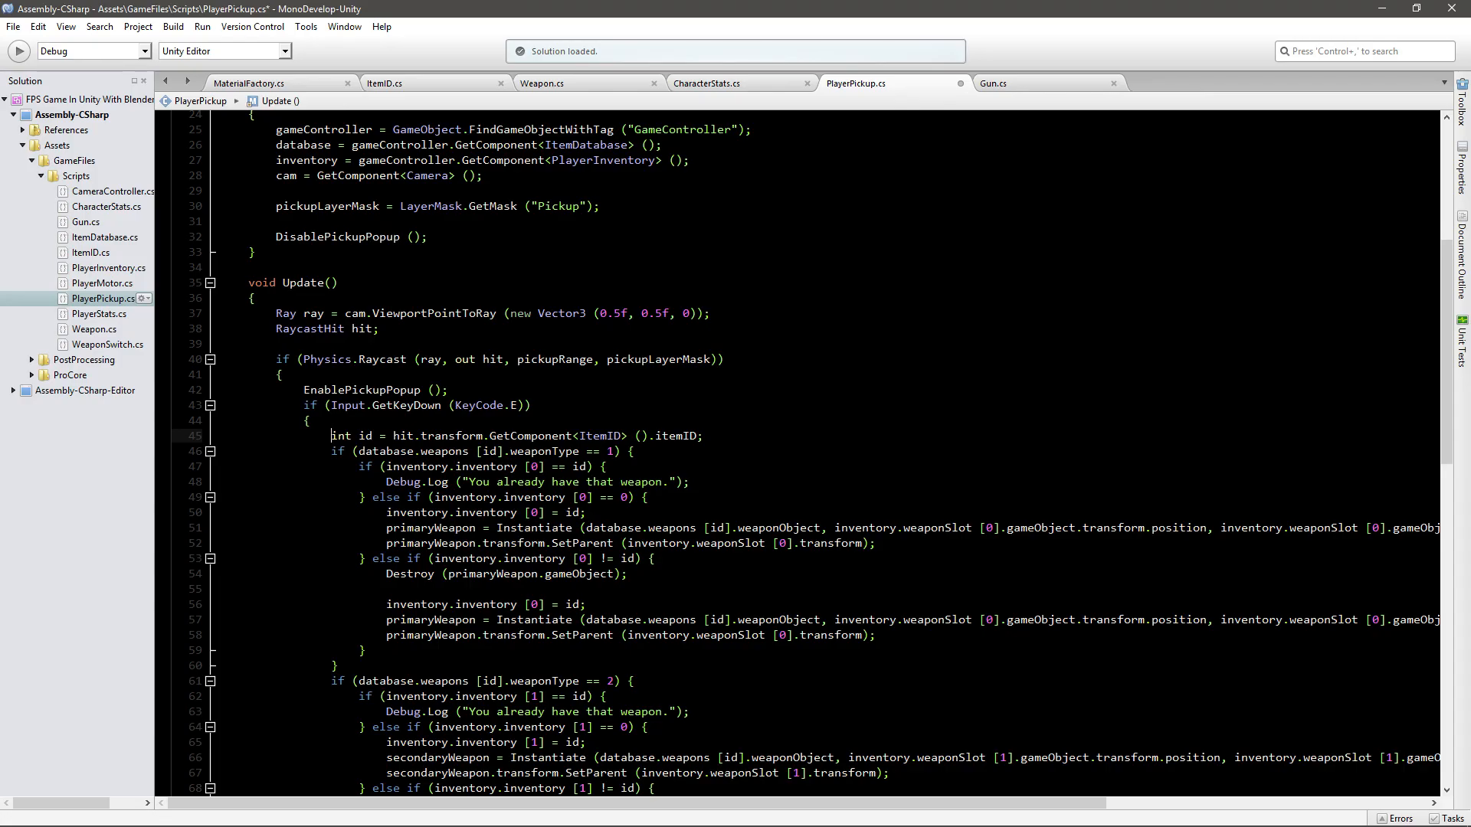
Move the 'int id = ...GetComponent<ItemID>().itemID;' line above EnablePickupPopup(), outside the key check.
{"action": "triple_click", "coordinate": [516, 435]}
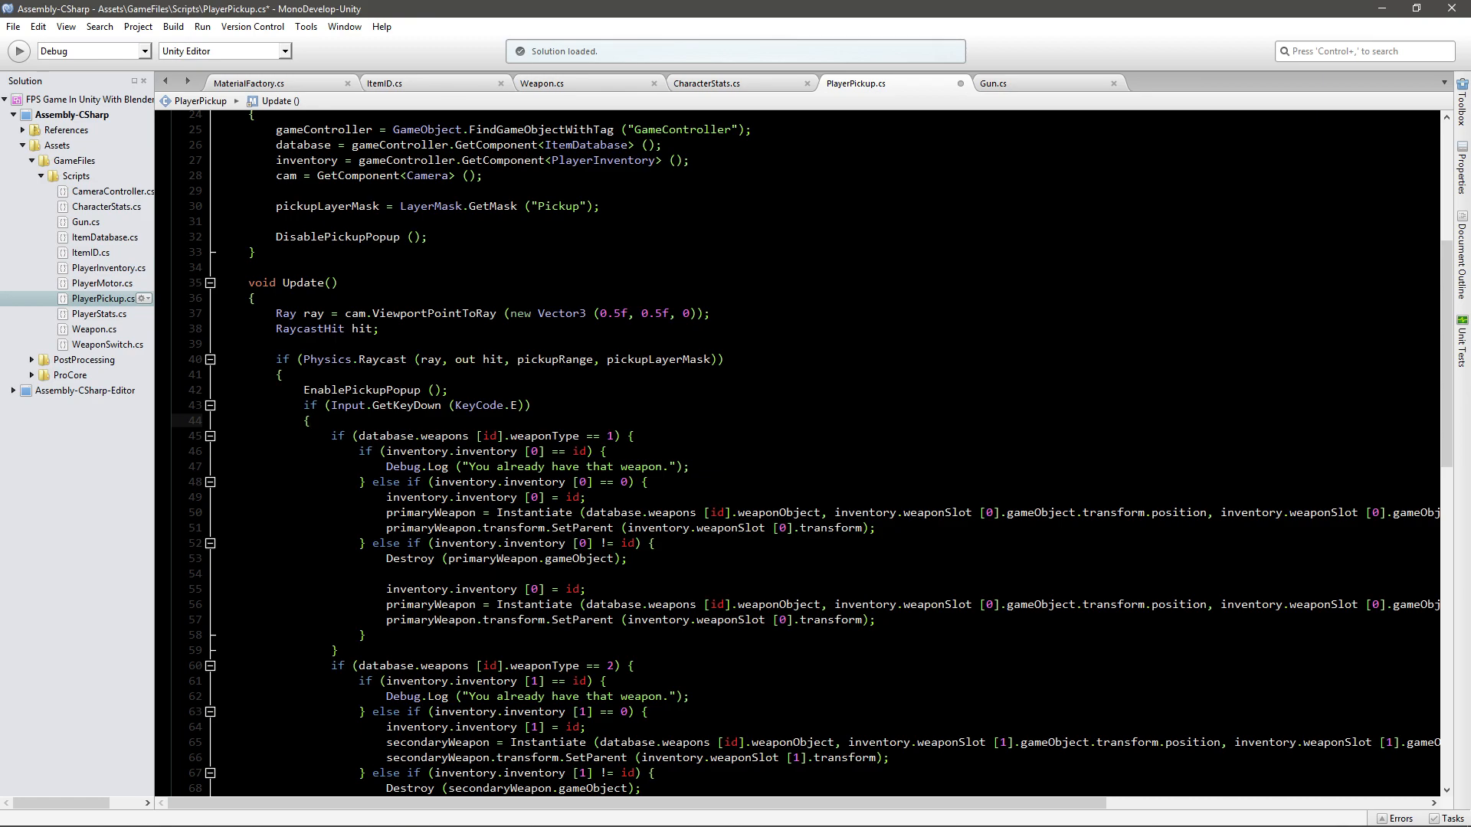
{"action": "type", "text": "int id = hit.transform.GetComponent<ItemID> ().itemID;"}
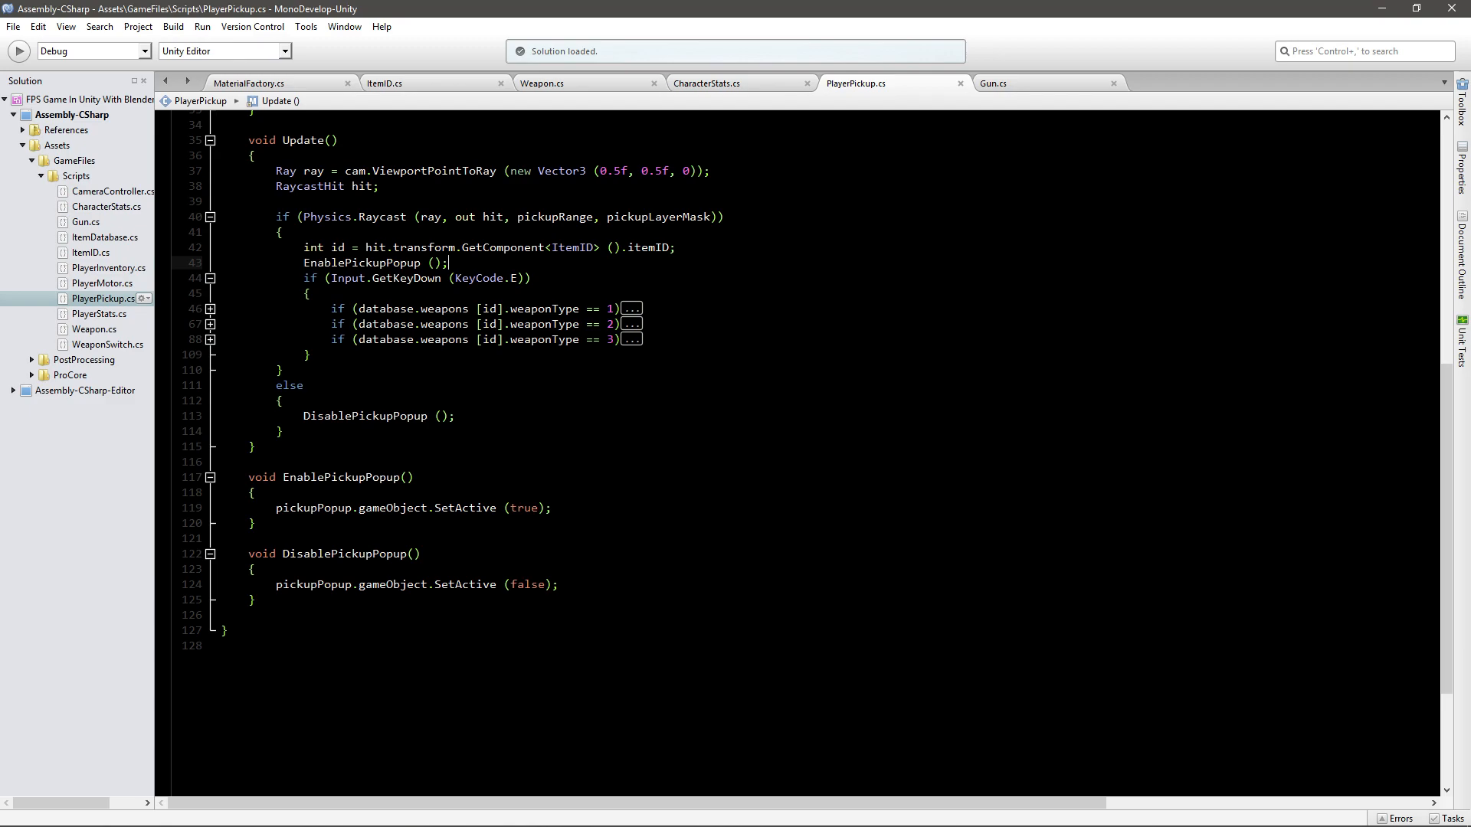
{"action": "type", "text": "wea"}
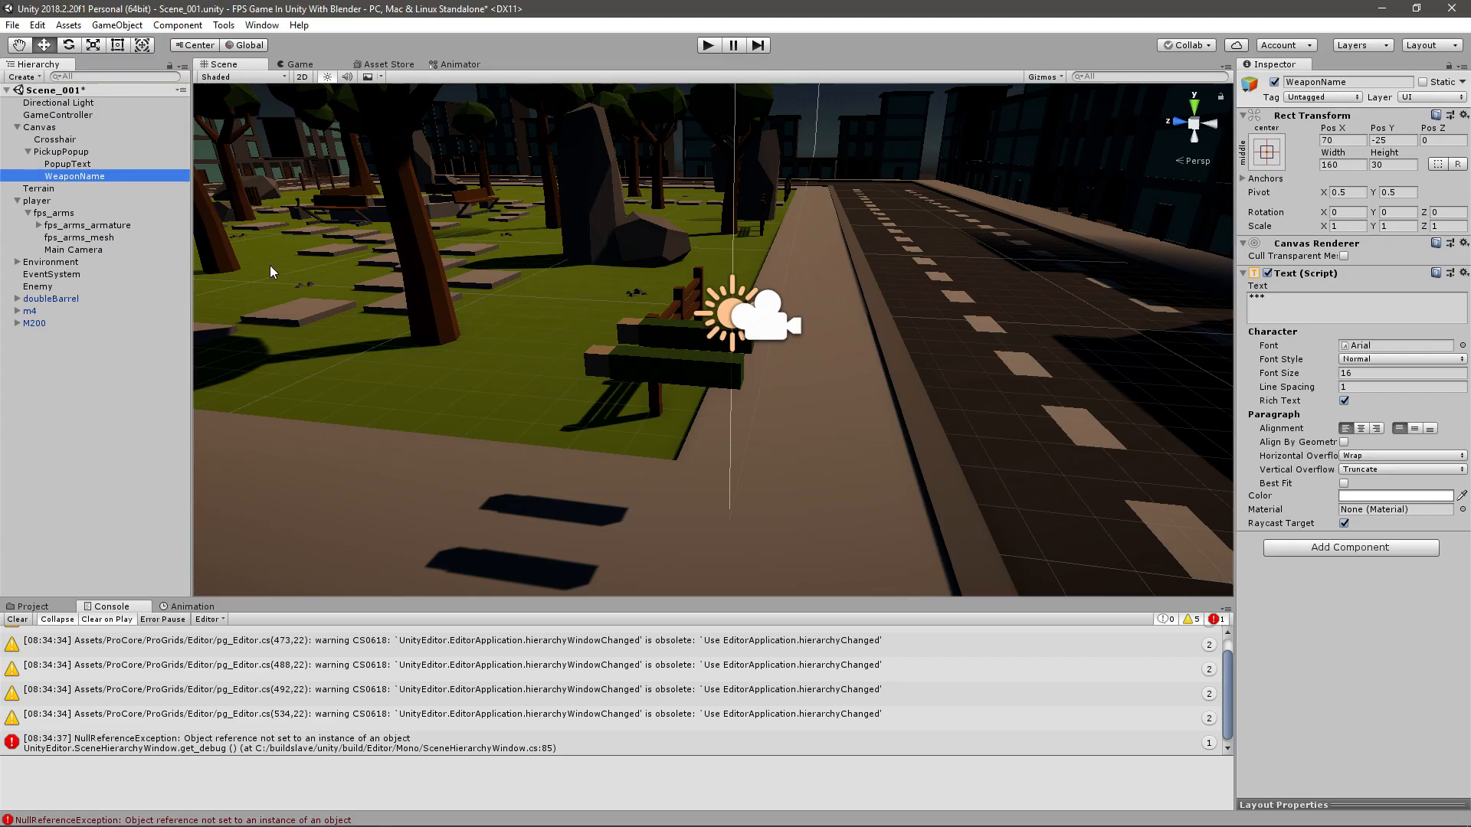
Select WeaponName under Canvas > PickupPopup to view its Text component.
{"action": "double_click", "coordinate": [73, 175]}
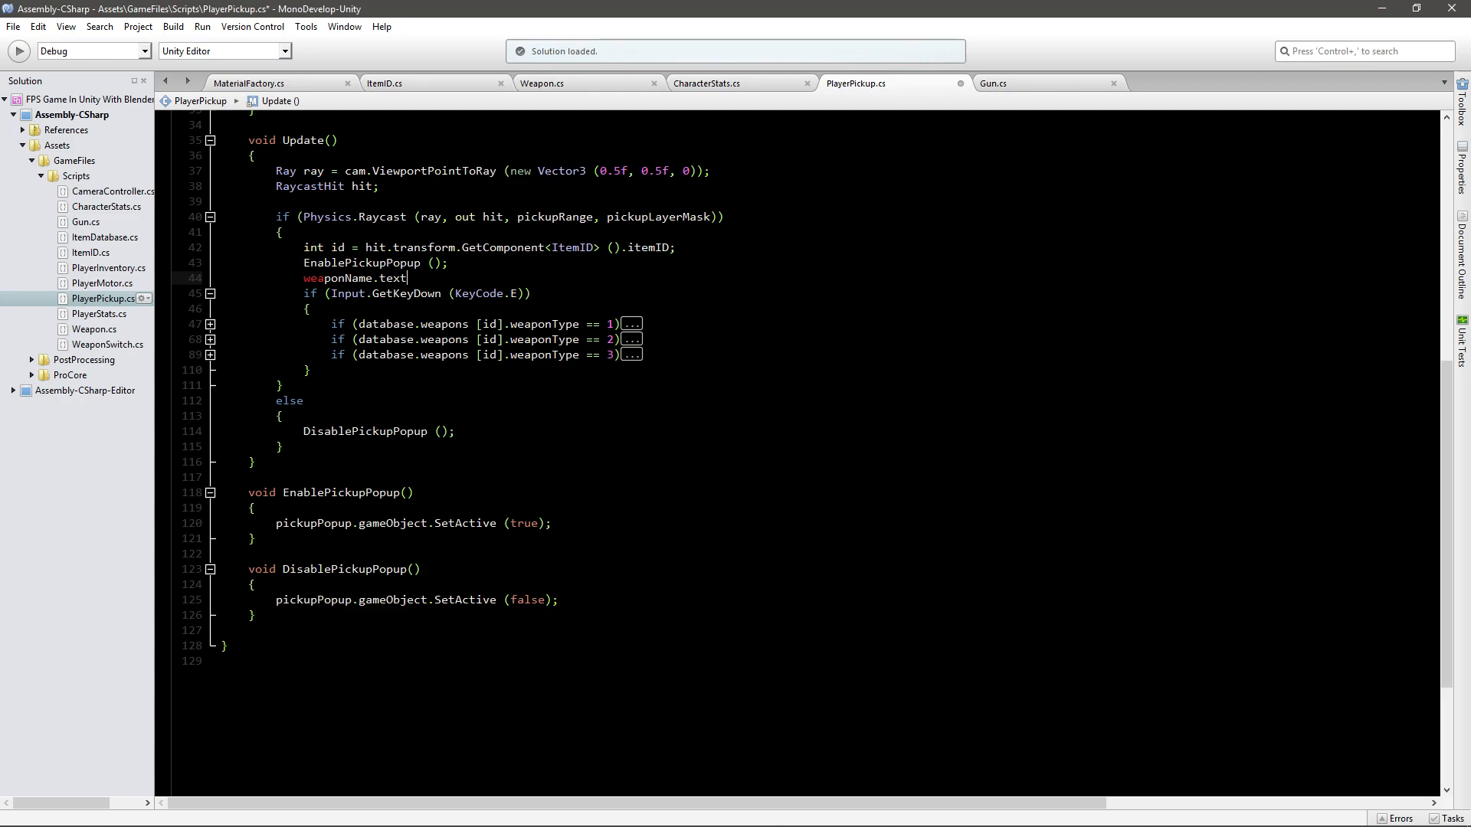
Complete the line weaponName.text = database.weapons[id].name; after EnablePickupPopup.
{"action": "type", "text": "= database.weapons[d"}
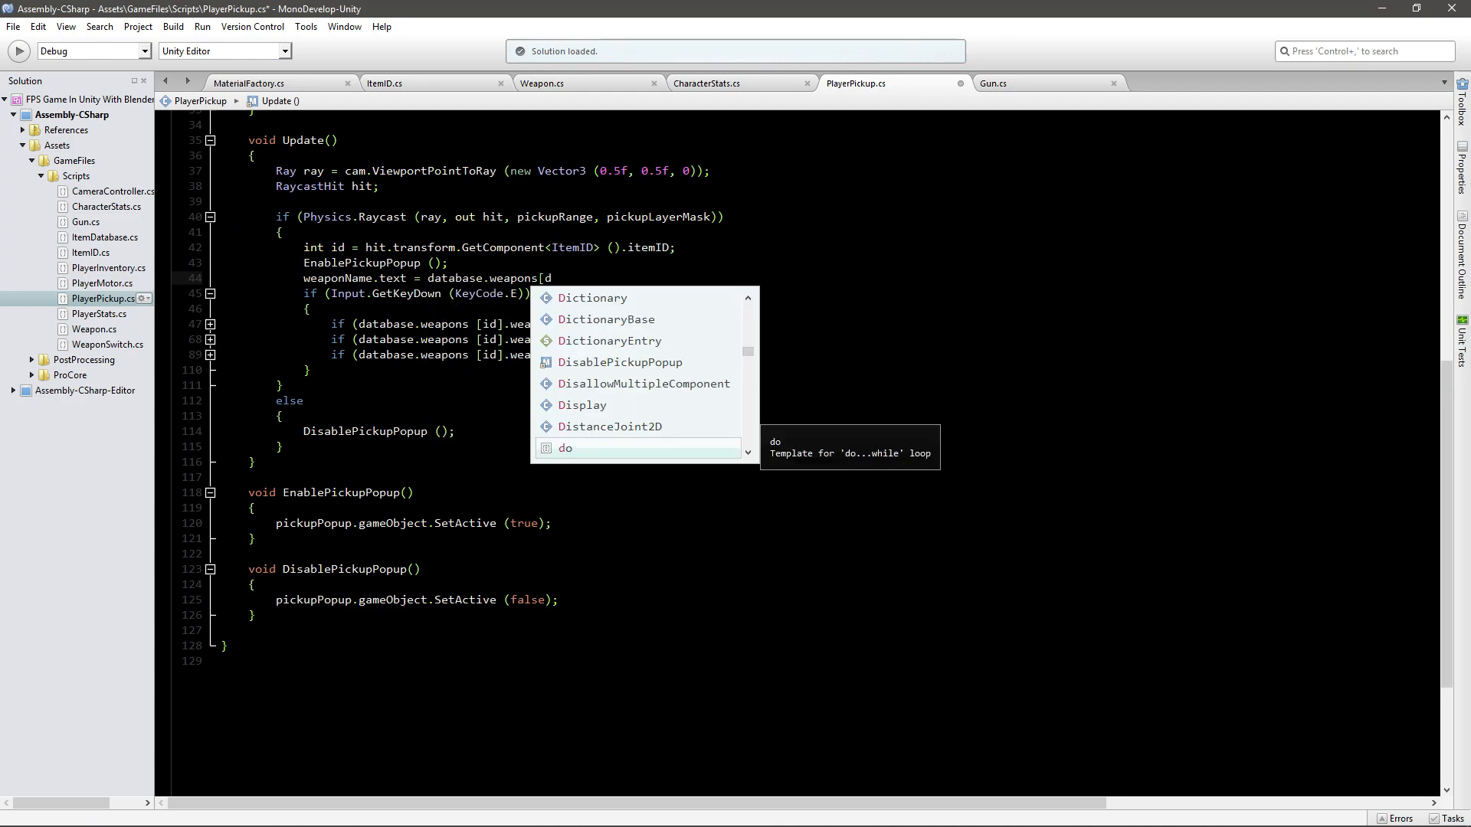
{"action": "type", "text": "id]"}
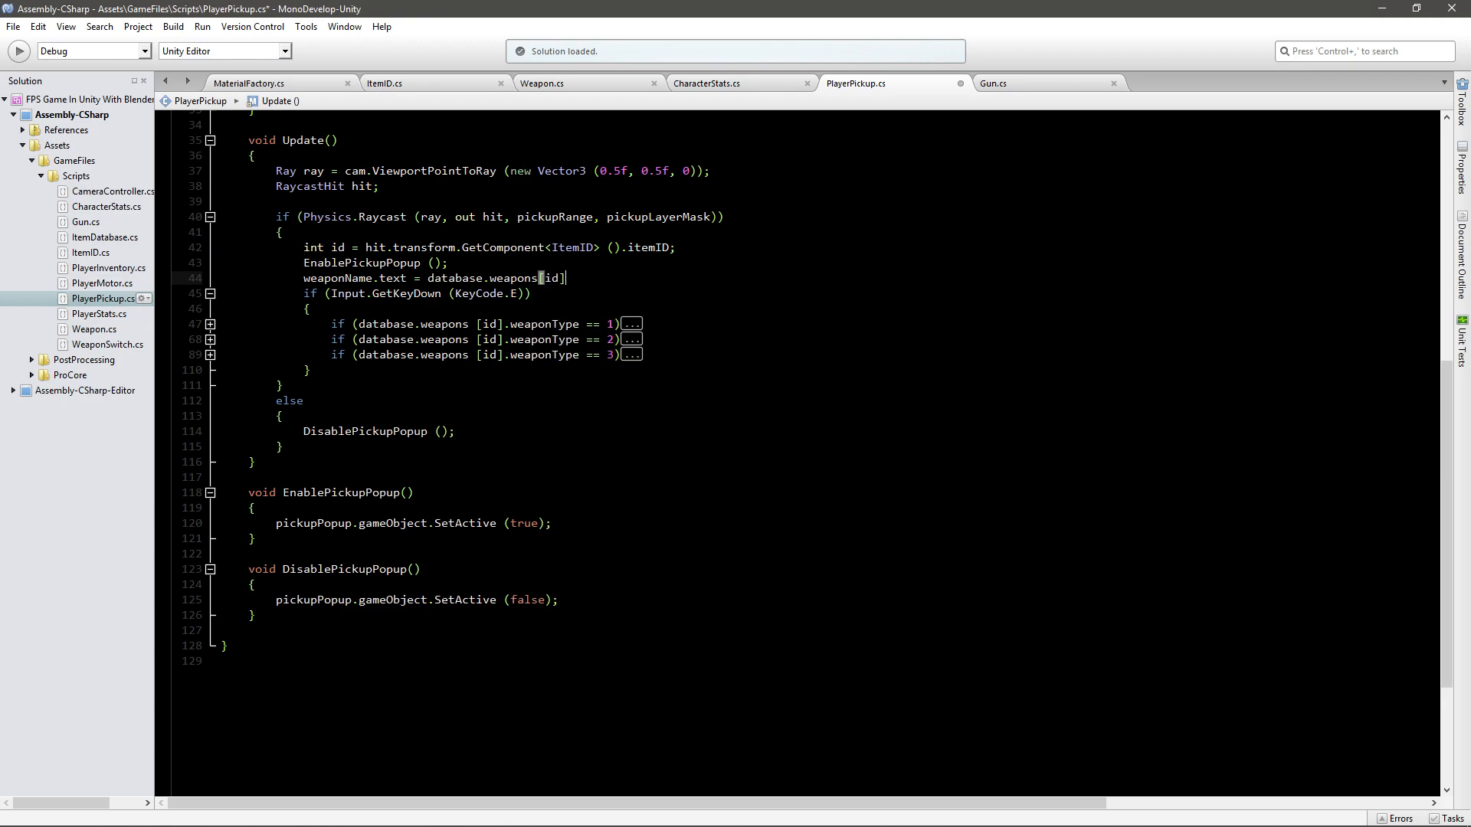
{"action": "type", "text": ".na"}
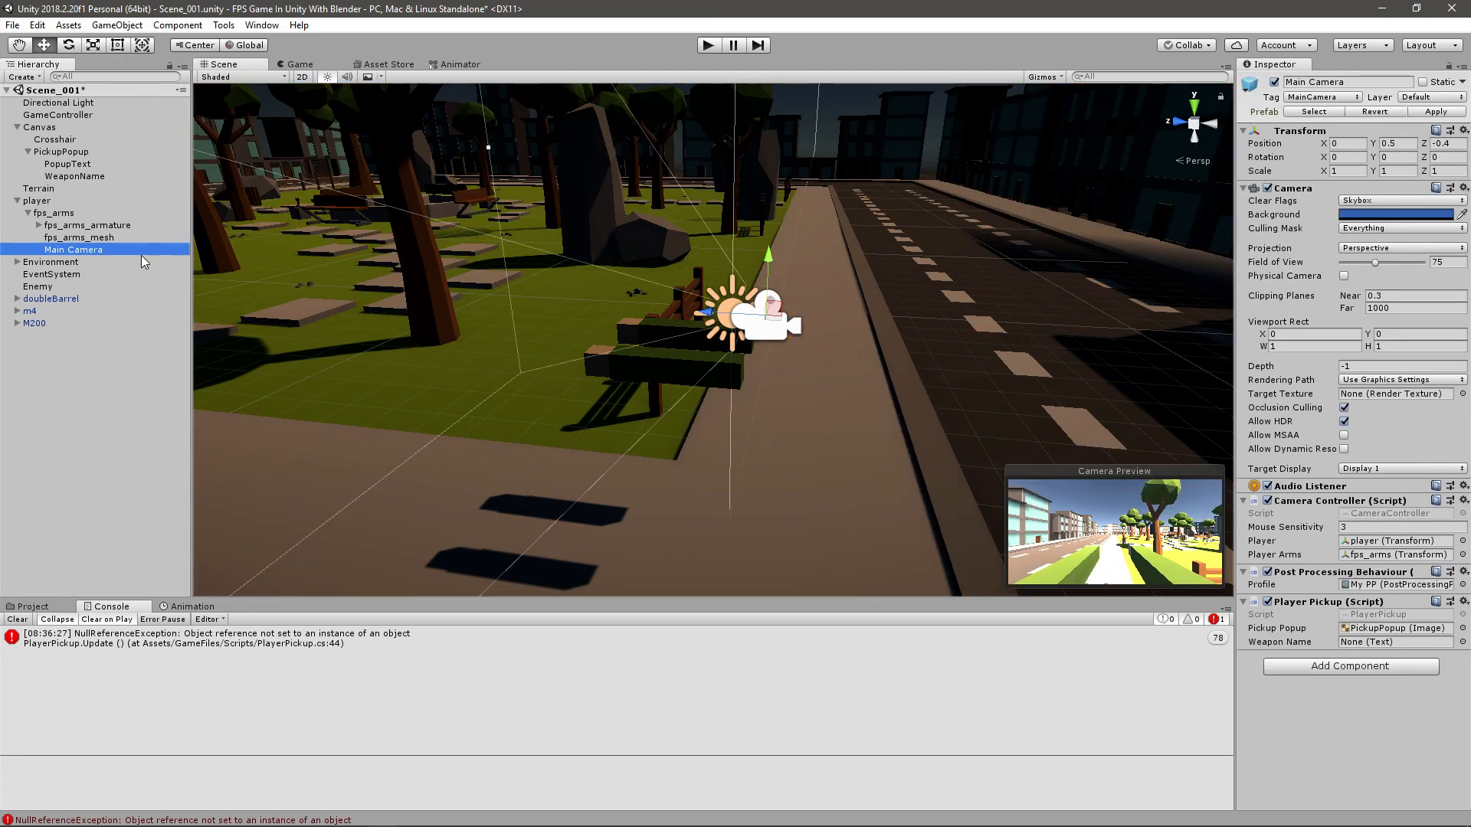
{"action": "mouse_move", "coordinate": [1331, 642]}
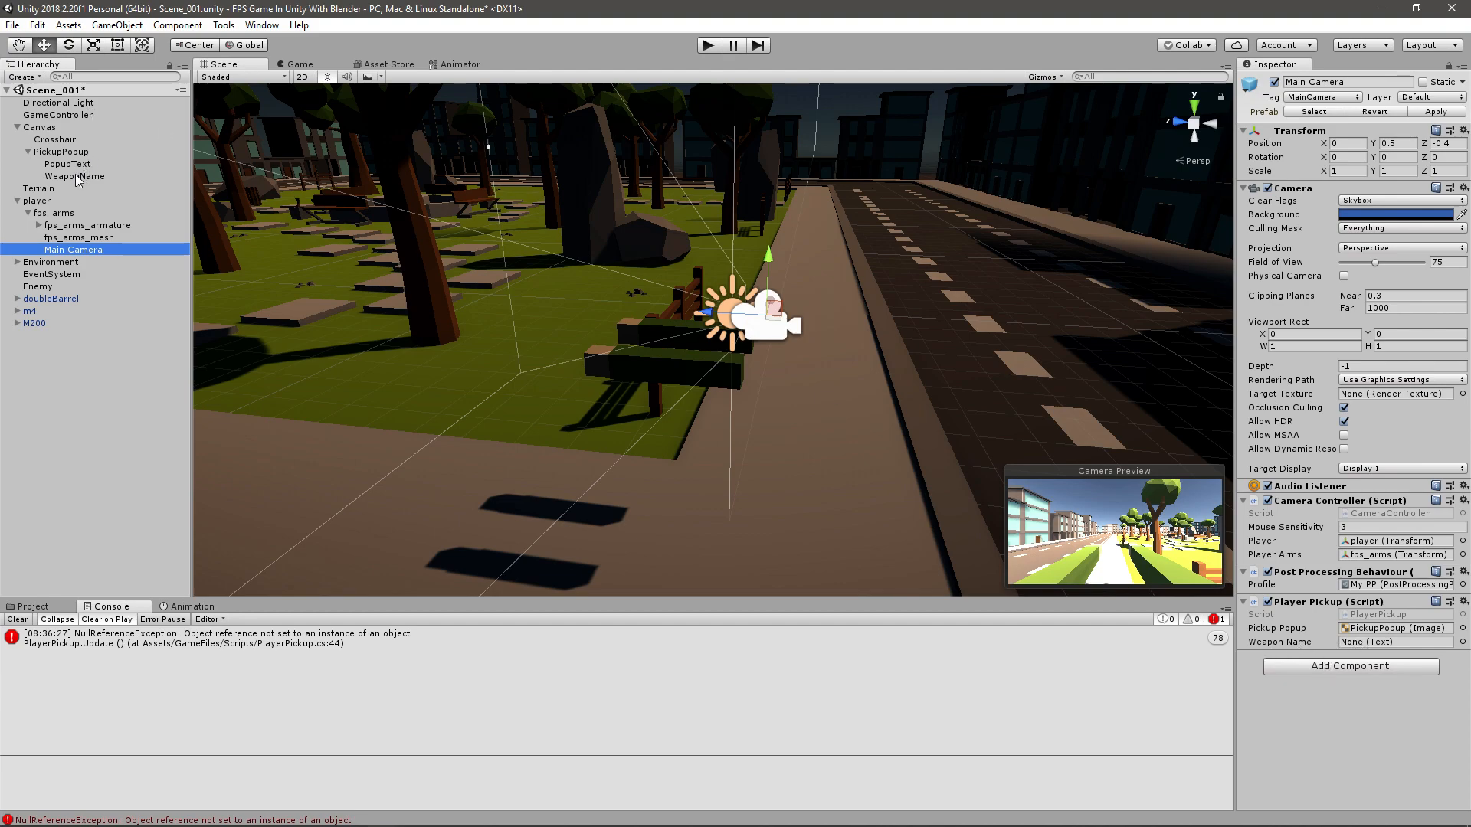
Assign the WeaponName text object to Main Camera's Player Pickup Weapon Name slot.
{"action": "left_click", "coordinate": [75, 175]}
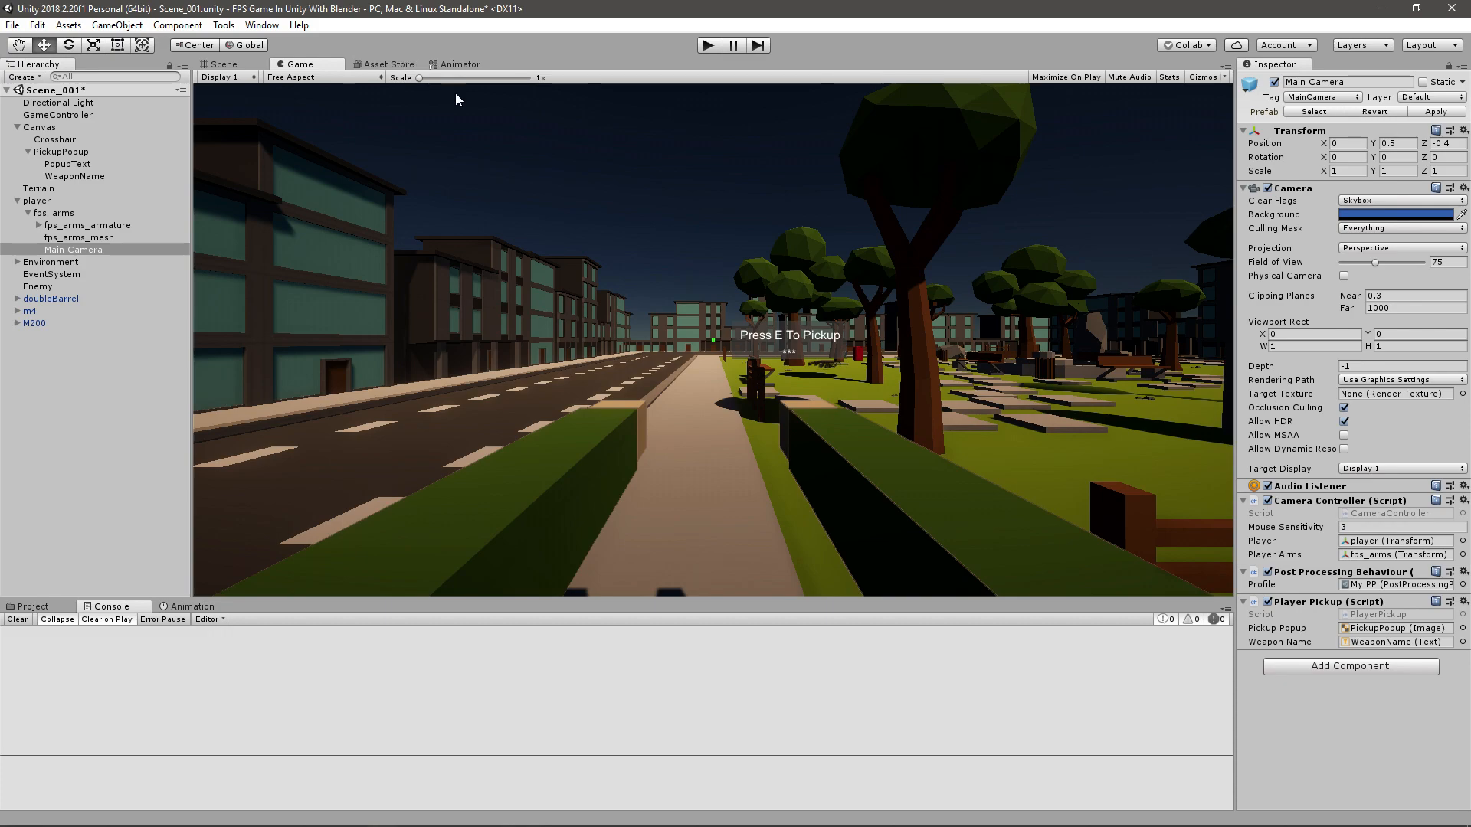
Select WeaponName and change its placeholder Text to 'M$'.
{"action": "left_click", "coordinate": [75, 175]}
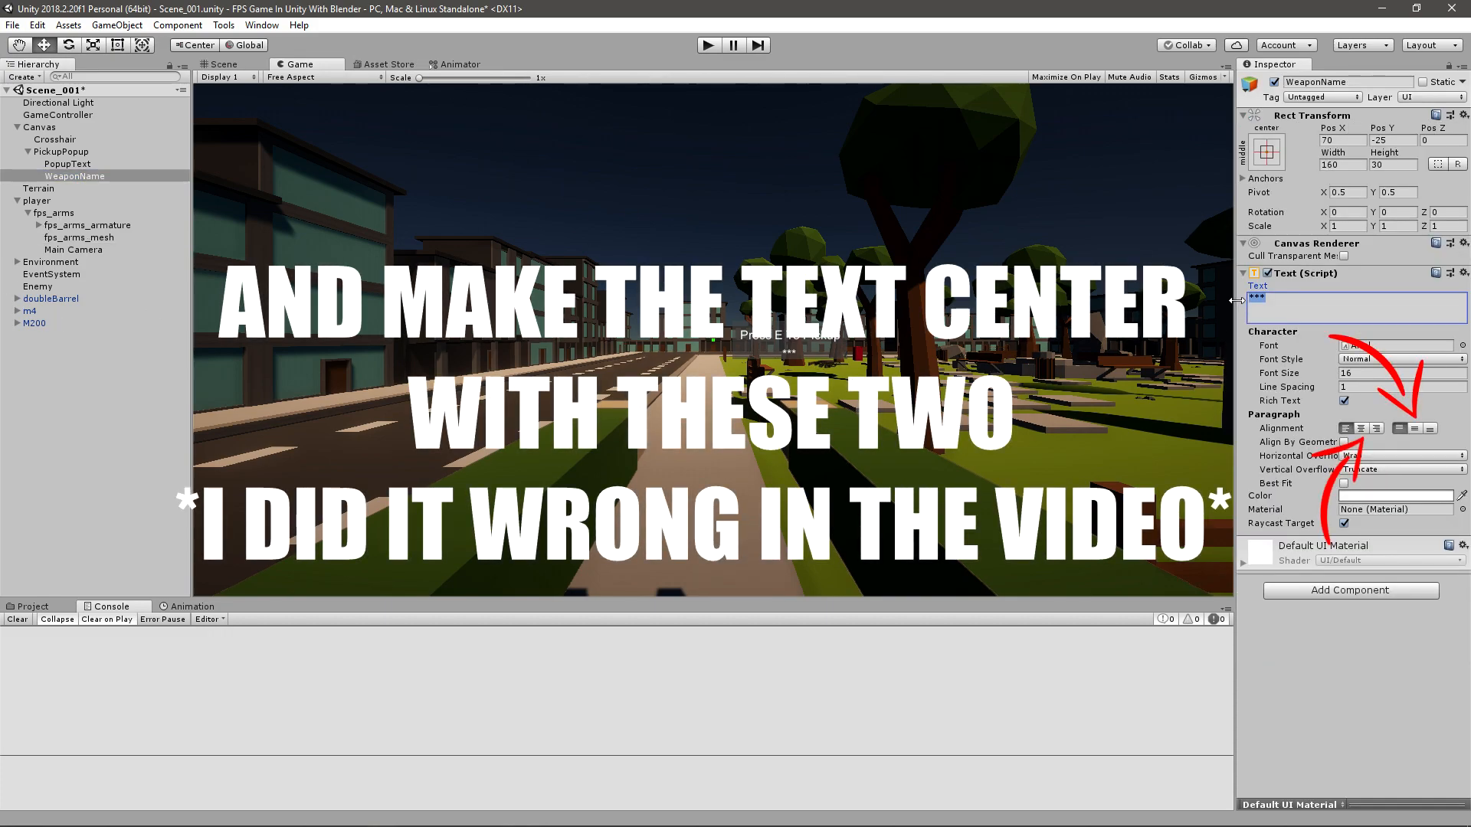
{"action": "type", "text": "M$"}
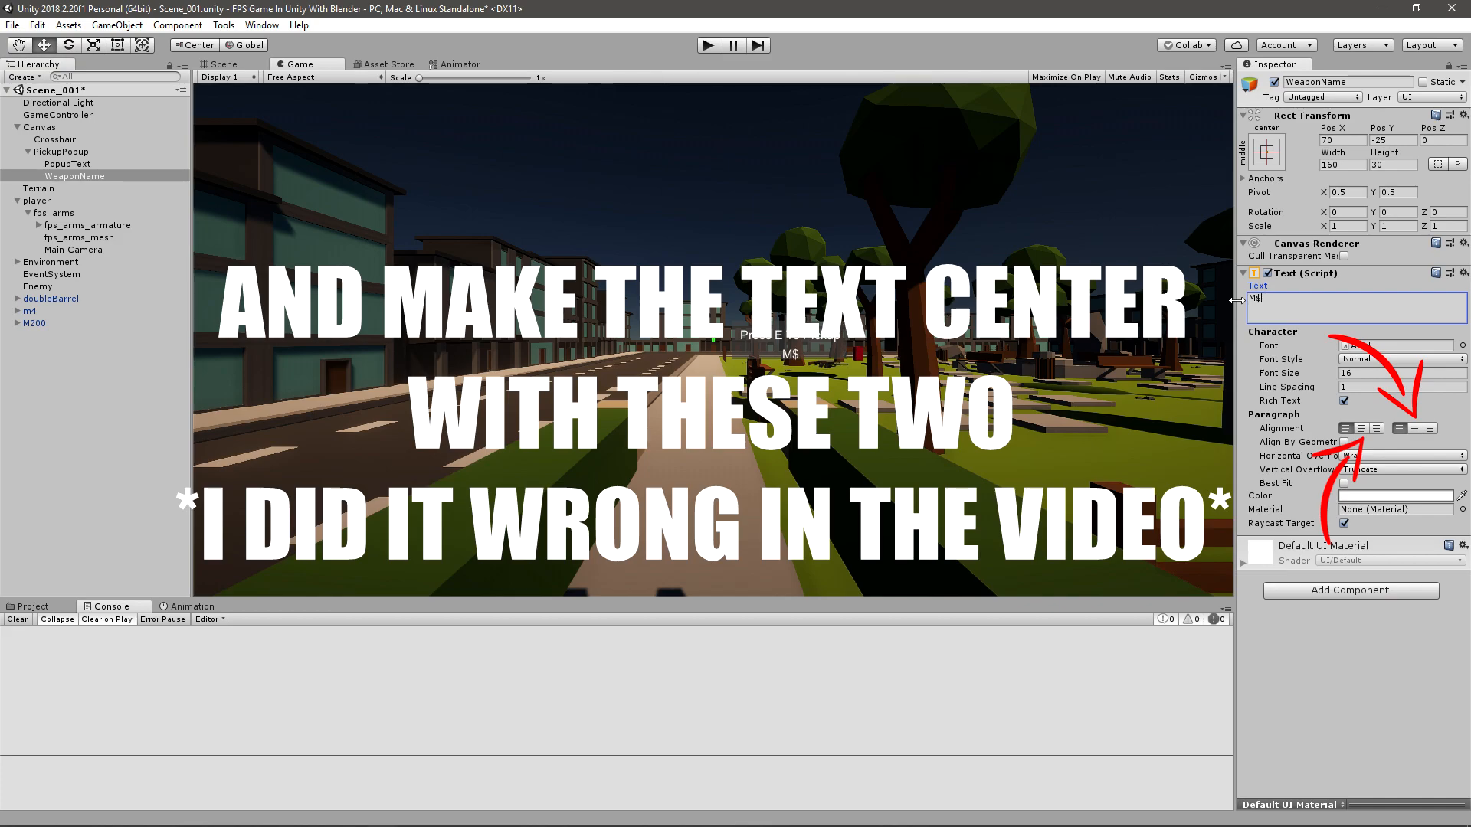